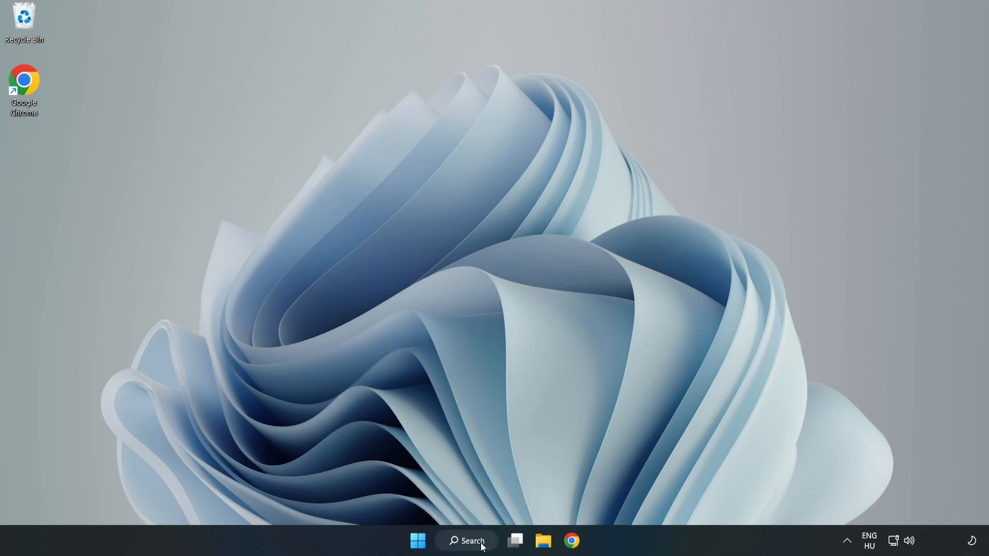
Search Windows for 'de' to find Device Manager
{"action": "left_click", "coordinate": [466, 540]}
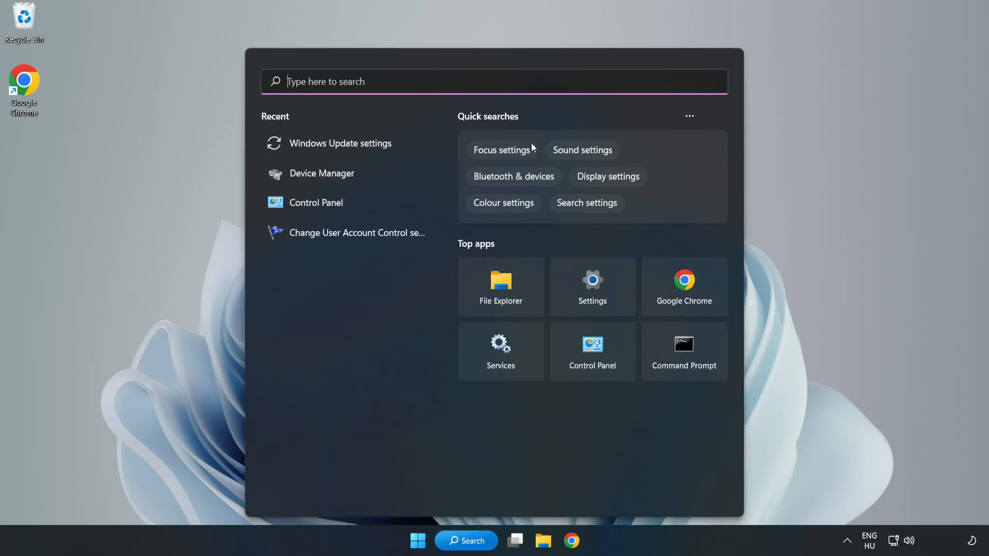
{"action": "type", "text": "de"}
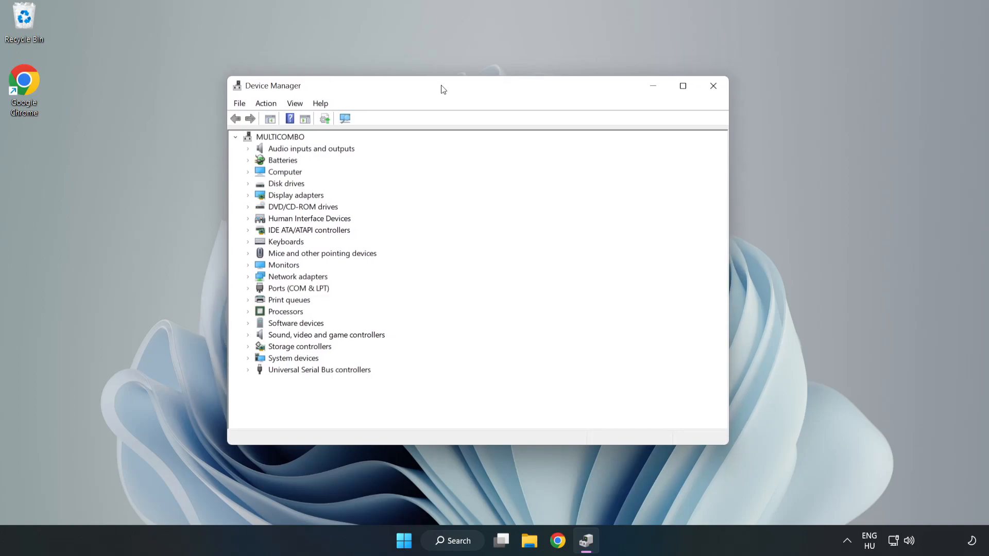
Expand Display adapters and right-click the VMware SVGA 3D adapter
{"action": "left_click", "coordinate": [295, 196]}
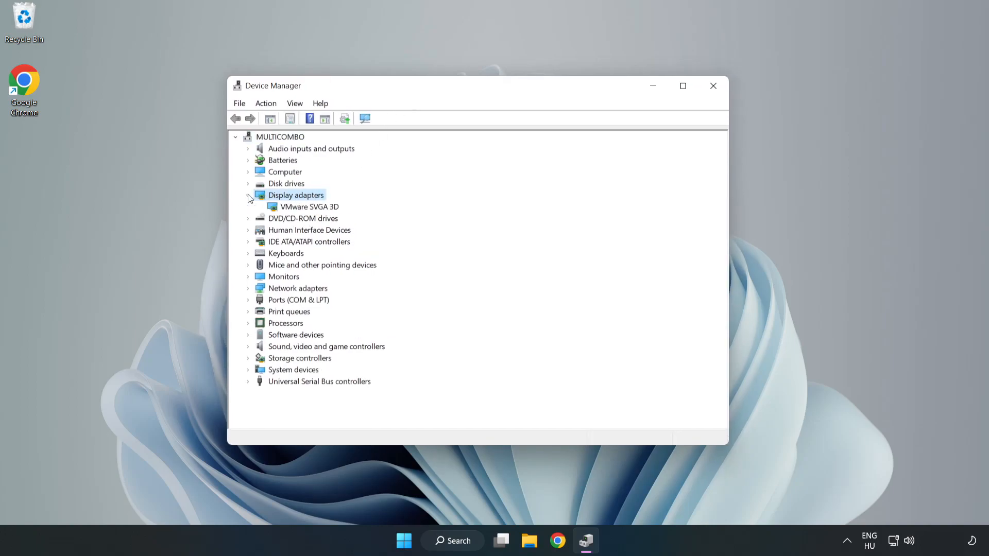
{"action": "left_click", "coordinate": [309, 207]}
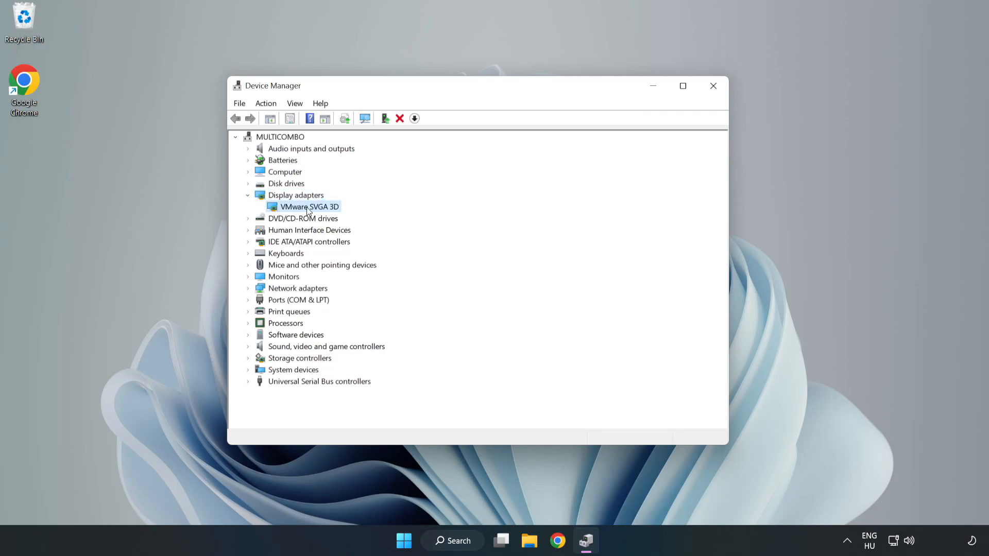
{"action": "right_click", "coordinate": [309, 207]}
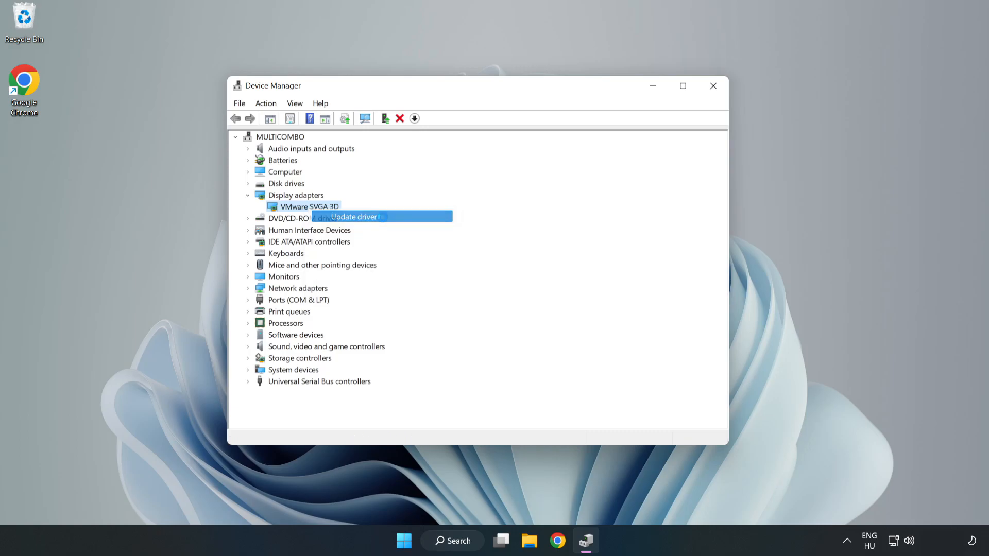
Search automatically for a VMware SVGA 3D driver, dismiss the result, and close Device Manager
{"action": "left_click", "coordinate": [352, 217]}
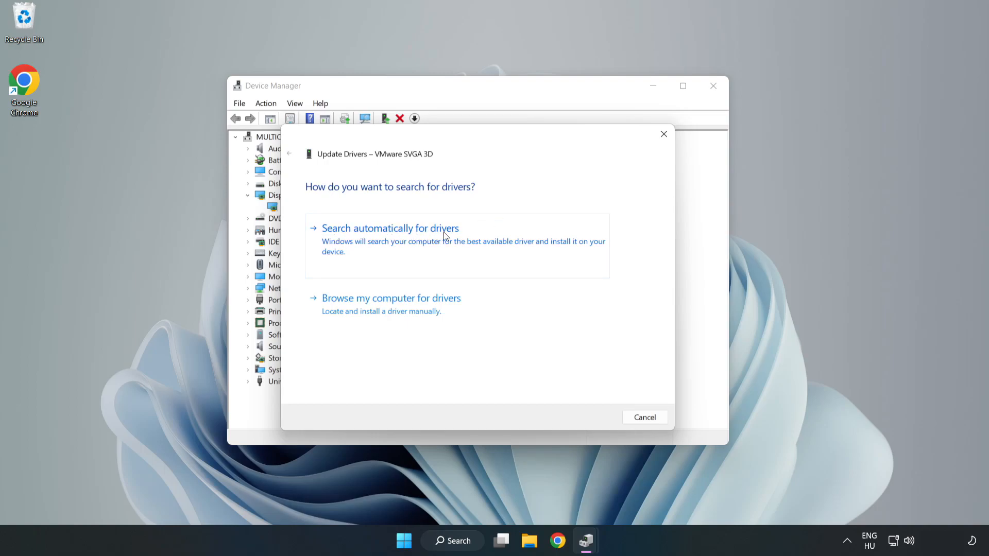
{"action": "mouse_move", "coordinate": [394, 242]}
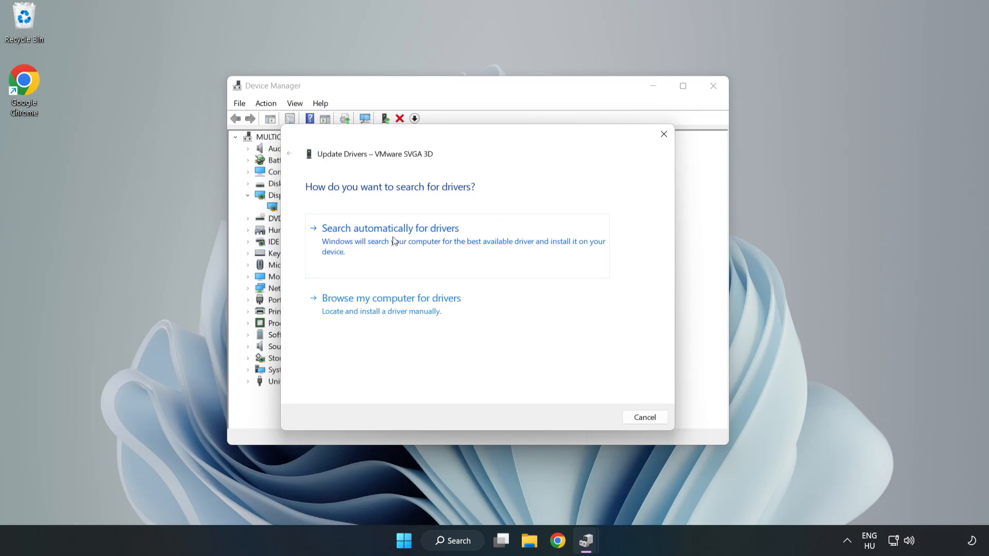
{"action": "left_click", "coordinate": [390, 228]}
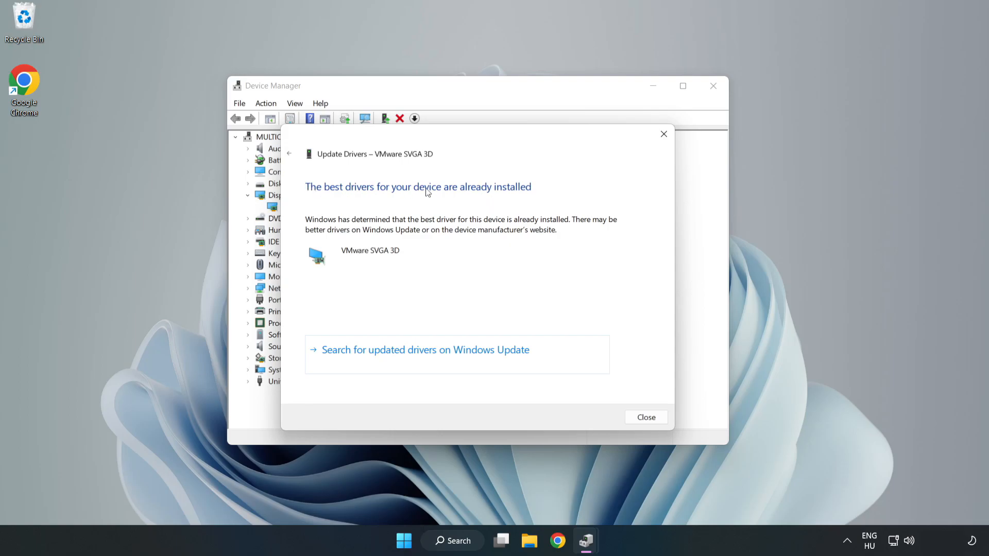
{"action": "mouse_move", "coordinate": [647, 421]}
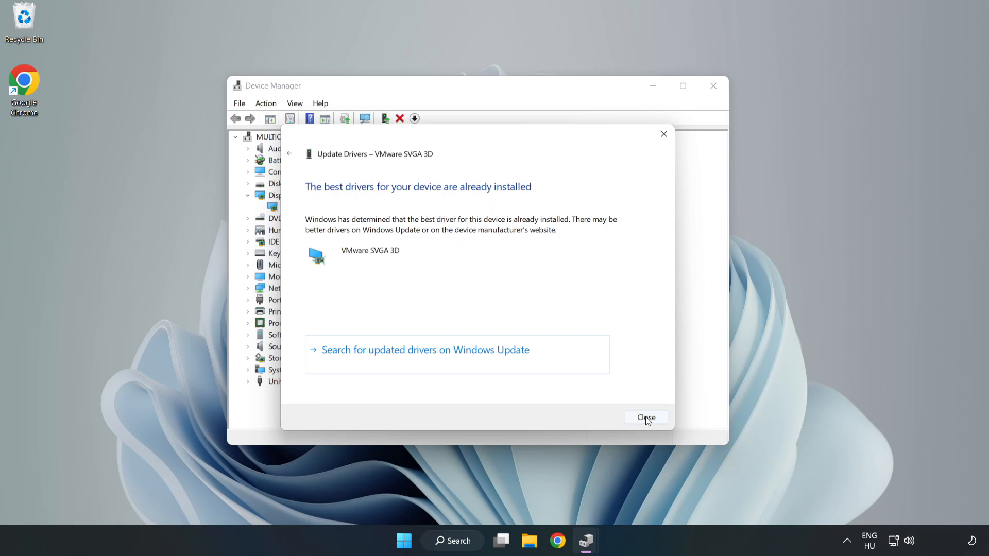
{"action": "left_click", "coordinate": [646, 417]}
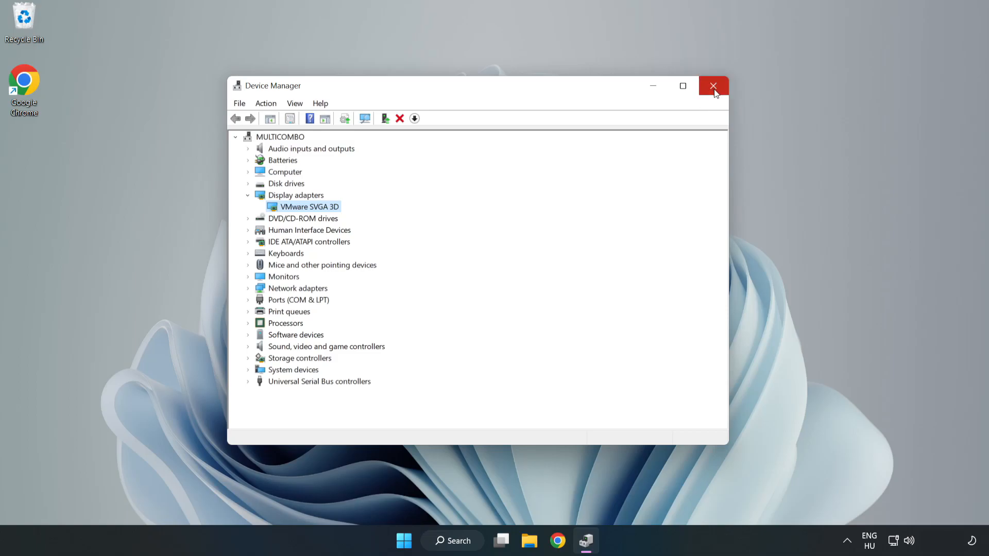
{"action": "left_click", "coordinate": [713, 86]}
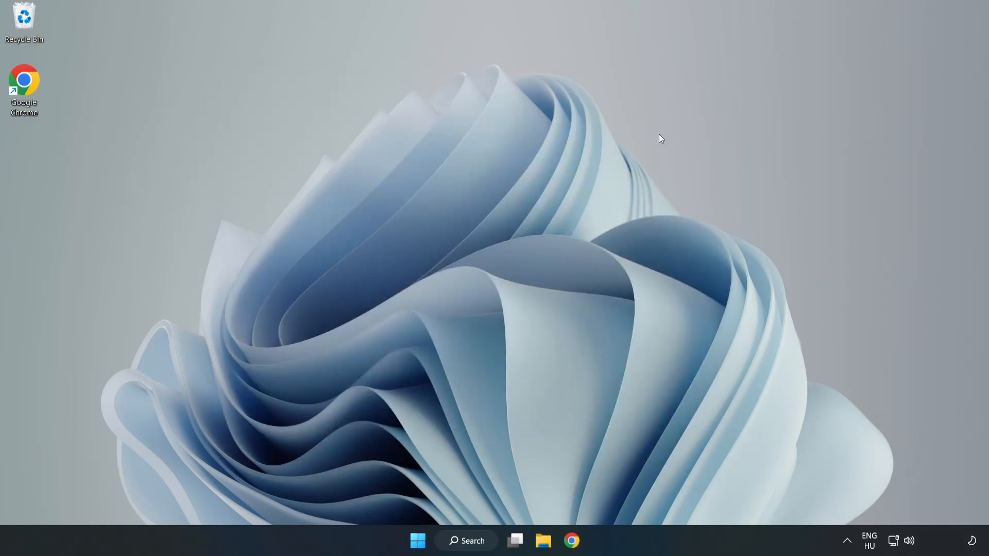
Search 'upda' and open the Windows Update settings page
{"action": "left_click", "coordinate": [468, 540]}
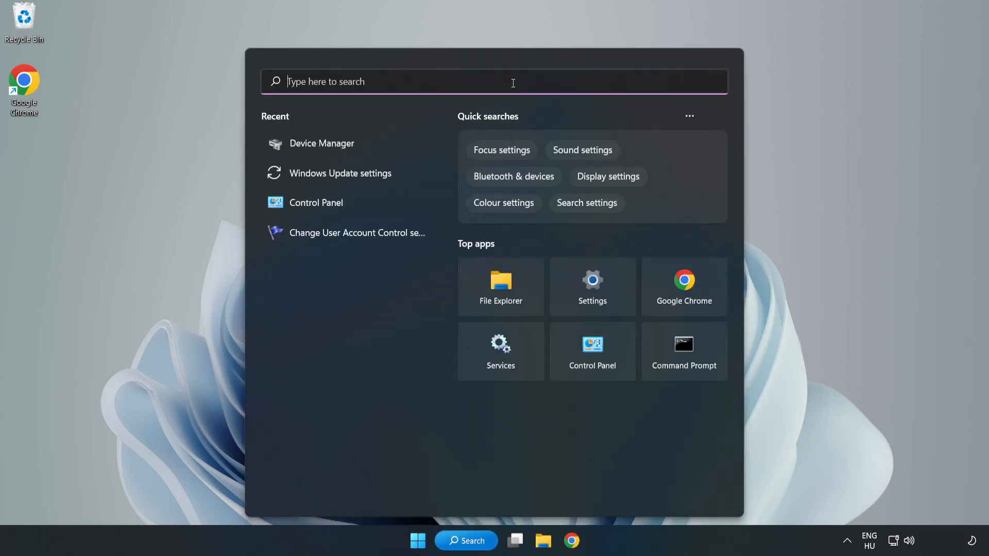
{"action": "type", "text": "upda"}
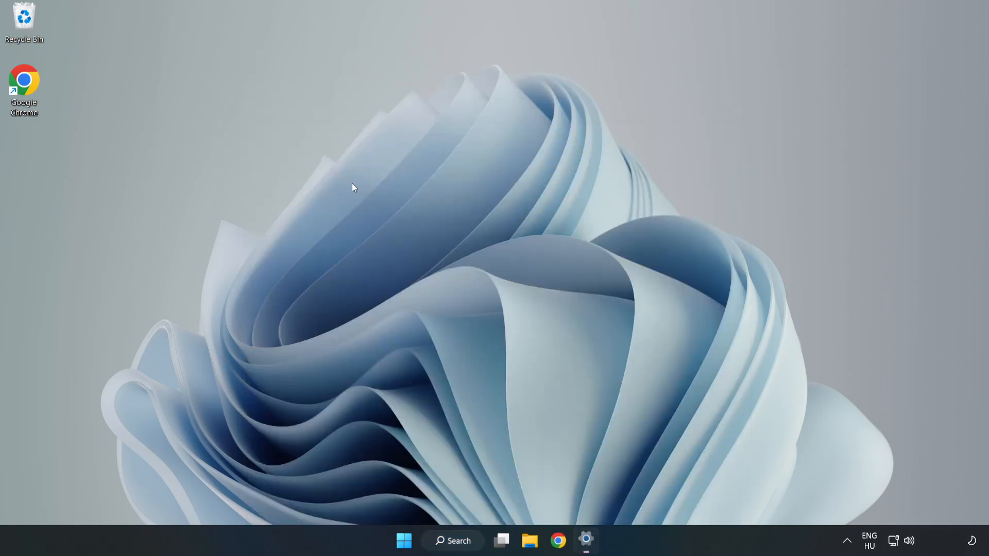
{"action": "left_click", "coordinate": [586, 555]}
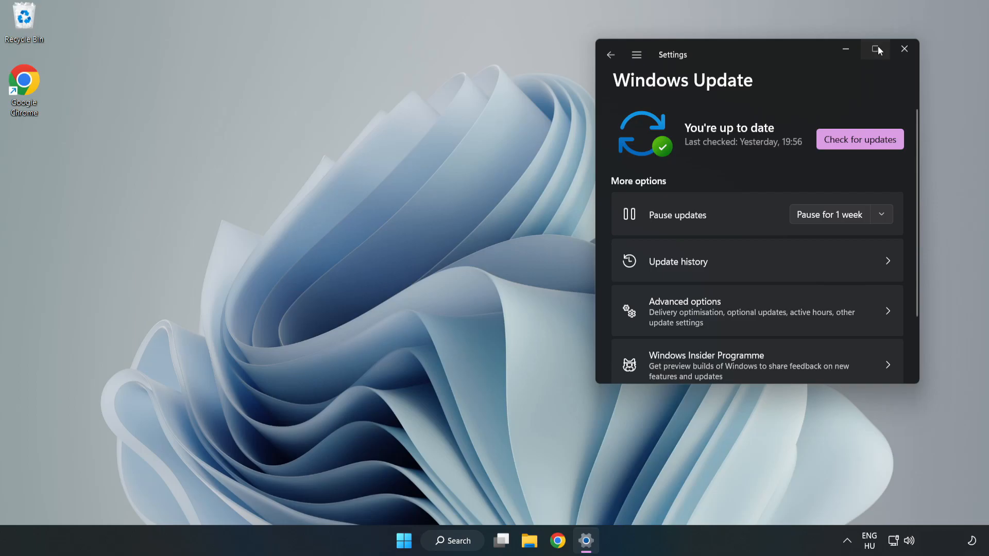
Maximize Settings, check for updates until 'You're up to date', then close Settings
{"action": "left_click", "coordinate": [875, 49]}
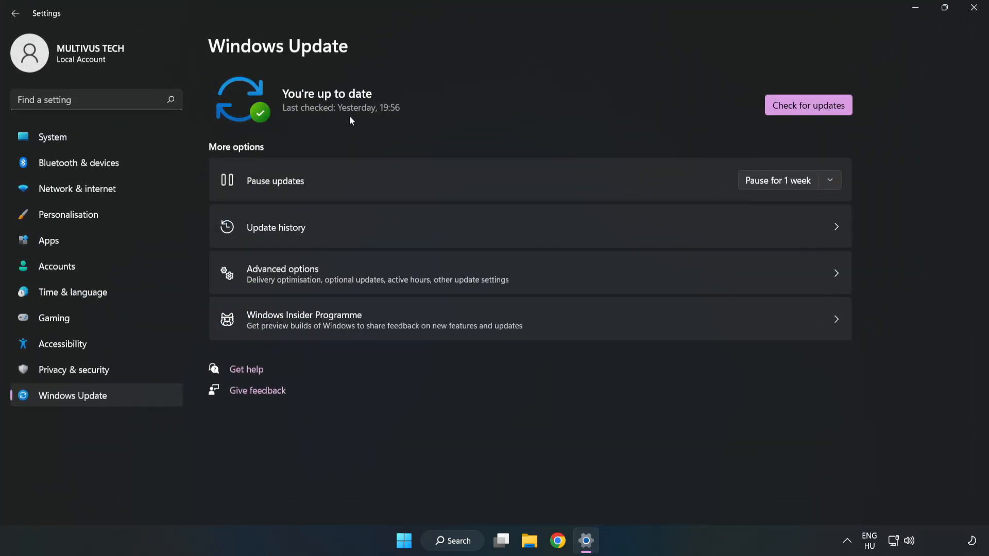
{"action": "left_click", "coordinate": [808, 105]}
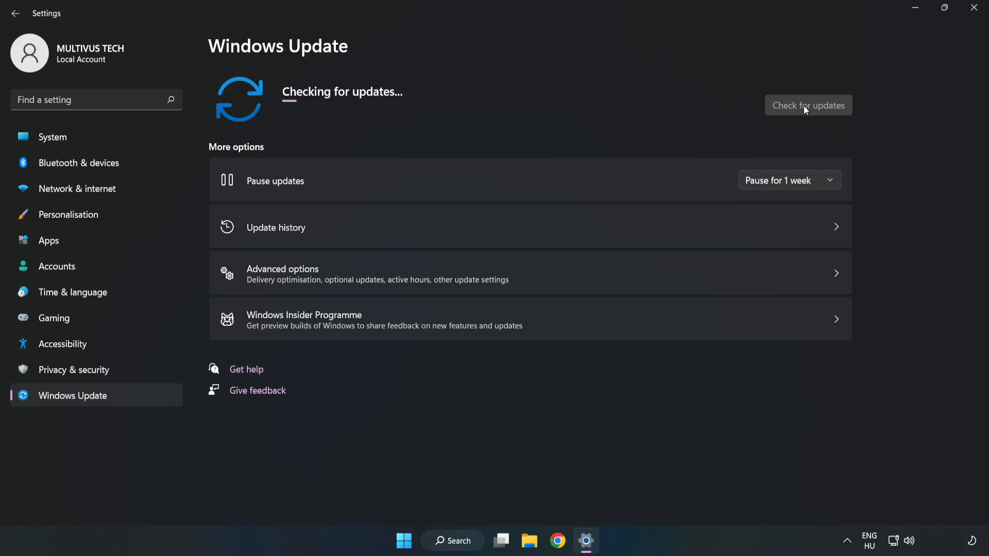
{"action": "left_click", "coordinate": [808, 105]}
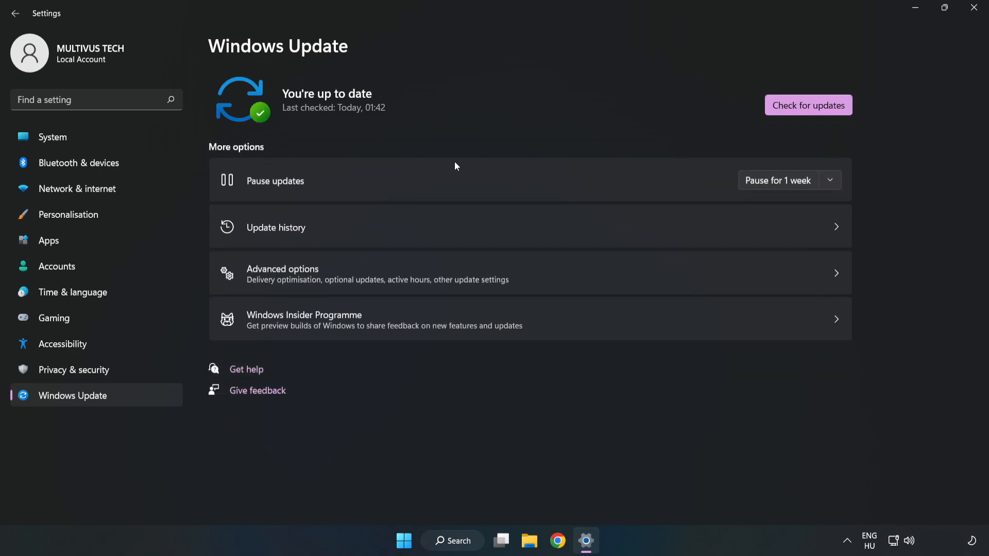
{"action": "mouse_move", "coordinate": [972, 7]}
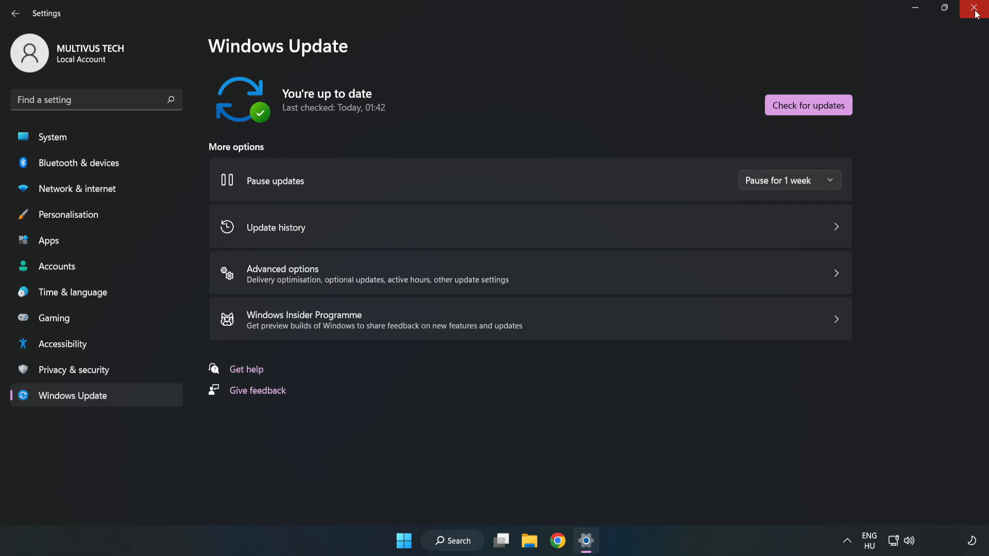
{"action": "left_click", "coordinate": [971, 7]}
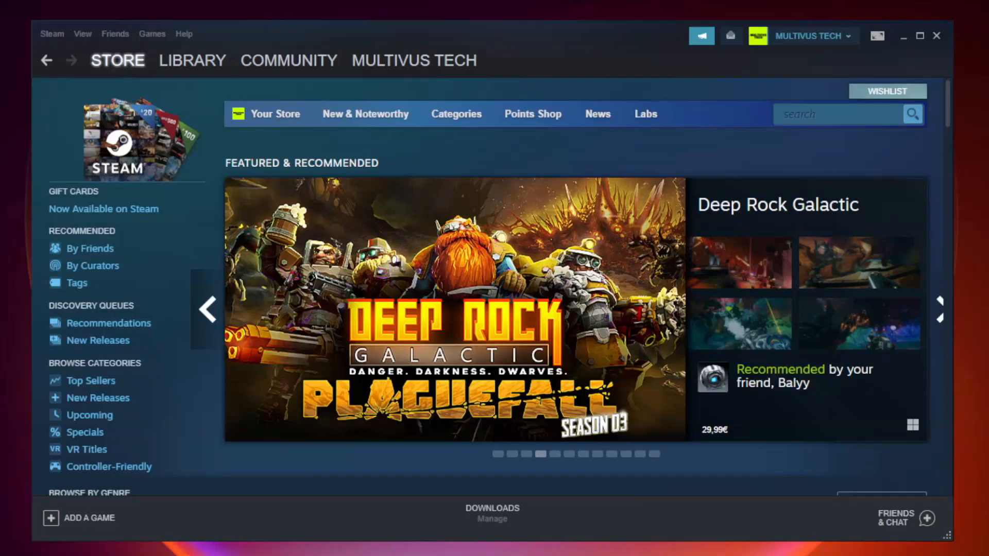
Switch Steam to the LIBRARY view listing the installed games
{"action": "left_click", "coordinate": [193, 60]}
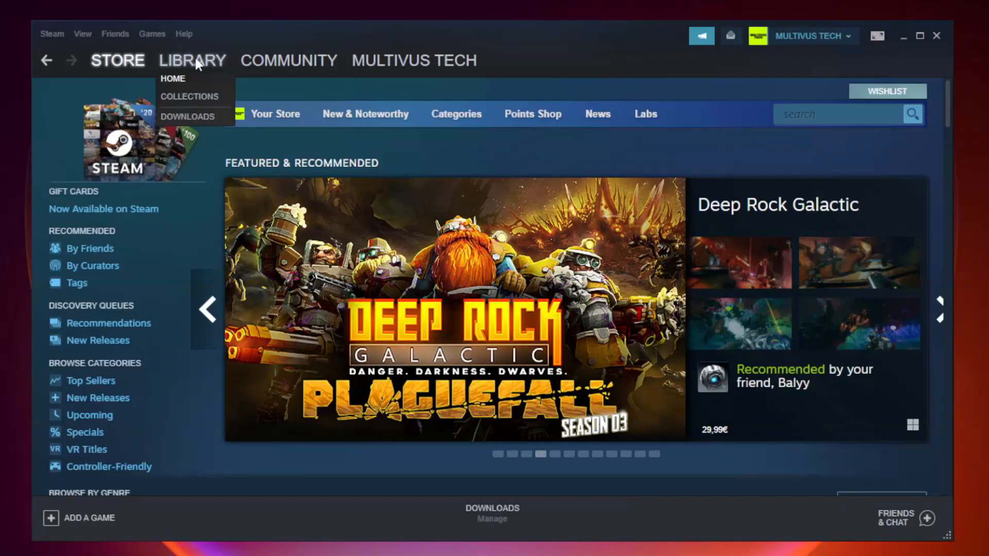
{"action": "left_click", "coordinate": [173, 78]}
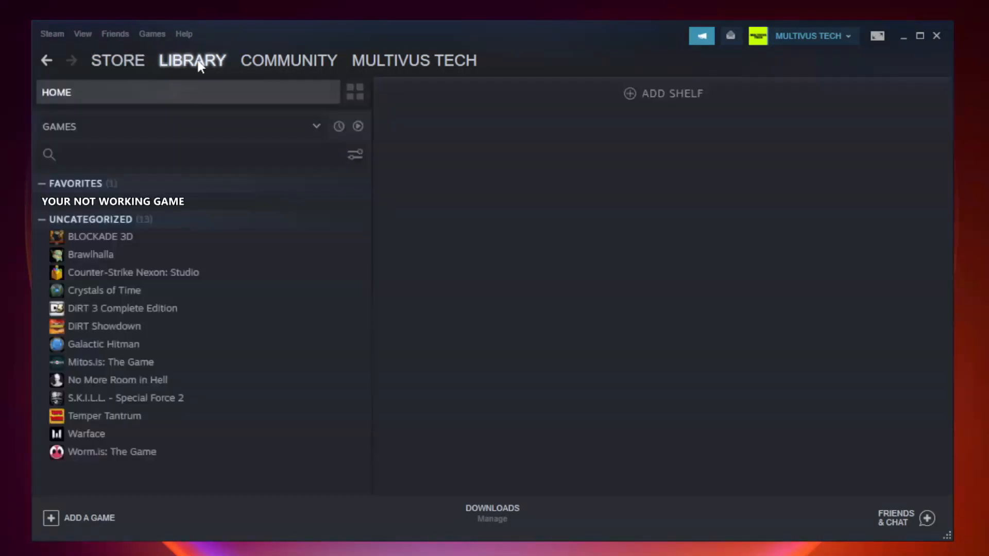
{"action": "mouse_move", "coordinate": [200, 176]}
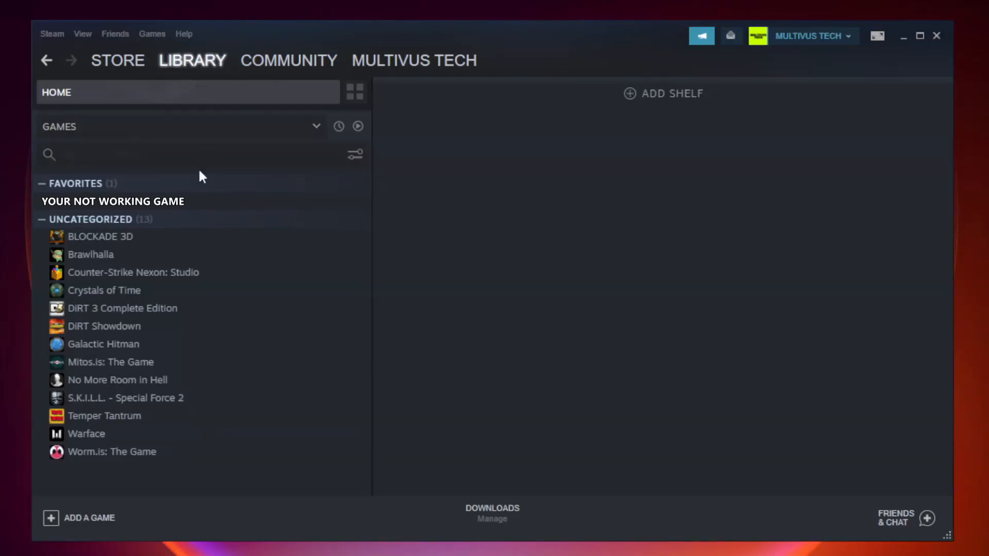
{"action": "mouse_move", "coordinate": [242, 204]}
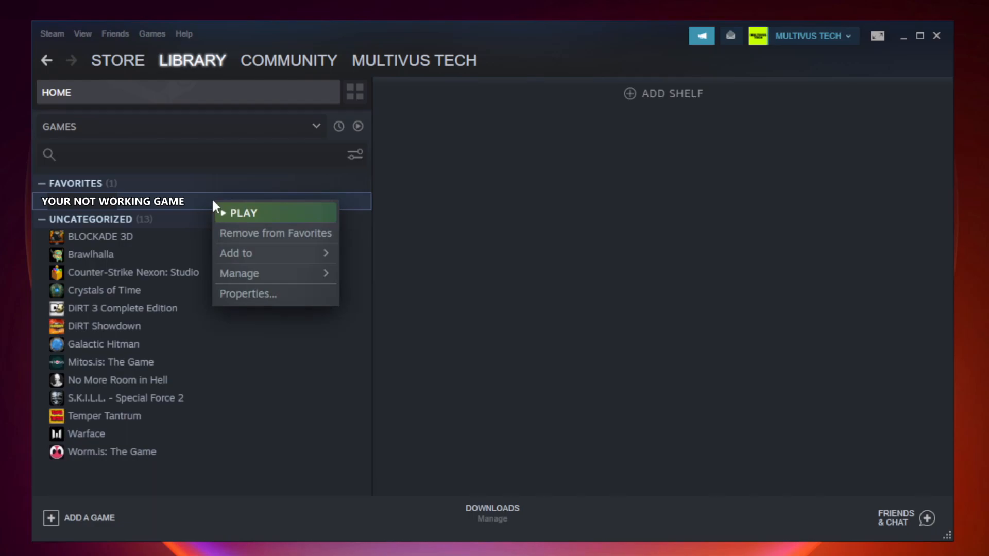
{"action": "mouse_move", "coordinate": [267, 298]}
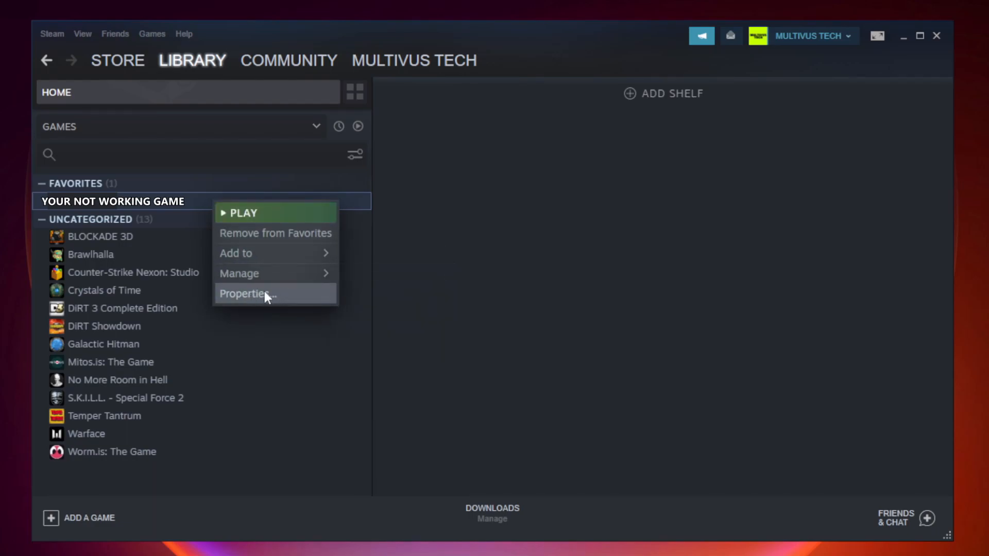
Verify the game's file integrity from Properties > Local Files, validating all 9192 files
{"action": "left_click", "coordinate": [248, 293]}
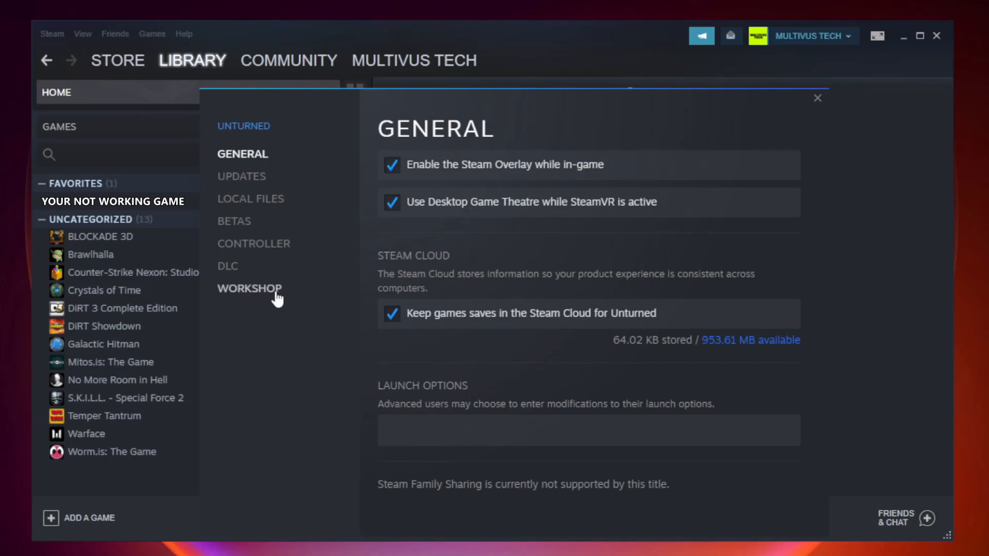
{"action": "mouse_move", "coordinate": [264, 211]}
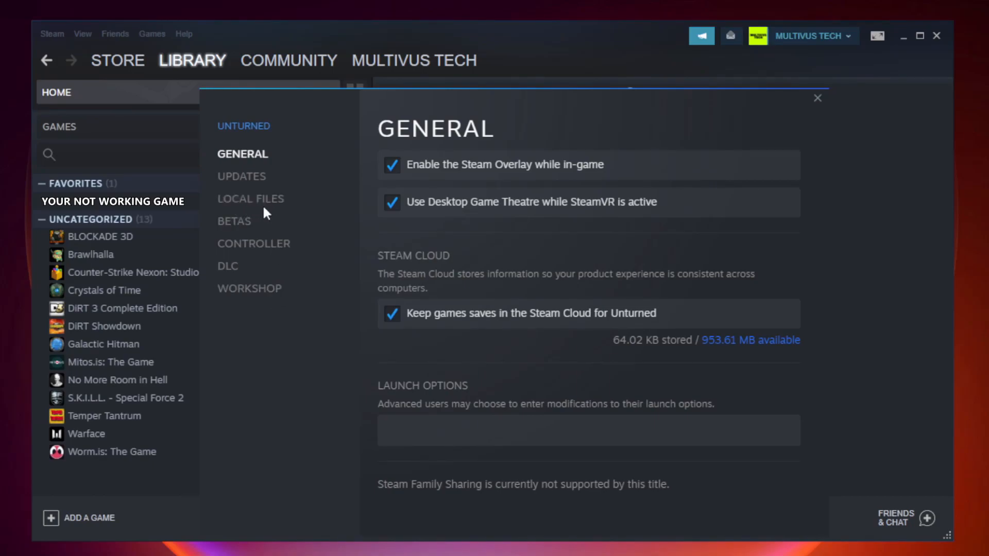
{"action": "mouse_move", "coordinate": [264, 206]}
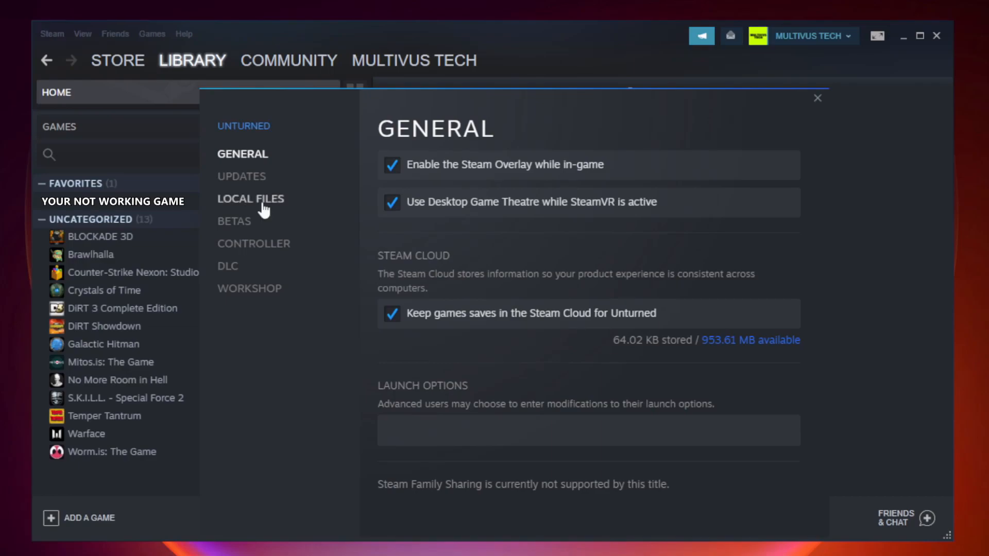
{"action": "left_click", "coordinate": [251, 199]}
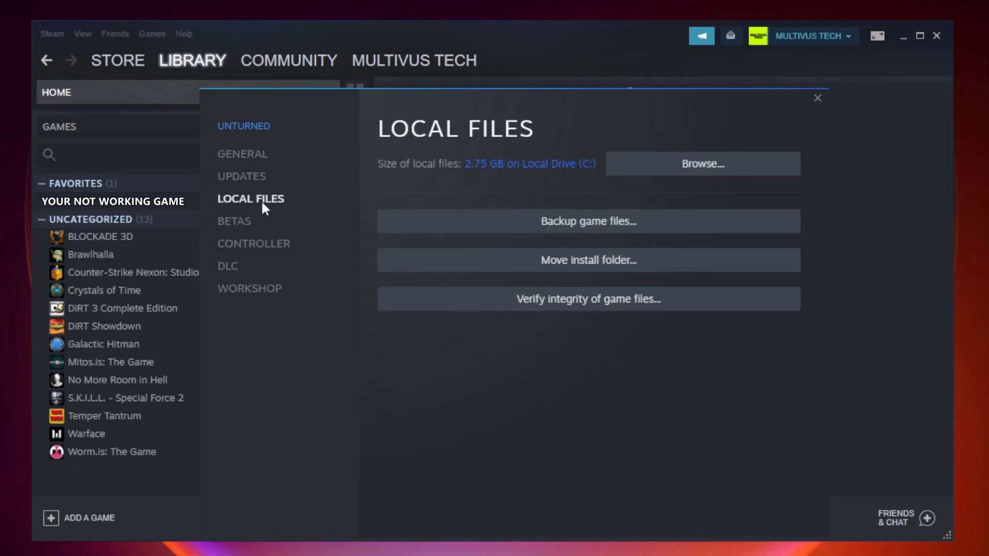
{"action": "mouse_move", "coordinate": [668, 307]}
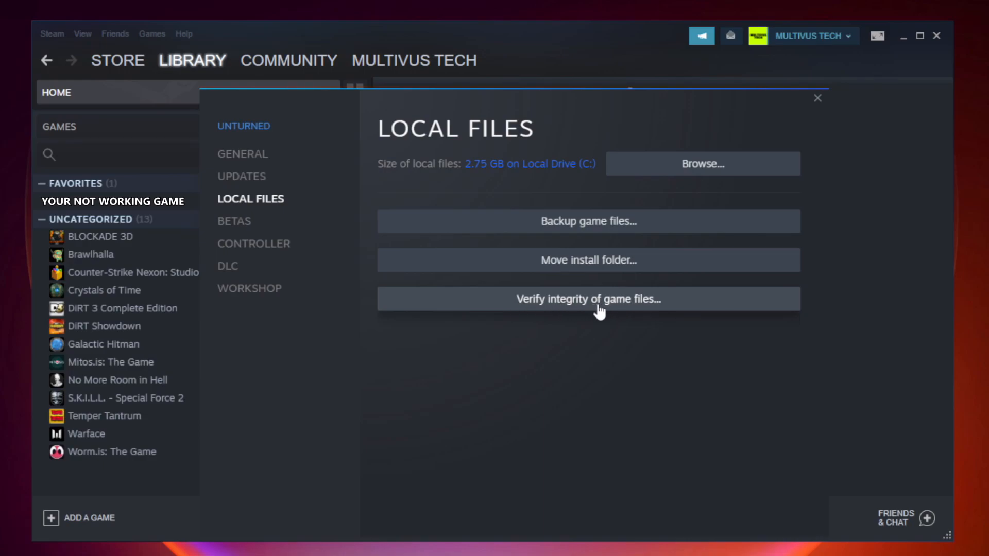
{"action": "left_click", "coordinate": [588, 300]}
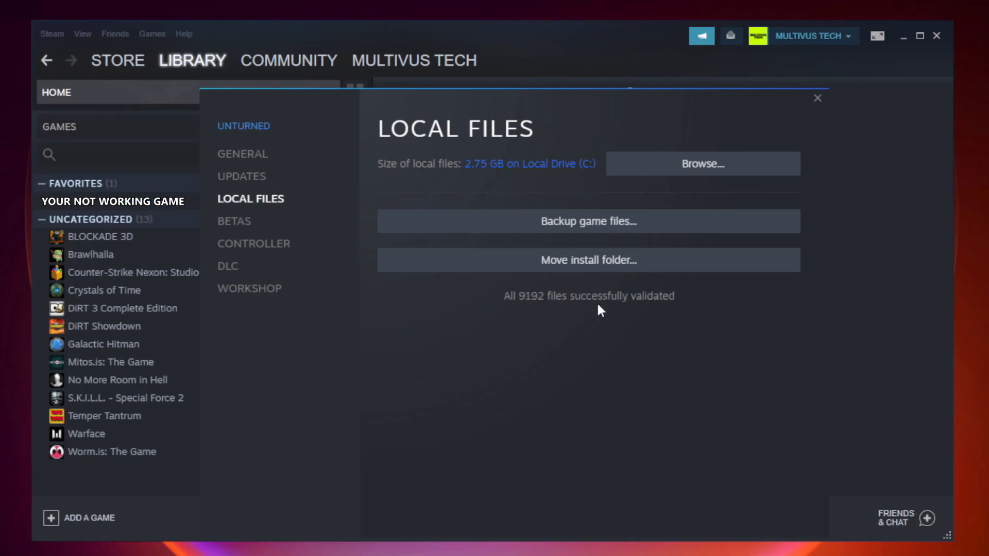
{"action": "mouse_move", "coordinate": [656, 318]}
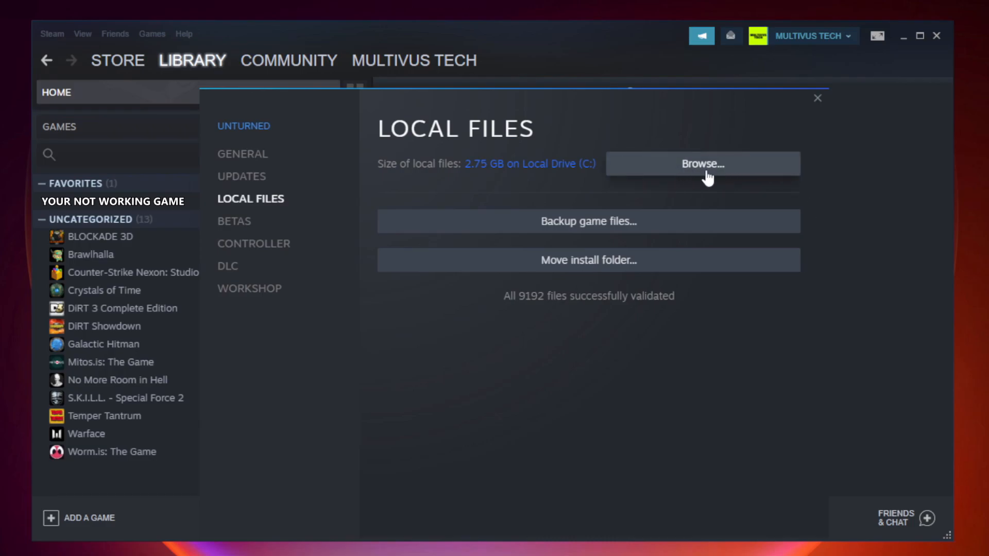
Browse to the game's install folder and right-click the YOUR NOT WORKING GAME shortcut
{"action": "left_click", "coordinate": [702, 163]}
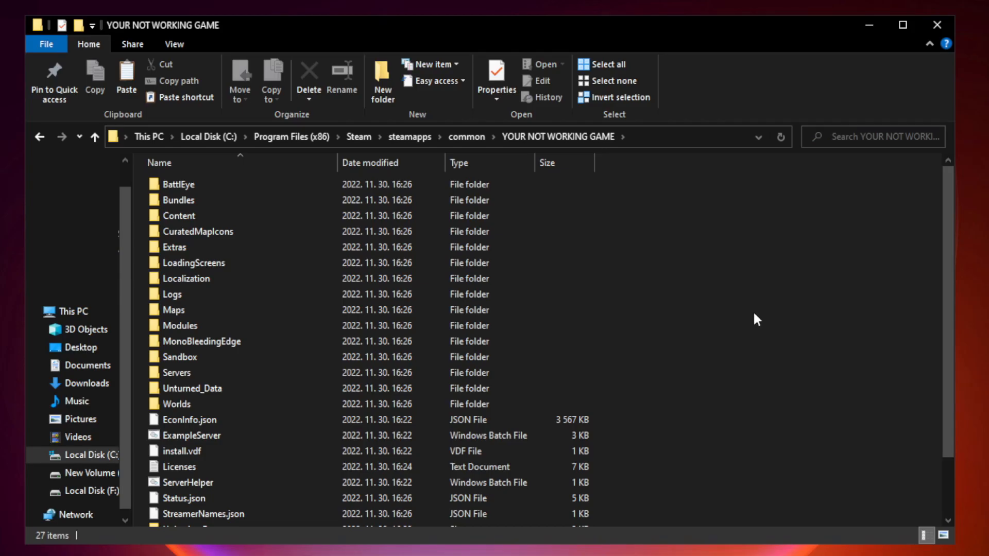
{"action": "scroll", "scroll_direction": "down", "scroll_amount": 3}
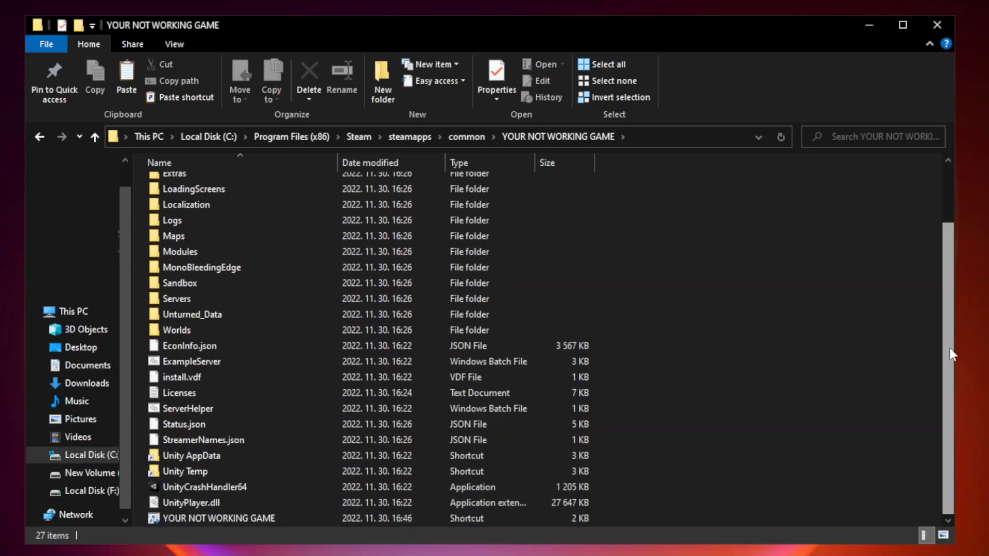
{"action": "left_click", "coordinate": [217, 518]}
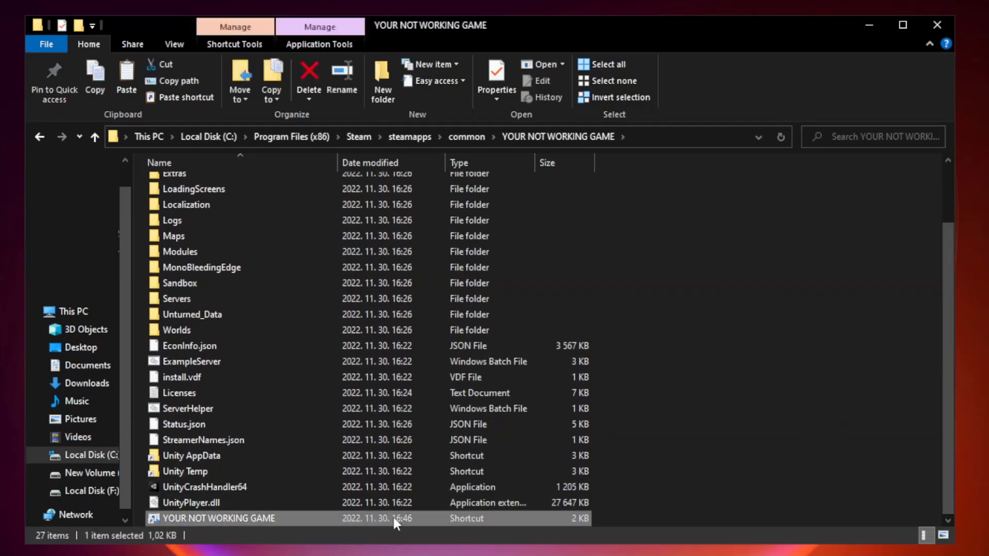
{"action": "mouse_move", "coordinate": [337, 523]}
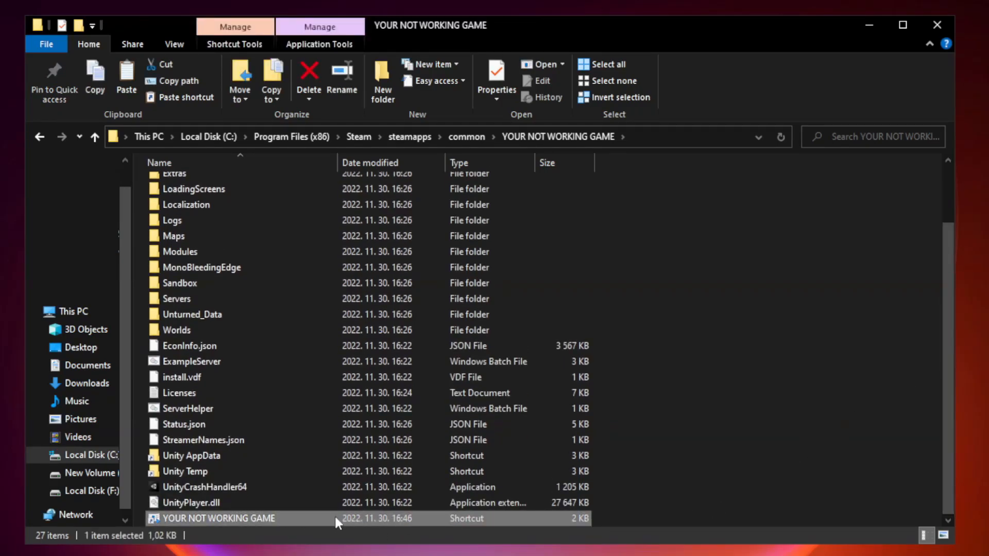
{"action": "right_click", "coordinate": [219, 518]}
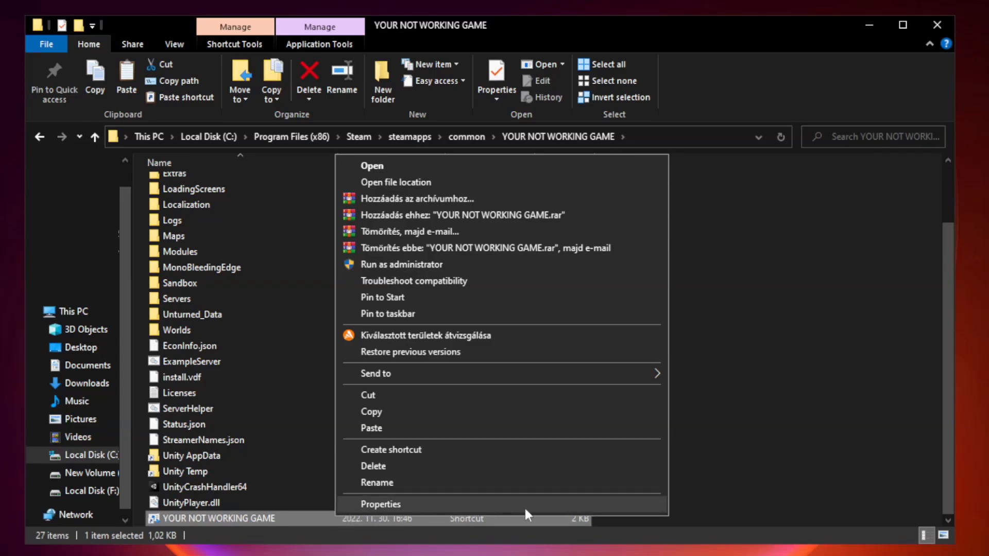
Open the shortcut's Properties window and move it higher on screen
{"action": "left_click", "coordinate": [379, 504]}
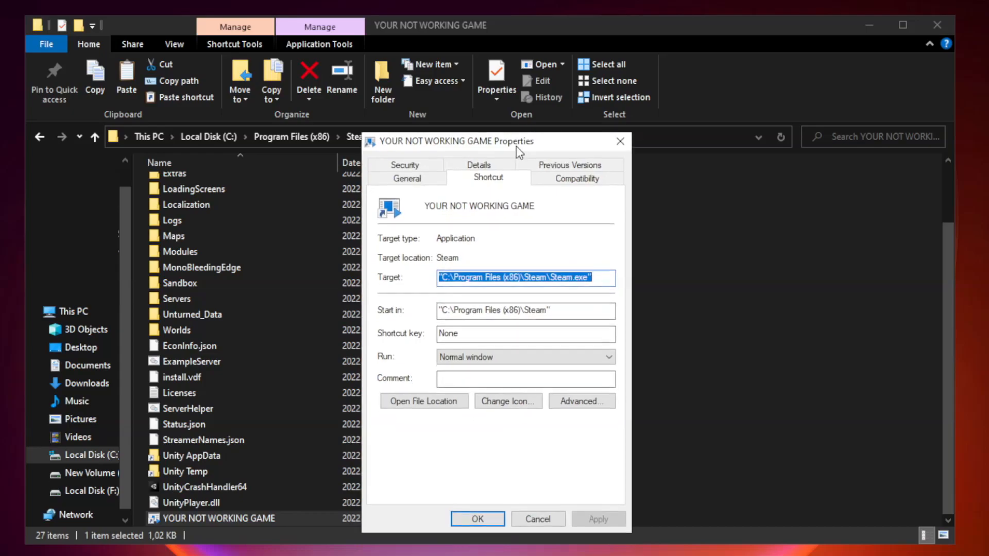
{"action": "left_click_drag", "start_coordinate": [517, 141], "coordinate": [480, 114]}
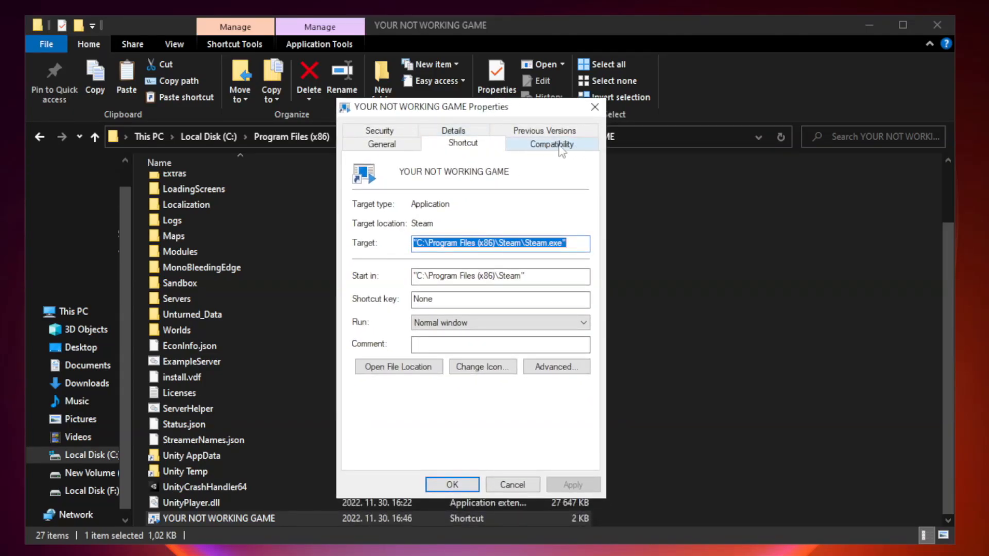
Apply Windows 8 compatibility, run-as-administrator and disabled fullscreen optimizations; close the folder
{"action": "left_click", "coordinate": [551, 144]}
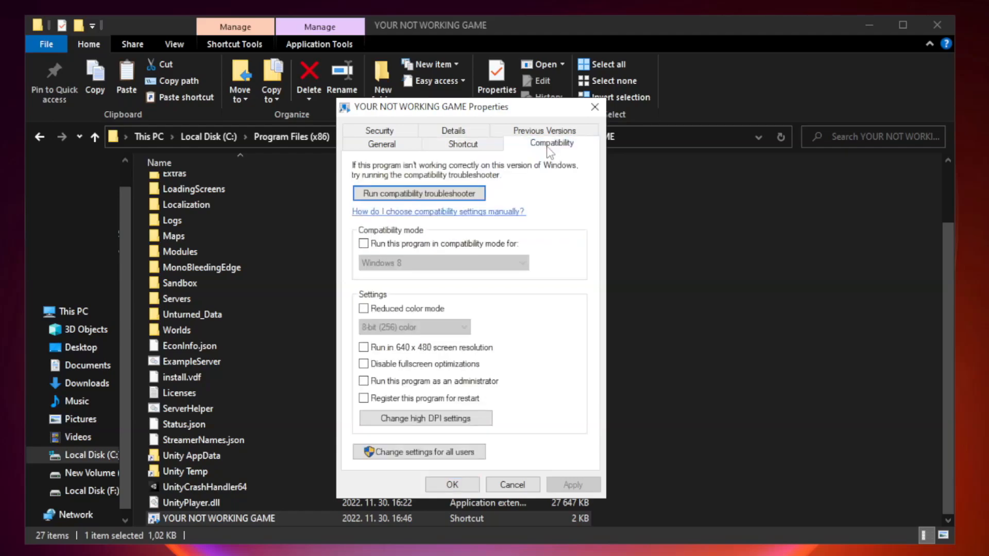
{"action": "mouse_move", "coordinate": [521, 243]}
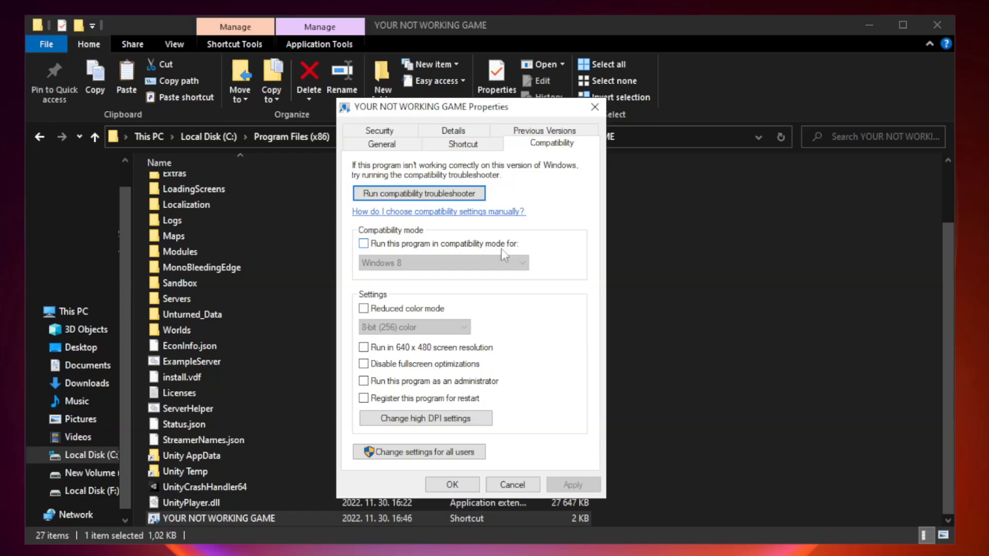
{"action": "left_click", "coordinate": [363, 244]}
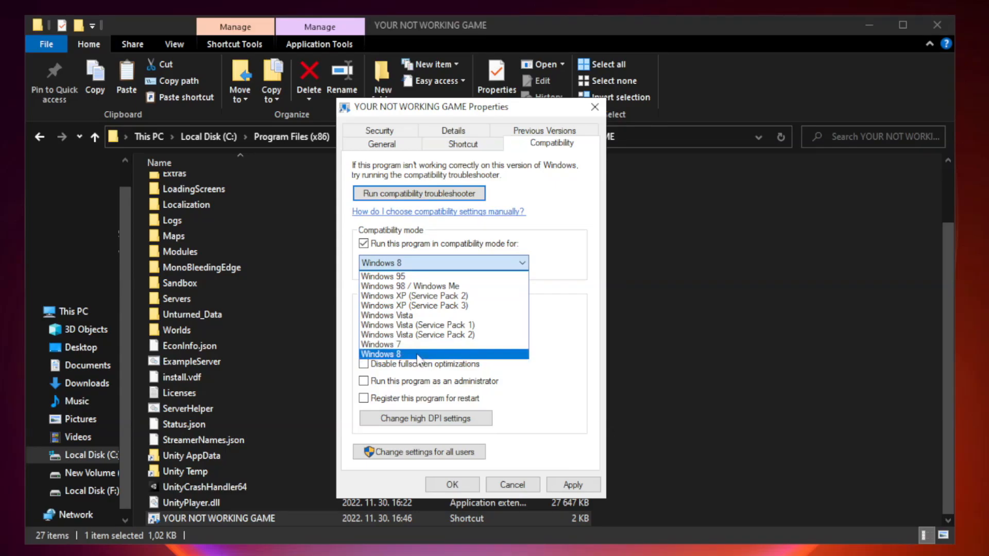
{"action": "left_click", "coordinate": [380, 353]}
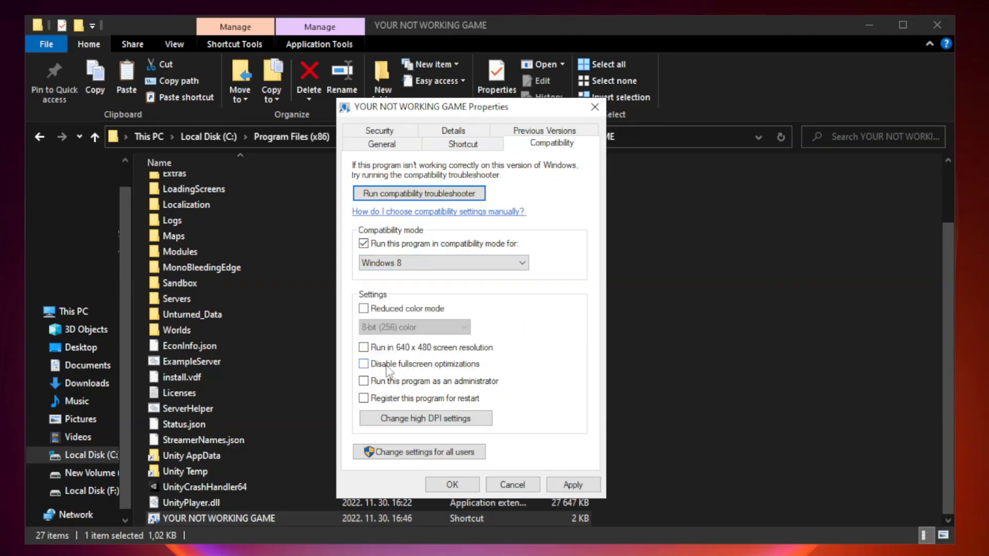
{"action": "left_click", "coordinate": [363, 364]}
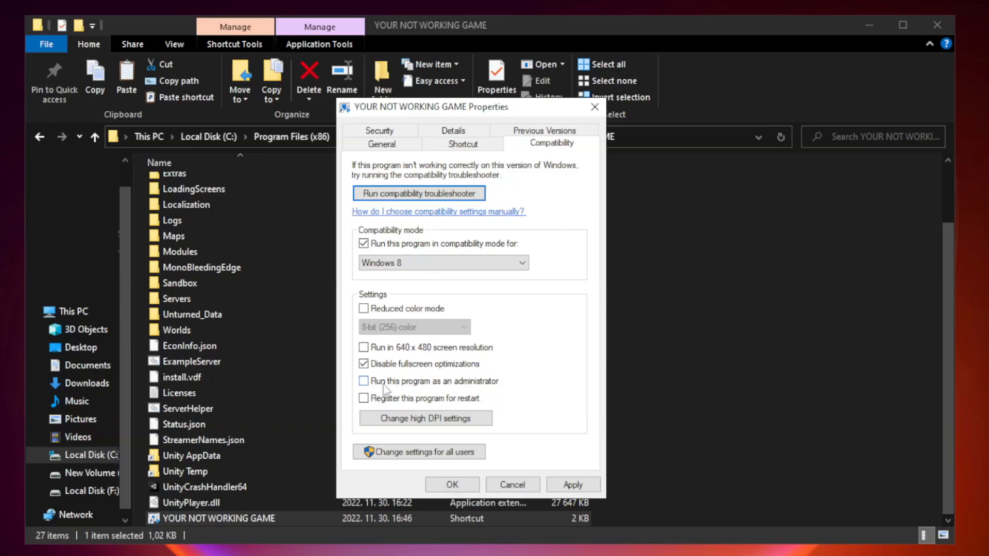
{"action": "left_click", "coordinate": [363, 381]}
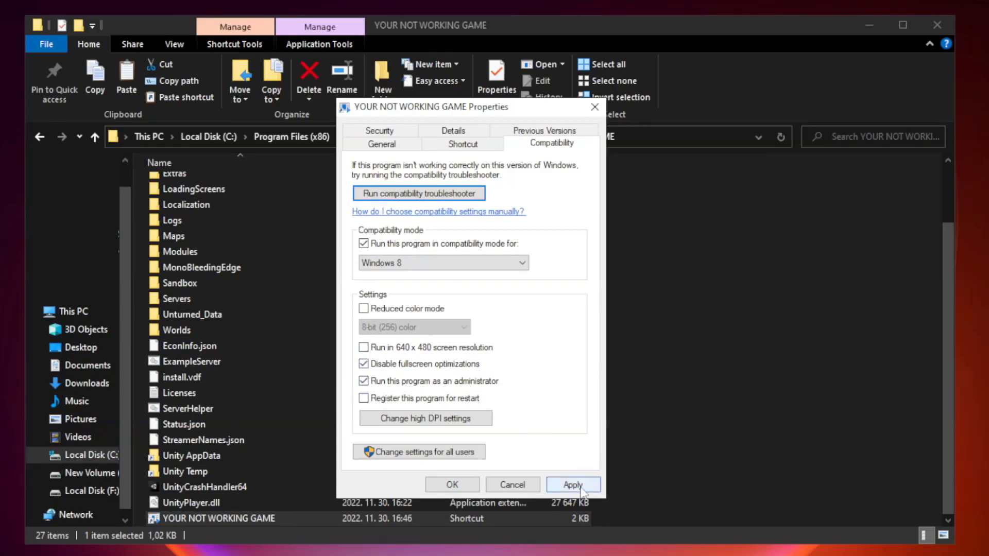
{"action": "left_click", "coordinate": [573, 484]}
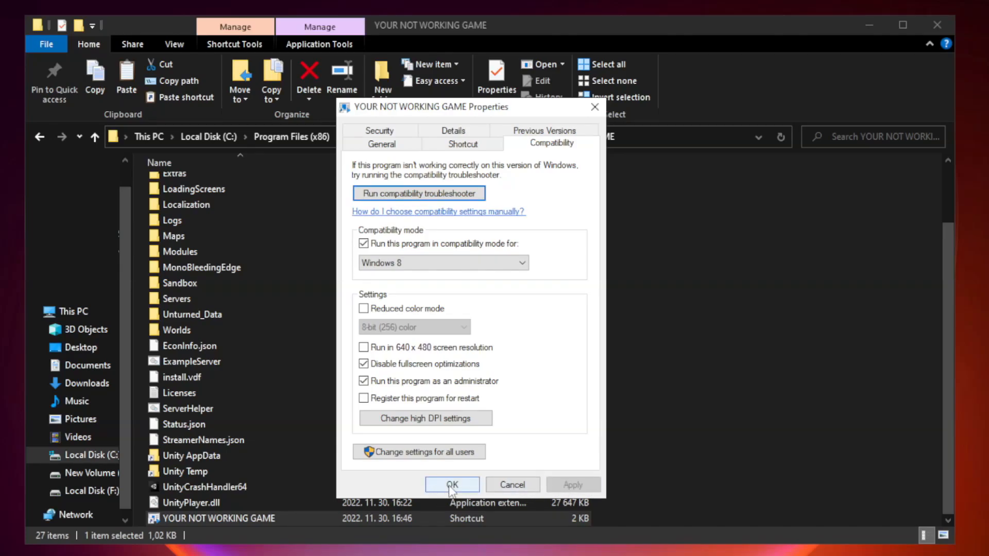
{"action": "left_click", "coordinate": [452, 484]}
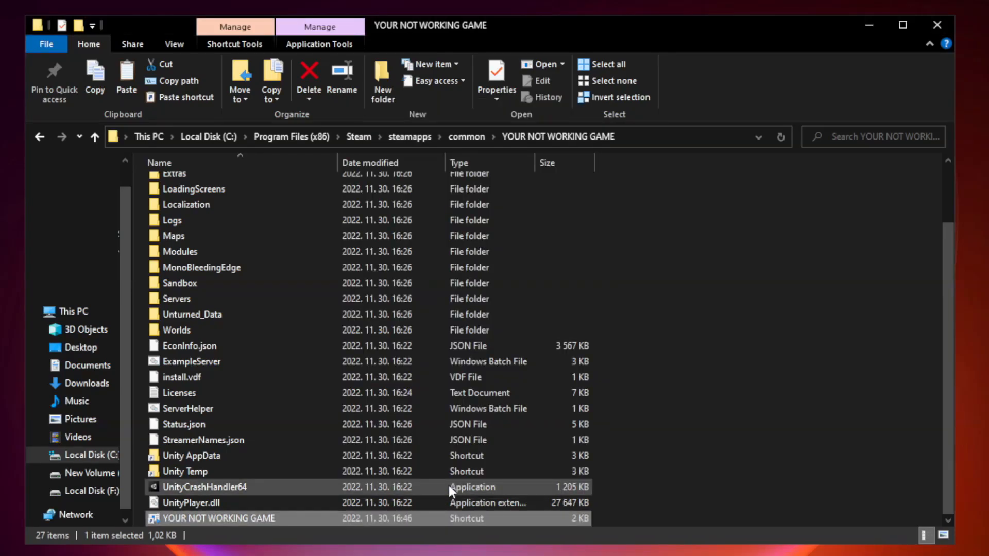
{"action": "mouse_move", "coordinate": [777, 356]}
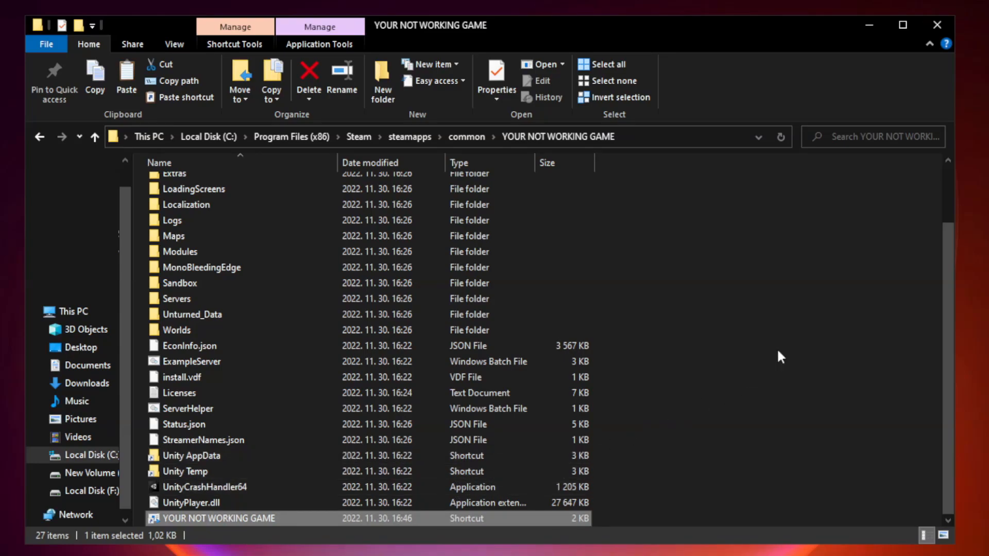
{"action": "mouse_move", "coordinate": [936, 24]}
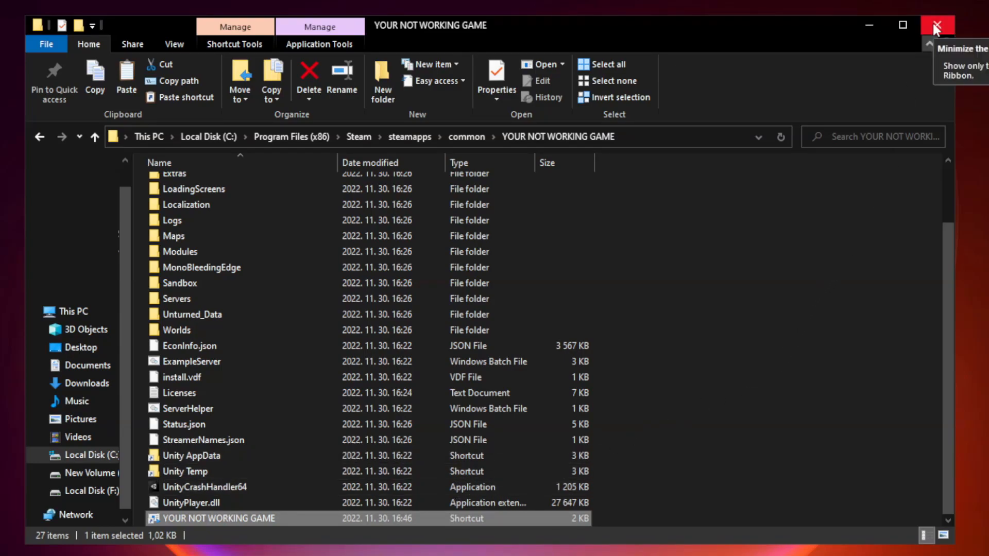
{"action": "mouse_move", "coordinate": [936, 25]}
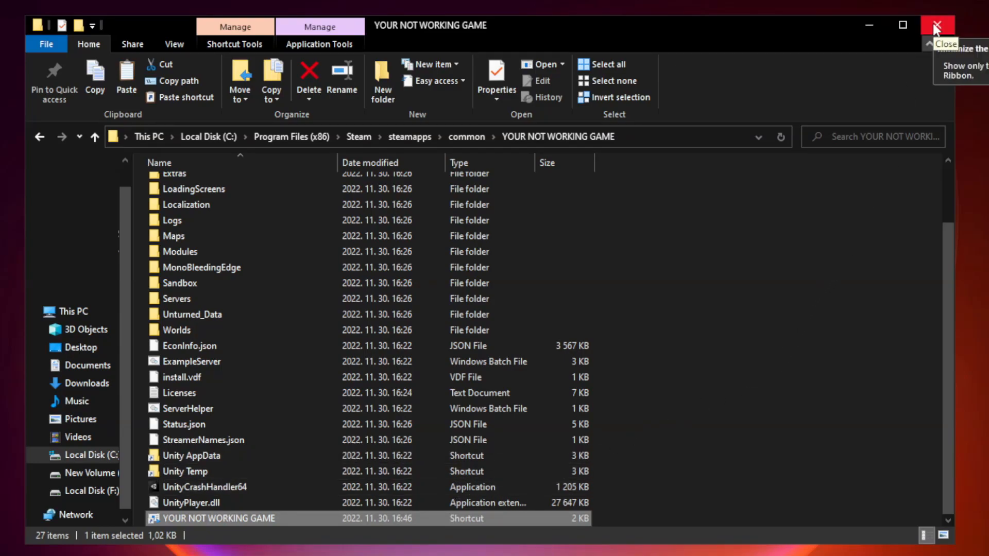
{"action": "left_click", "coordinate": [935, 25]}
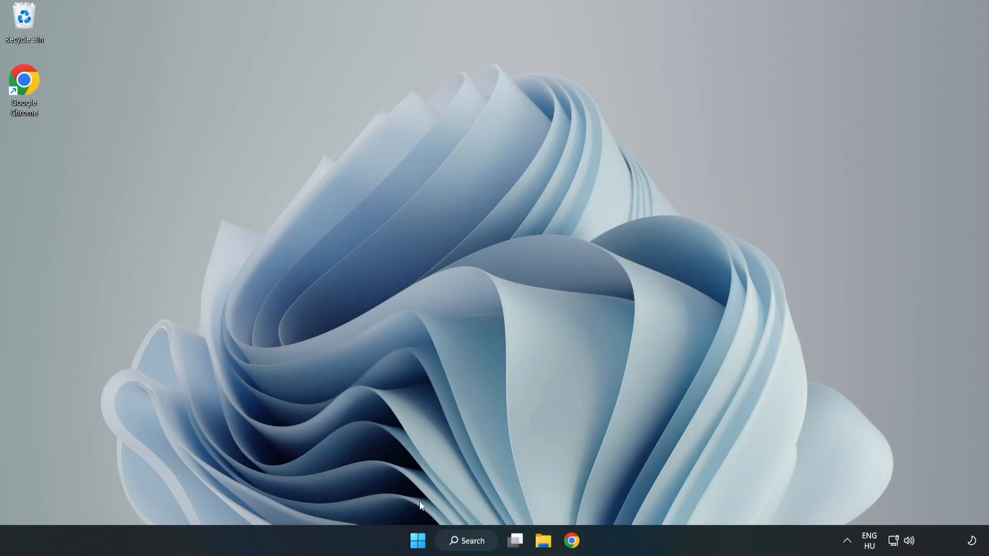
{"action": "mouse_move", "coordinate": [415, 540]}
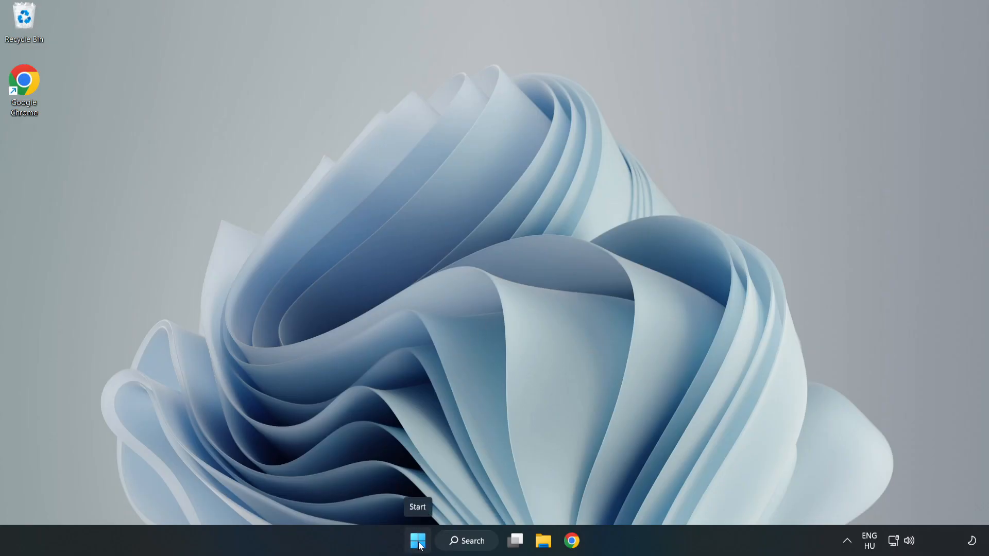
Disable Cortana, Edge, Teams and Phone Link in Task Manager's Startup apps, then close it
{"action": "right_click", "coordinate": [417, 541]}
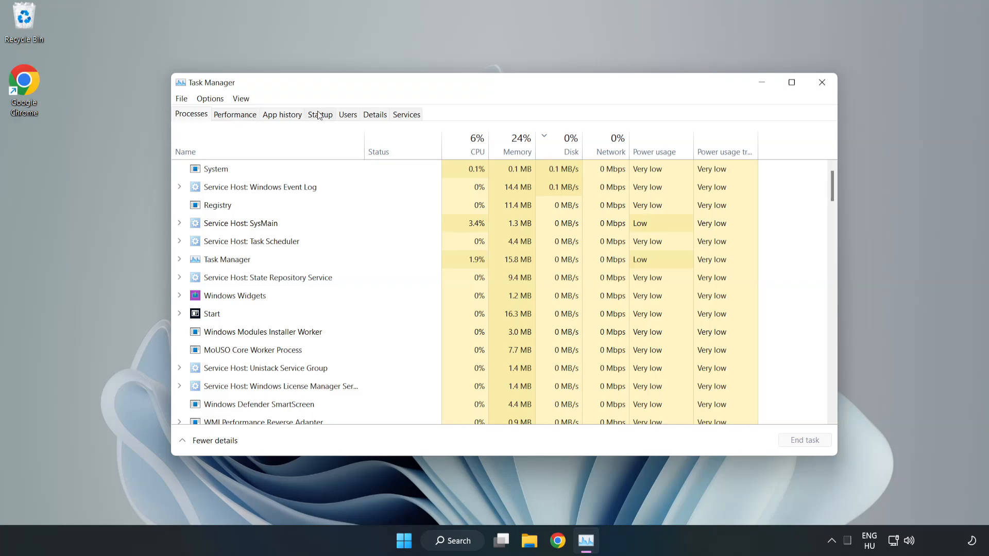
{"action": "left_click", "coordinate": [320, 114]}
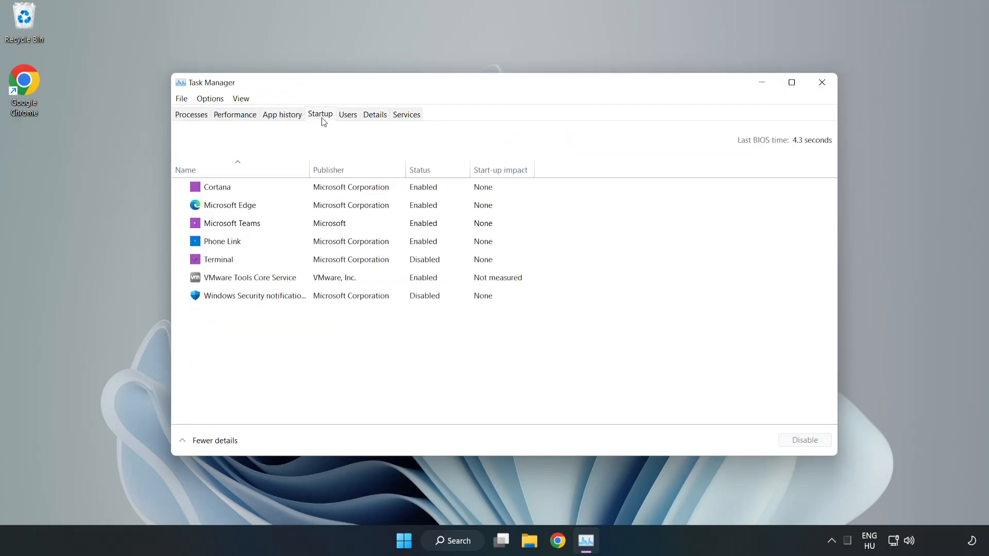
{"action": "left_click", "coordinate": [217, 187]}
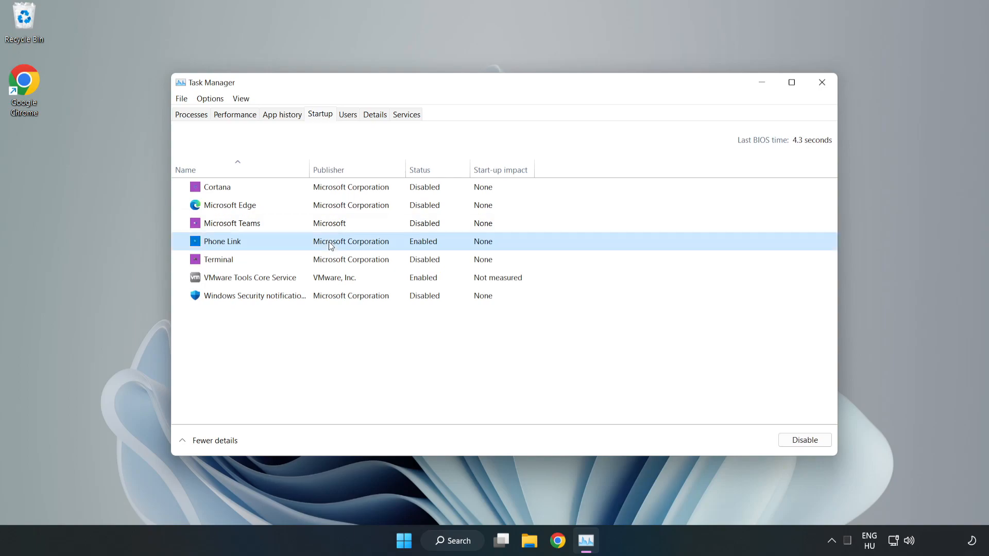
{"action": "left_click", "coordinate": [804, 439]}
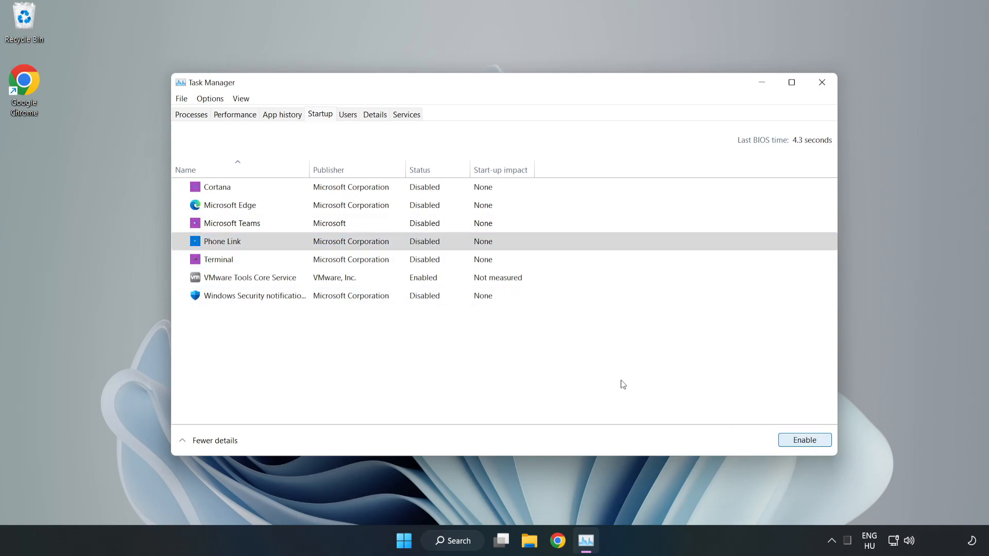
{"action": "mouse_move", "coordinate": [786, 106]}
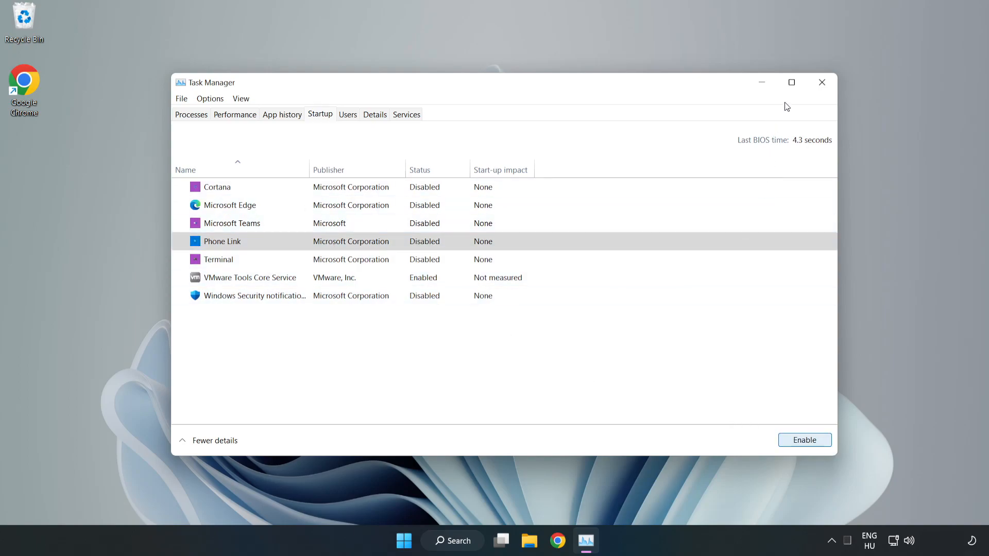
{"action": "mouse_move", "coordinate": [822, 84]}
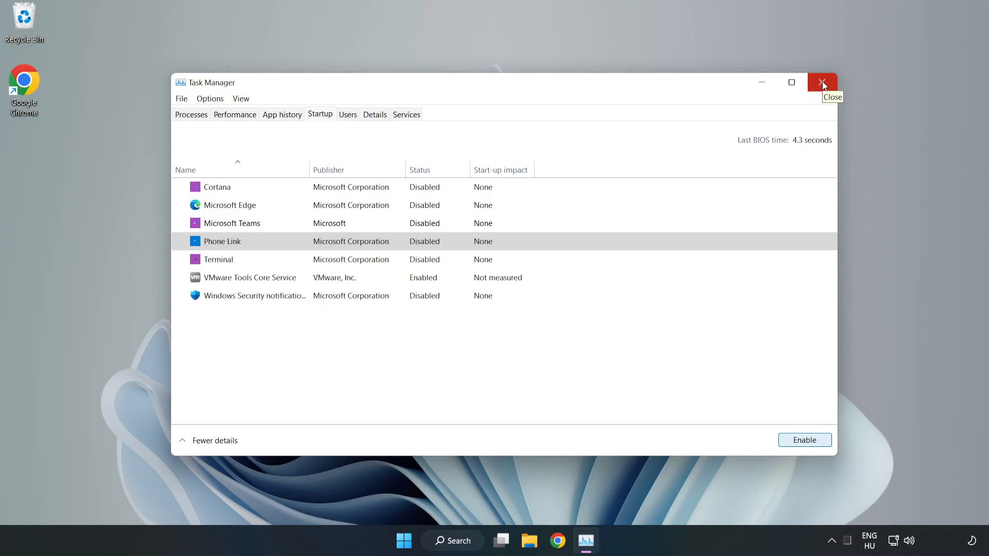
{"action": "left_click", "coordinate": [822, 82]}
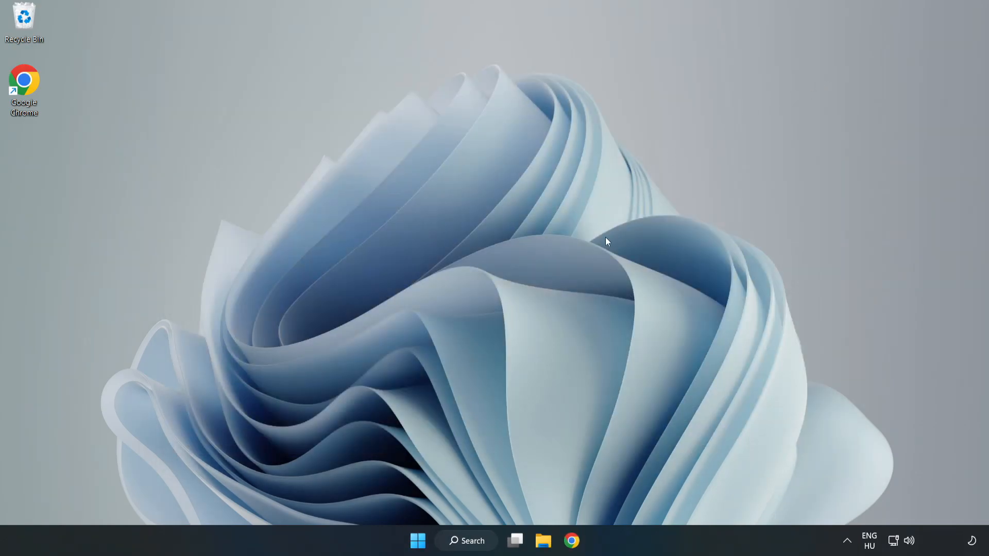
Download the DirectX End-User Runtime Web Installer in Chrome and run dxwebsetup.exe
{"action": "left_click", "coordinate": [572, 555]}
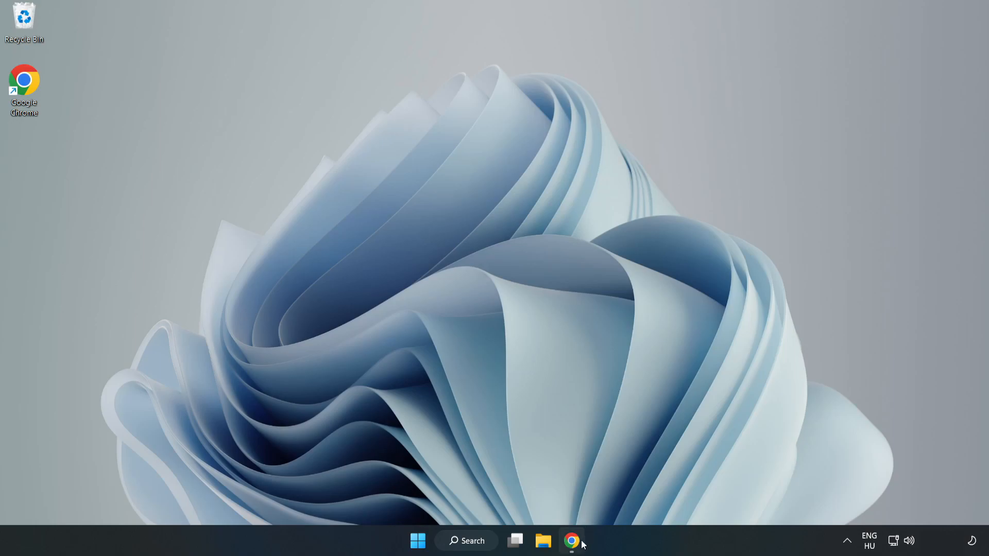
{"action": "left_click", "coordinate": [571, 555]}
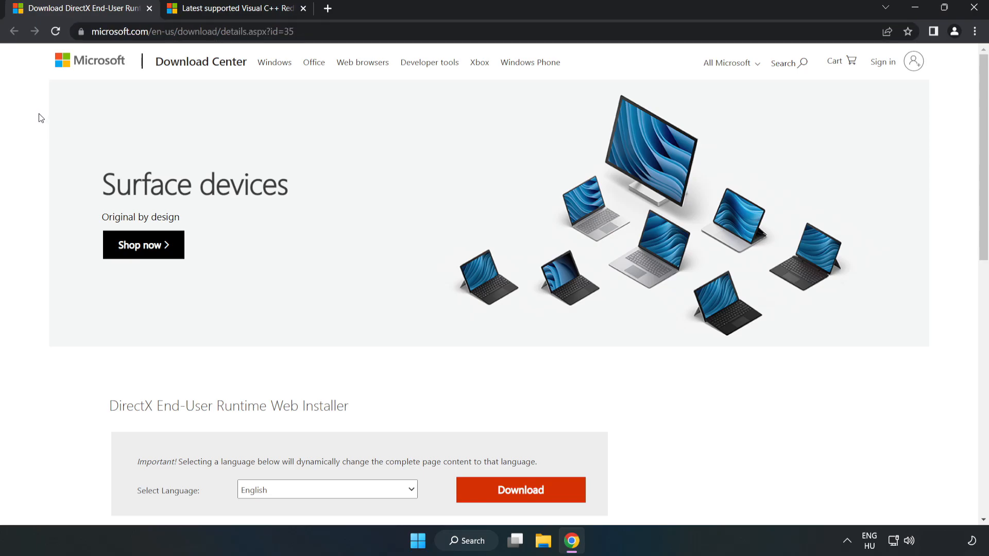
{"action": "scroll", "scroll_direction": "down", "scroll_amount": 3}
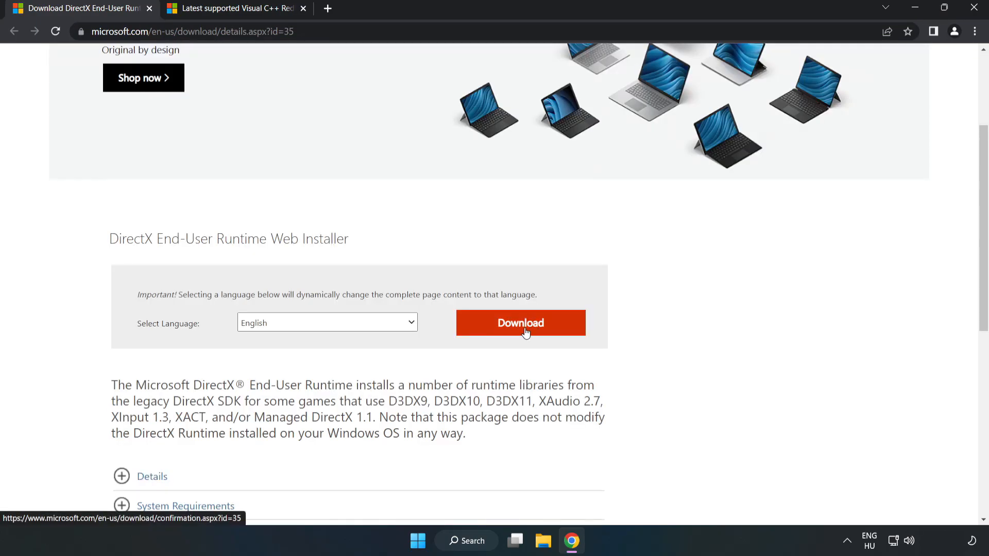
{"action": "left_click", "coordinate": [521, 323]}
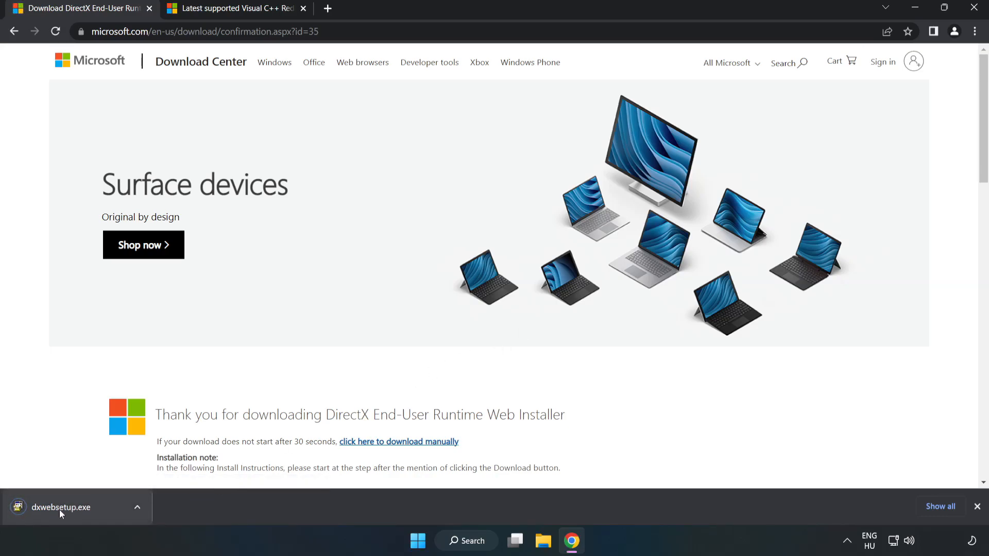
{"action": "left_click", "coordinate": [61, 507]}
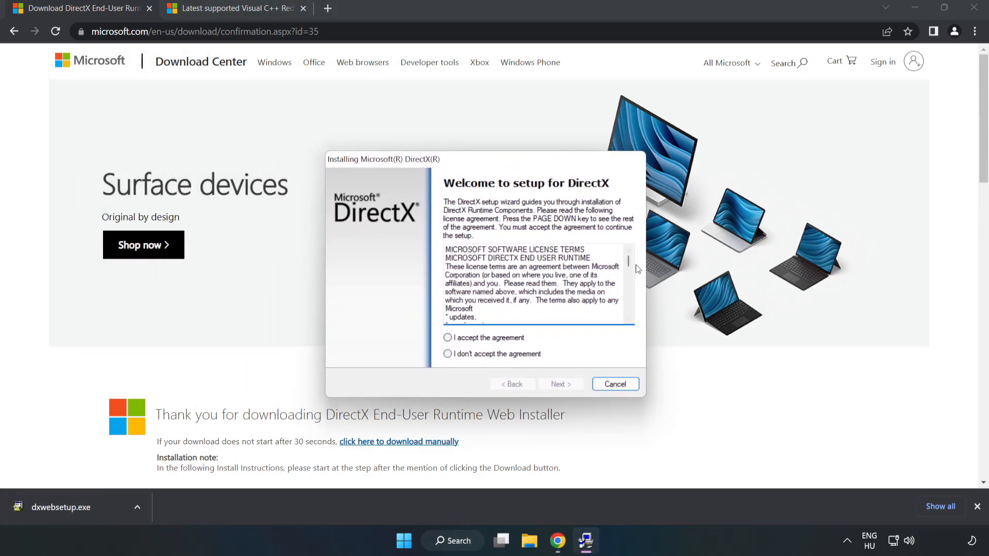
Accept the DirectX licence, decline the Bing Bar, and finish setup reporting DirectX already current
{"action": "scroll", "scroll_direction": "down", "scroll_amount": 3}
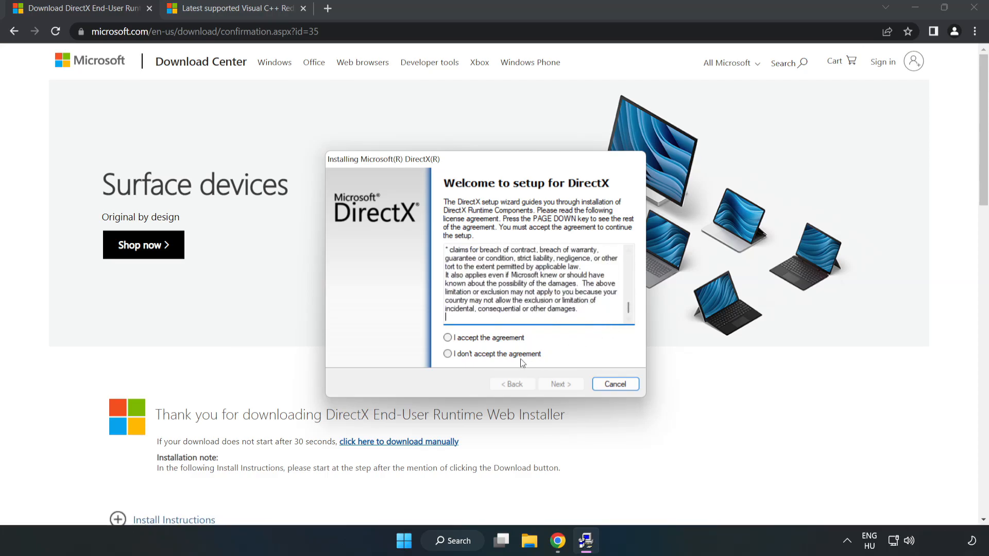
{"action": "left_click", "coordinate": [448, 338]}
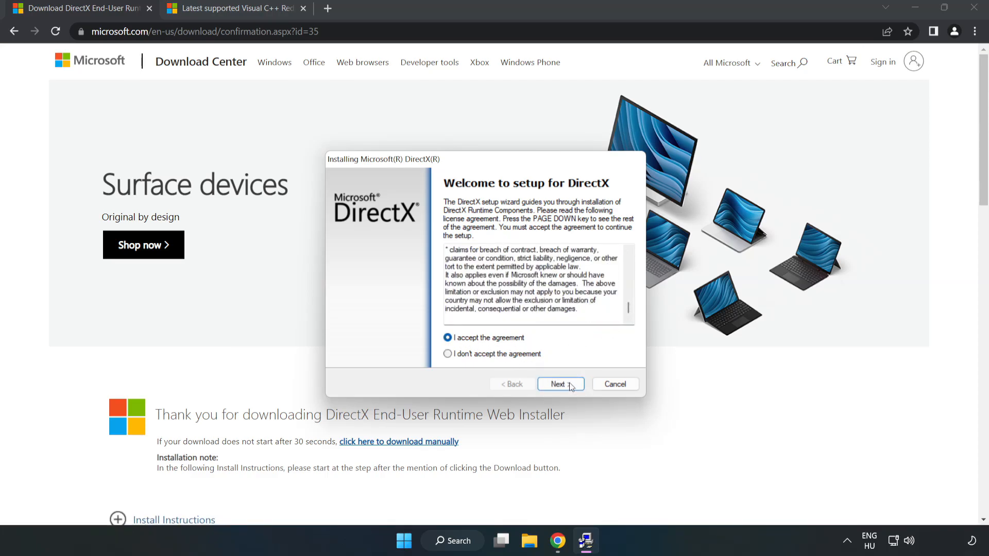
{"action": "left_click", "coordinate": [561, 384]}
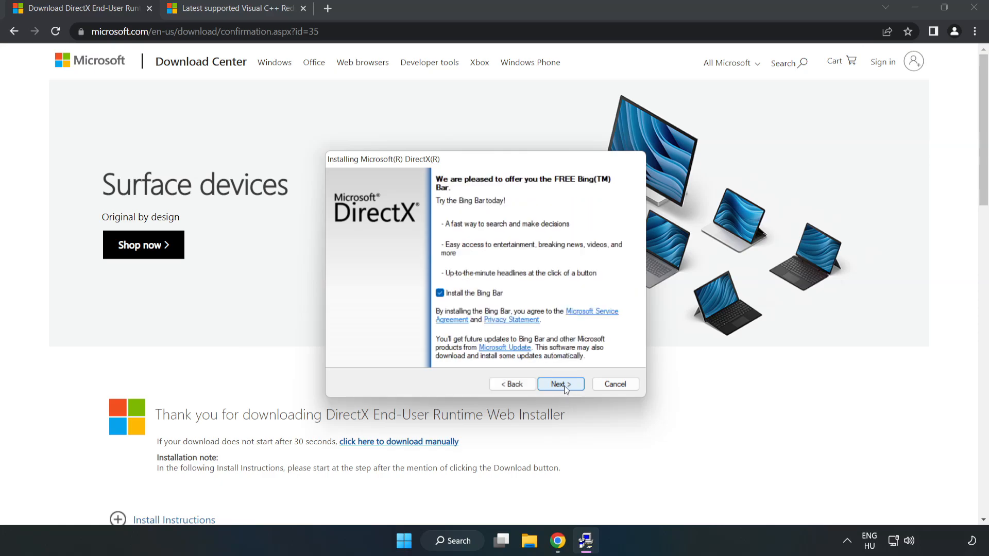
{"action": "left_click", "coordinate": [440, 293]}
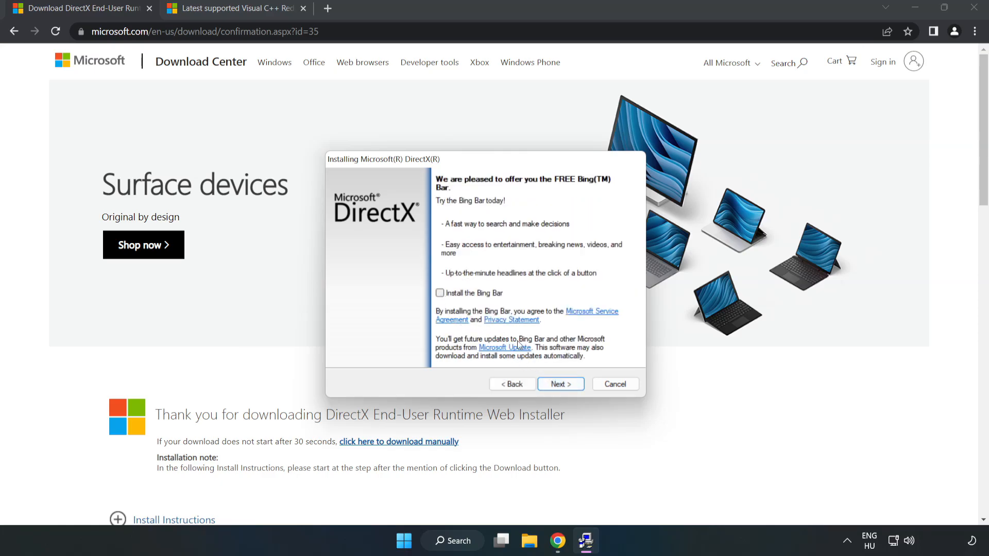
{"action": "left_click", "coordinate": [560, 384]}
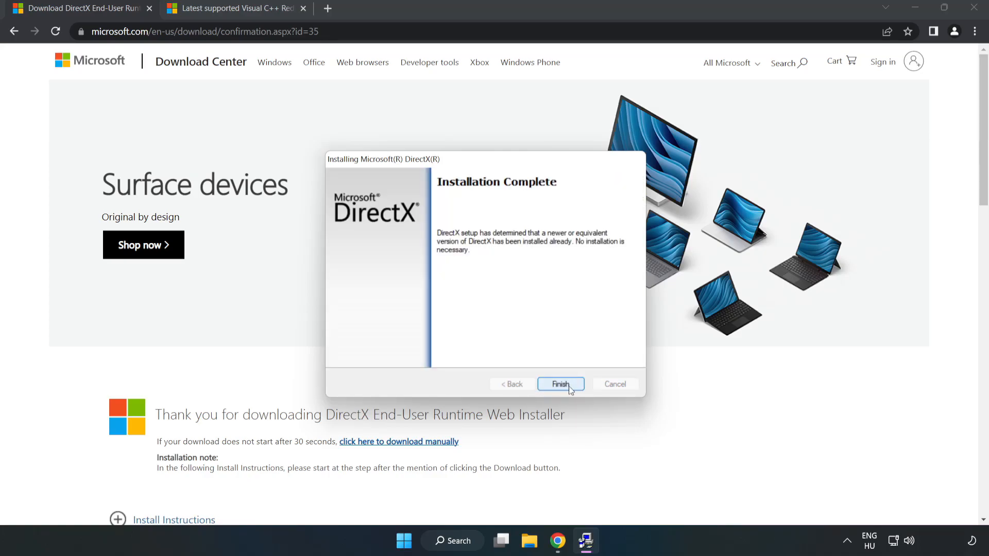
{"action": "left_click", "coordinate": [560, 384]}
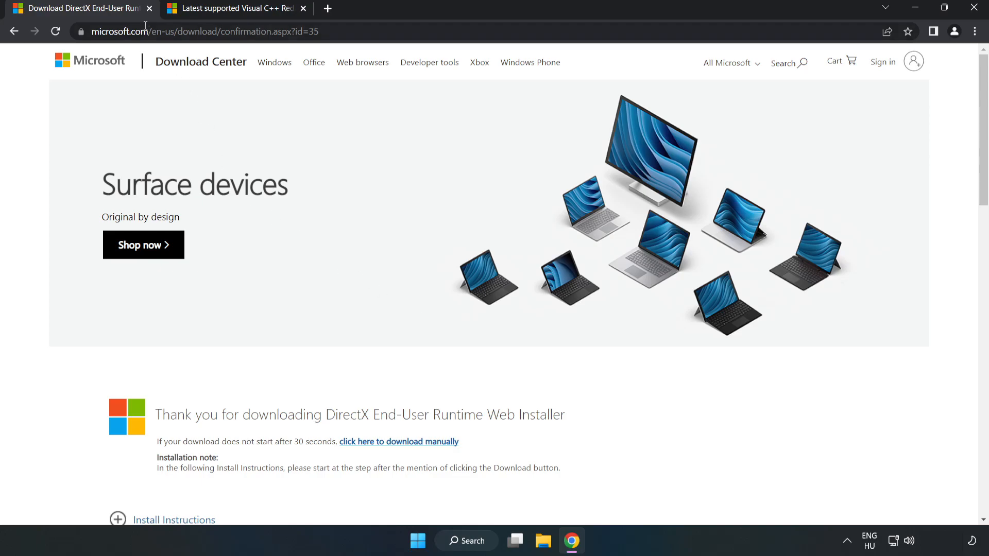
Close the DirectX tab, download the x86 and x64 vc_redist installers, and launch VC_redist.arm64.exe
{"action": "left_click", "coordinate": [151, 8]}
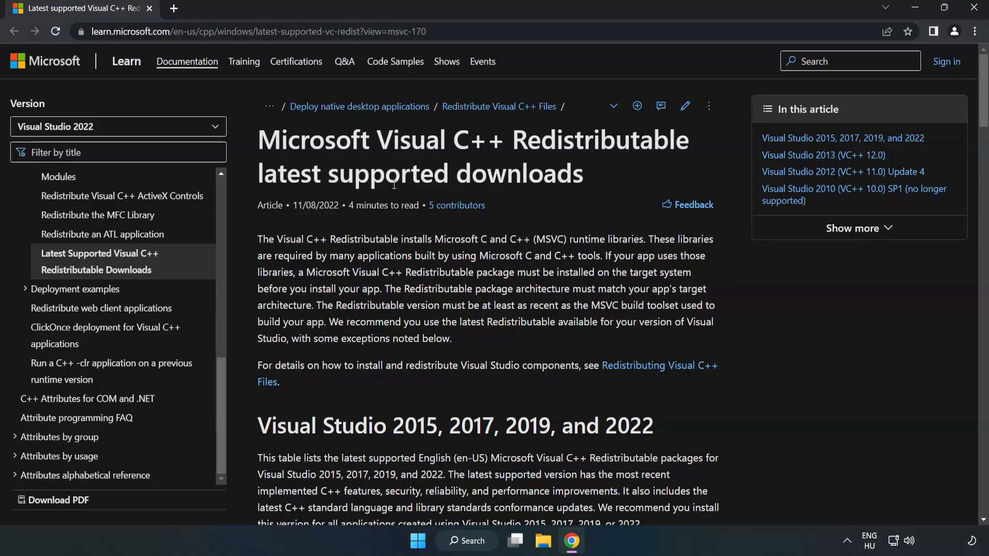
{"action": "scroll", "scroll_direction": "down", "scroll_amount": 3}
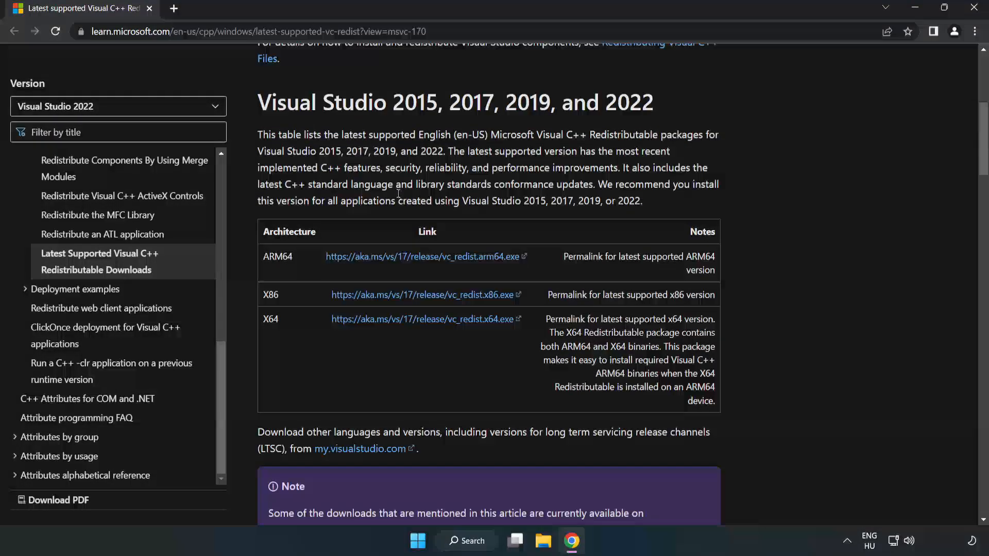
{"action": "mouse_move", "coordinate": [257, 110]}
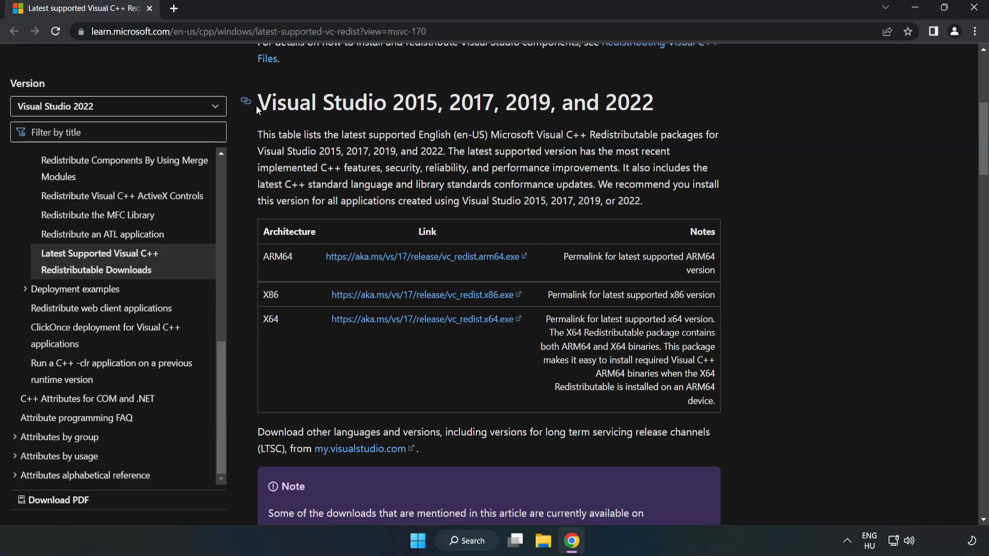
{"action": "mouse_move", "coordinate": [625, 126]}
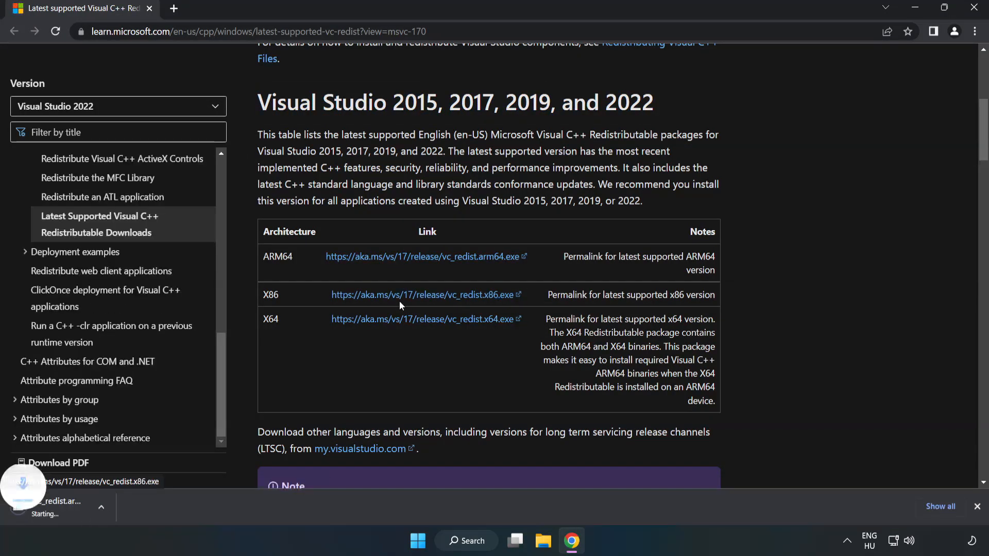
{"action": "left_click", "coordinate": [417, 319]}
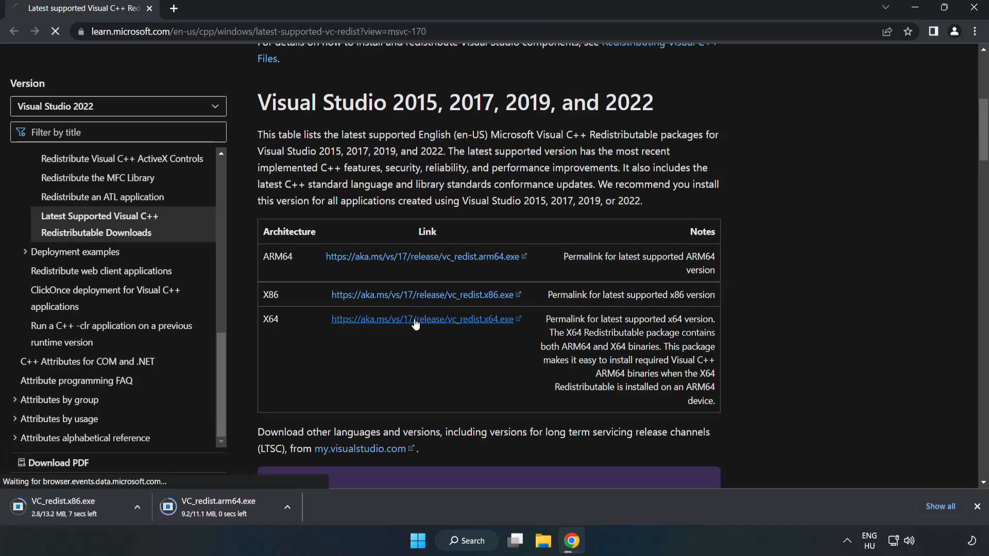
{"action": "left_click", "coordinate": [415, 319]}
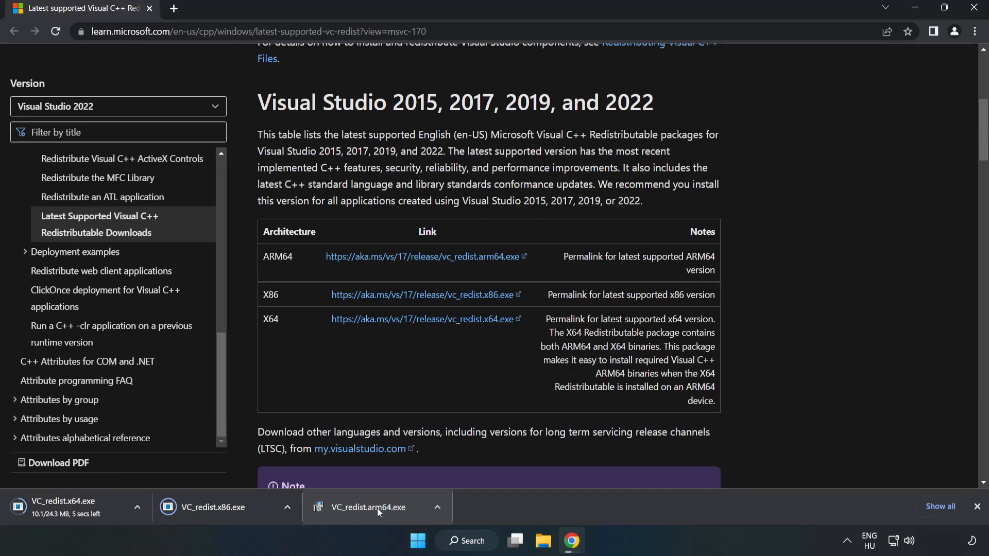
{"action": "left_click", "coordinate": [378, 507]}
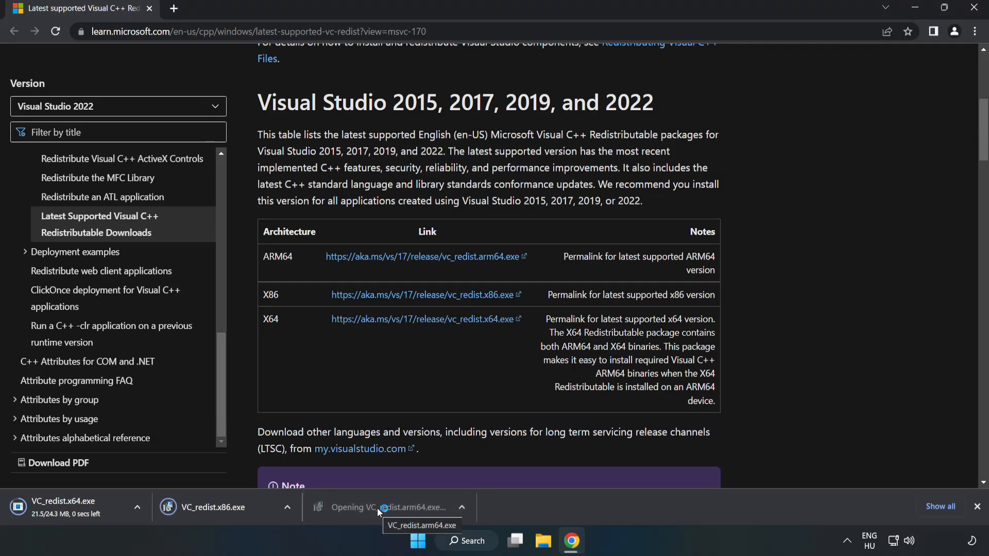
{"action": "left_click", "coordinate": [378, 507]}
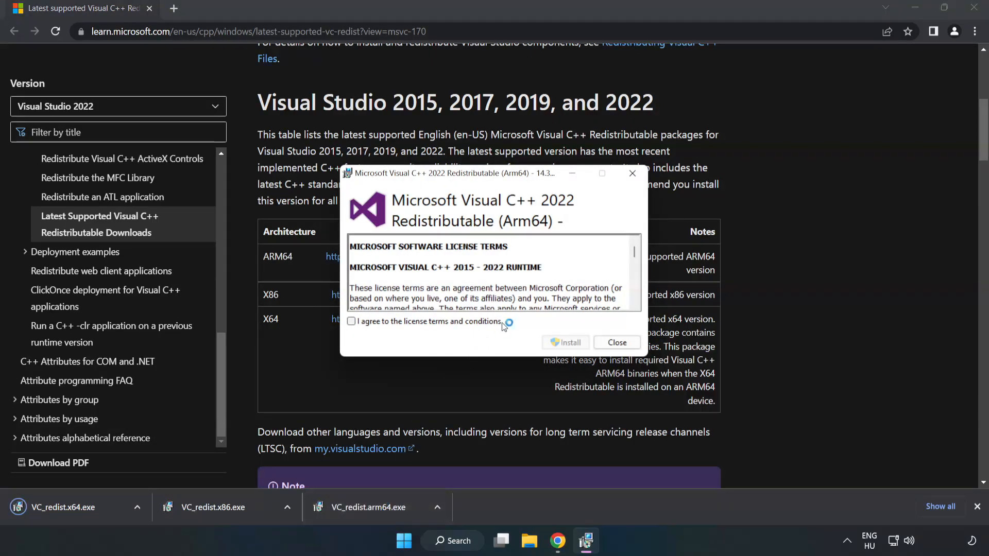
Agree to the ARM64 2022 redistributable licence, attempt install, and close the unsupported-processor failure
{"action": "scroll", "scroll_direction": "down", "scroll_amount": 3}
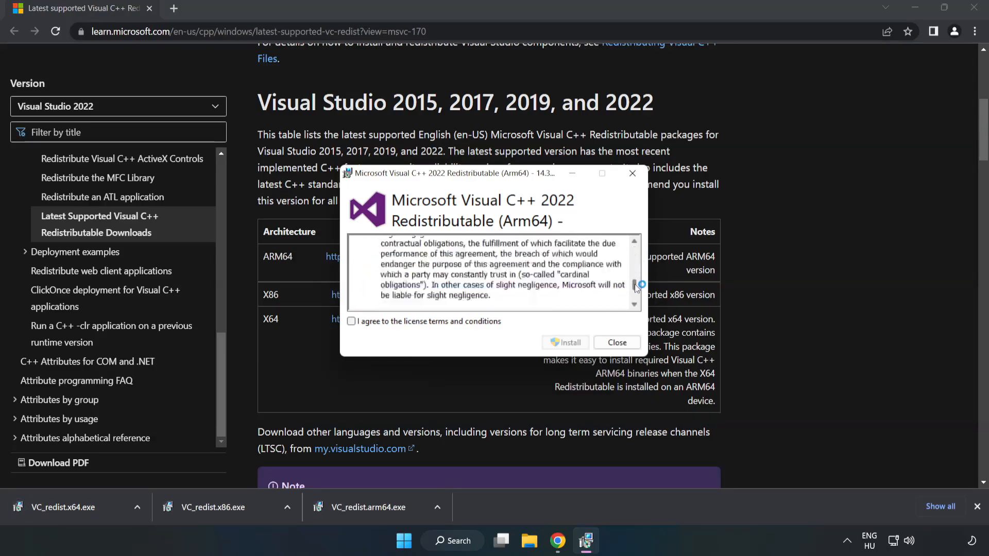
{"action": "scroll", "scroll_direction": "down", "scroll_amount": 3}
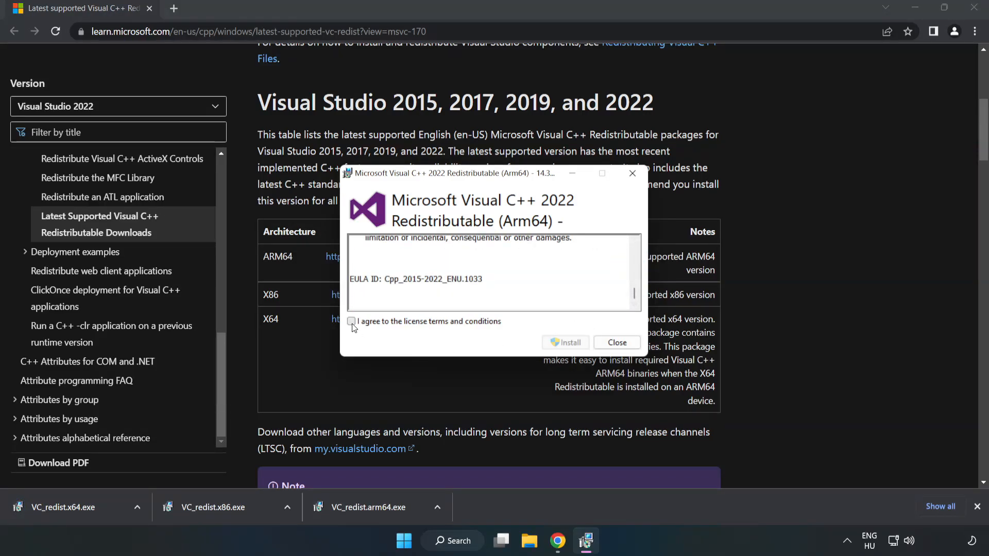
{"action": "left_click", "coordinate": [351, 321]}
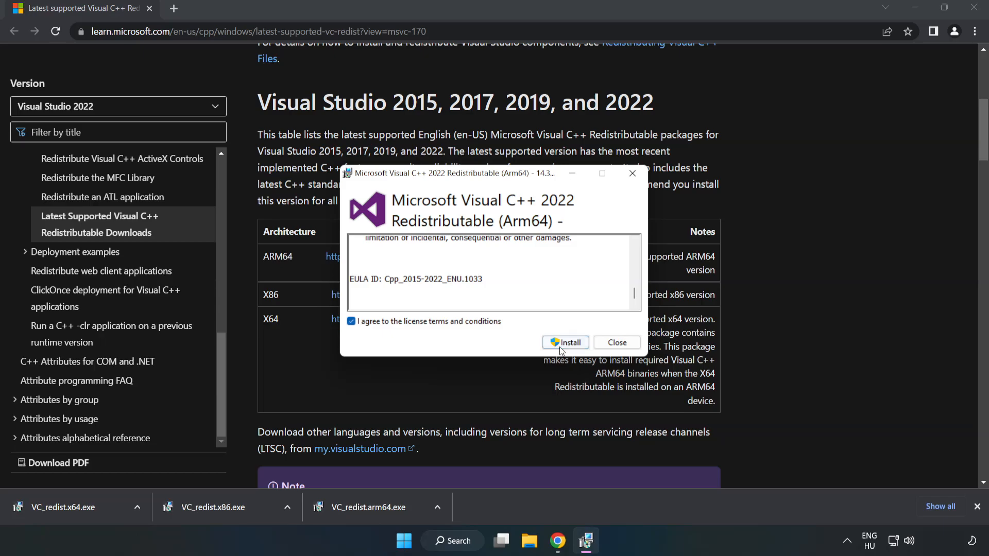
{"action": "left_click", "coordinate": [570, 343]}
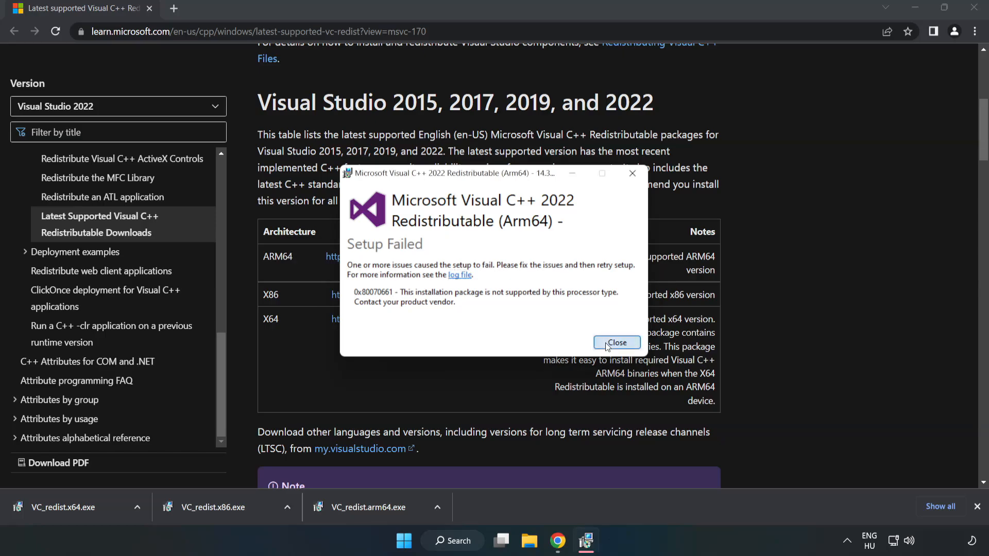
{"action": "left_click", "coordinate": [617, 342]}
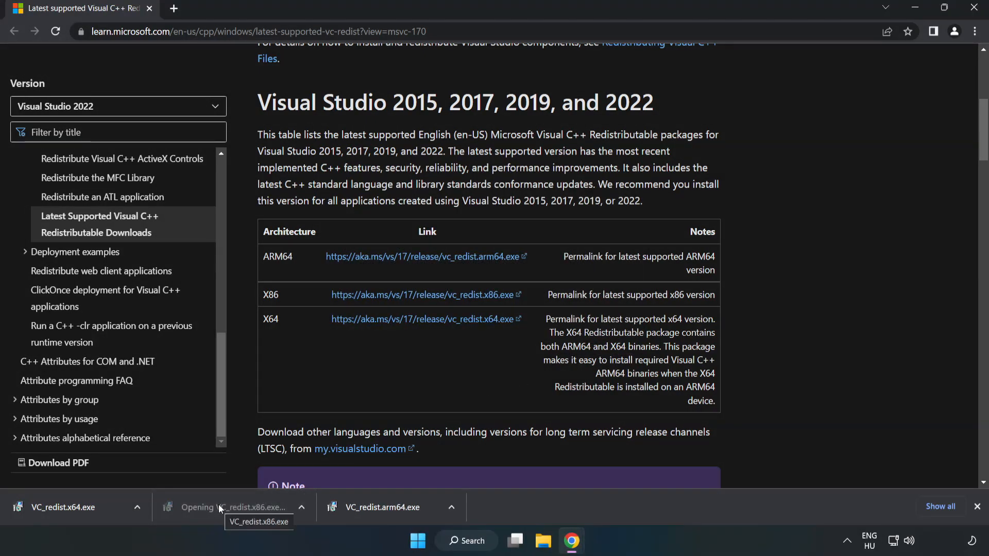
Launch VC_redist.x86.exe and accept its 2015-2022 licence terms
{"action": "left_click", "coordinate": [221, 507]}
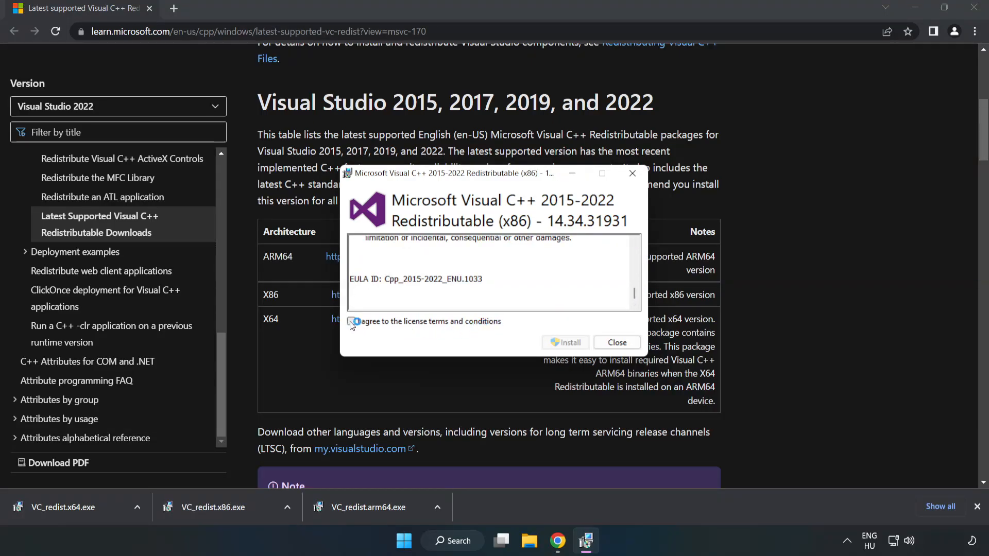
{"action": "left_click", "coordinate": [570, 343]}
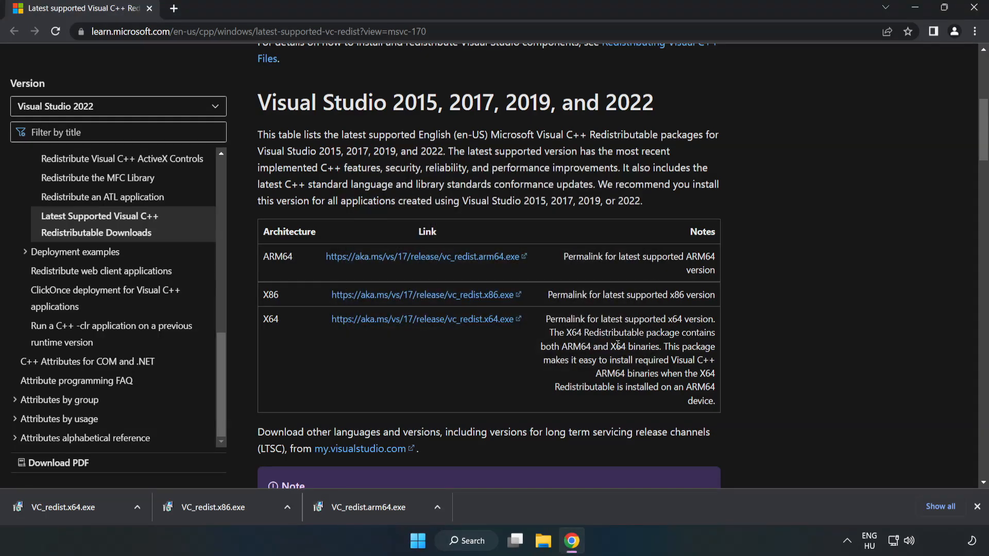
Install the x64 Visual C++ 2015-2022 Redistributable (14.34.31931), close the installer, then close Chrome
{"action": "left_click", "coordinate": [61, 507]}
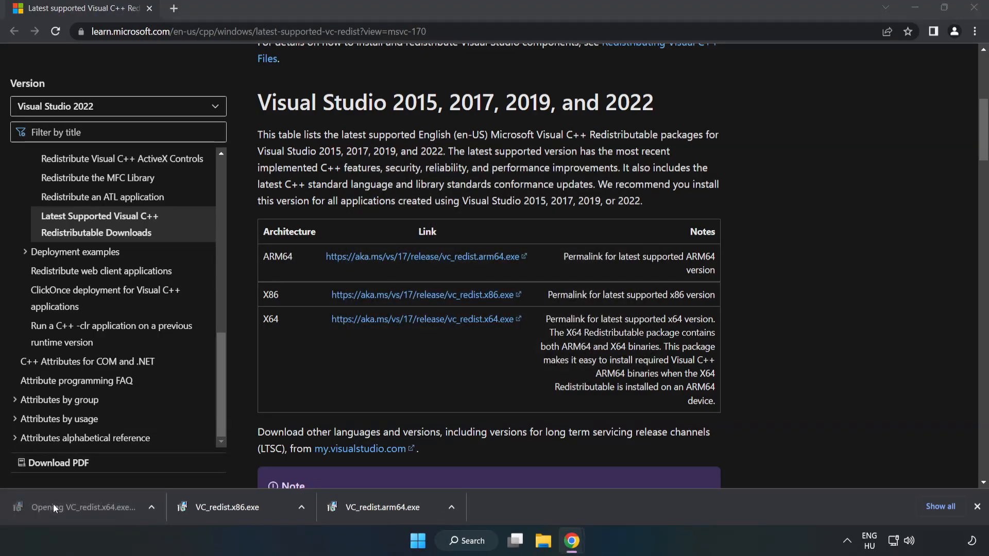
{"action": "left_click", "coordinate": [80, 508]}
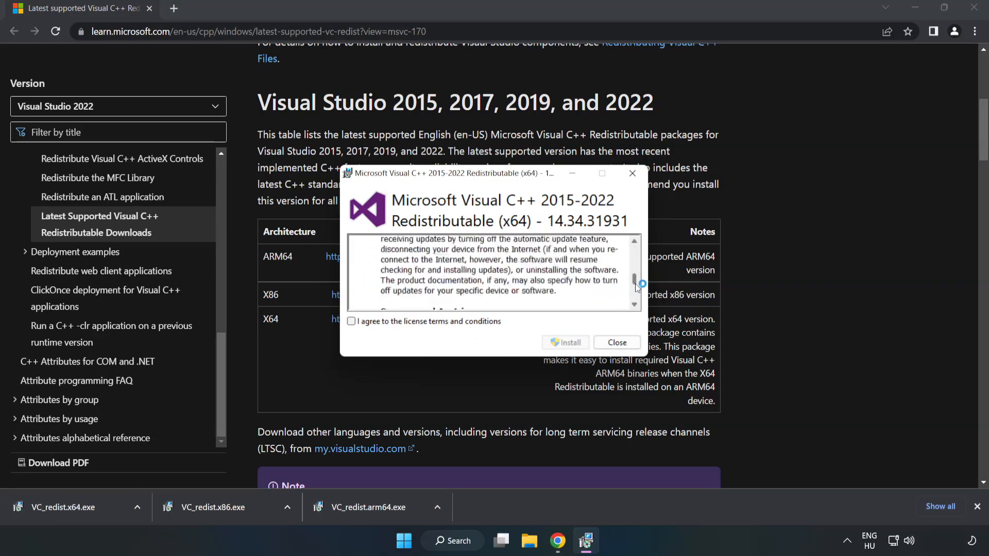
{"action": "left_click", "coordinate": [351, 321]}
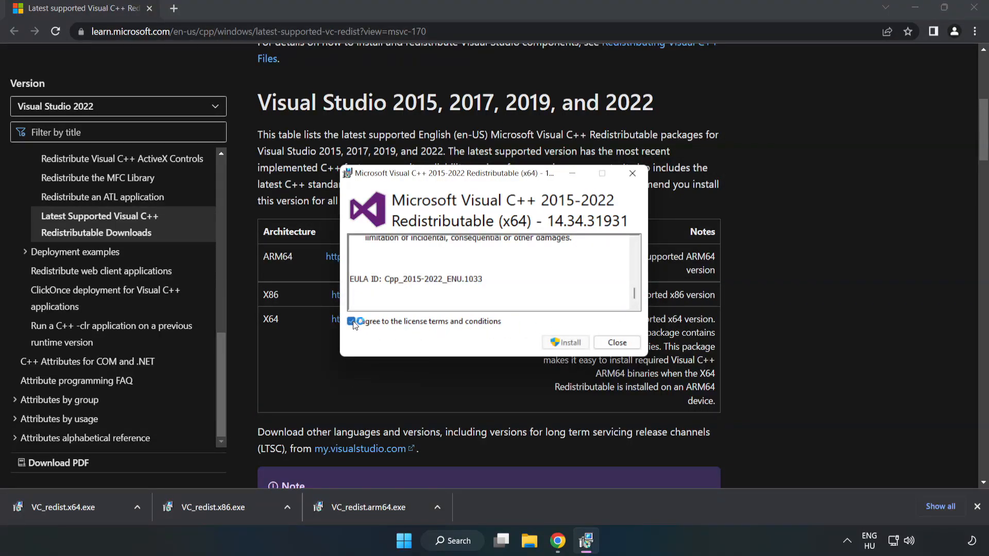
{"action": "left_click", "coordinate": [565, 342]}
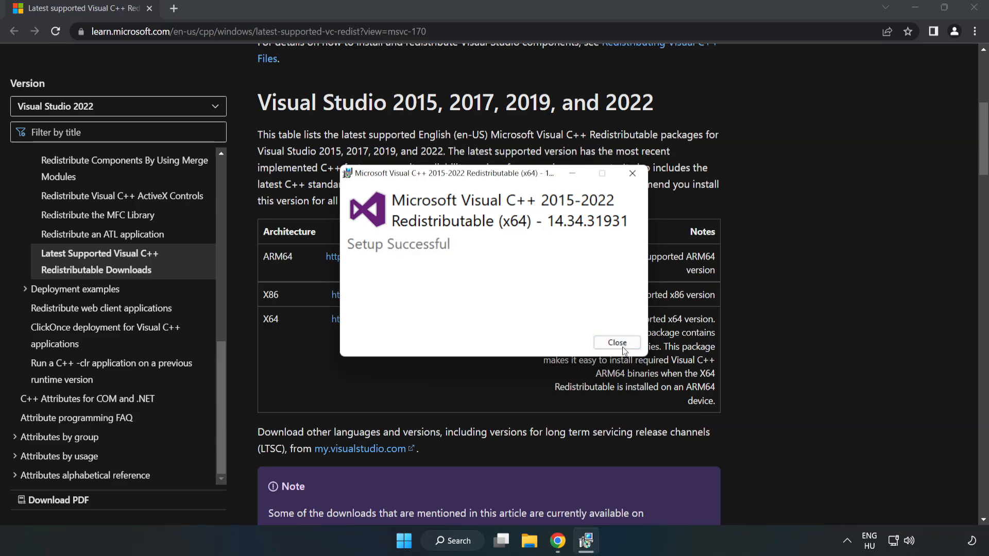
{"action": "left_click", "coordinate": [616, 343]}
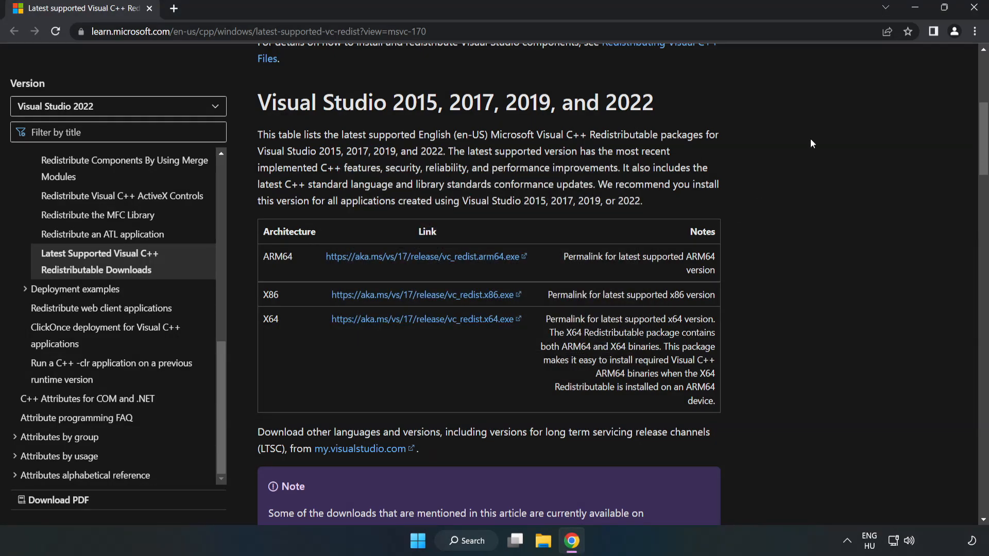
{"action": "mouse_move", "coordinate": [976, 7]}
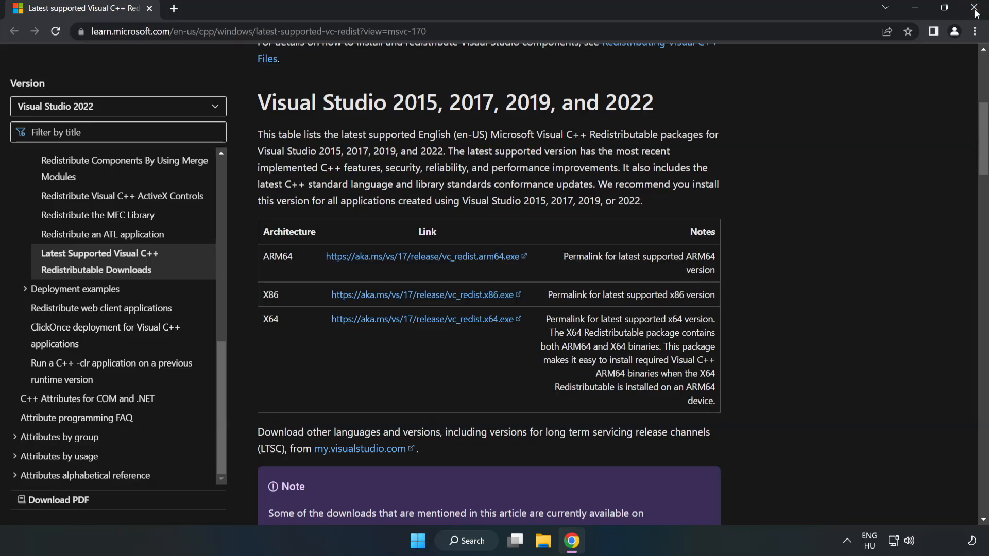
{"action": "left_click", "coordinate": [970, 7]}
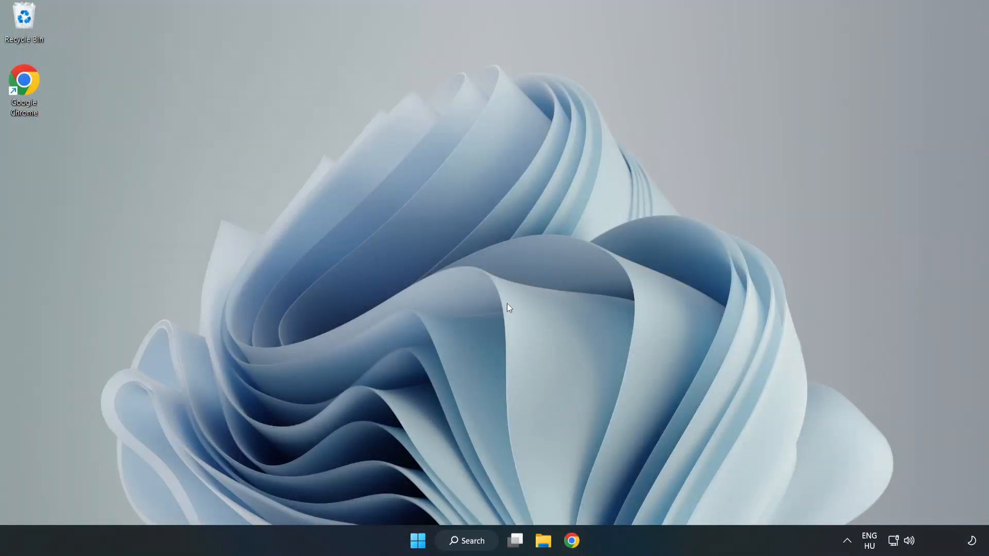
Search Windows for cmd and run Command Prompt as administrator
{"action": "left_click", "coordinate": [466, 540]}
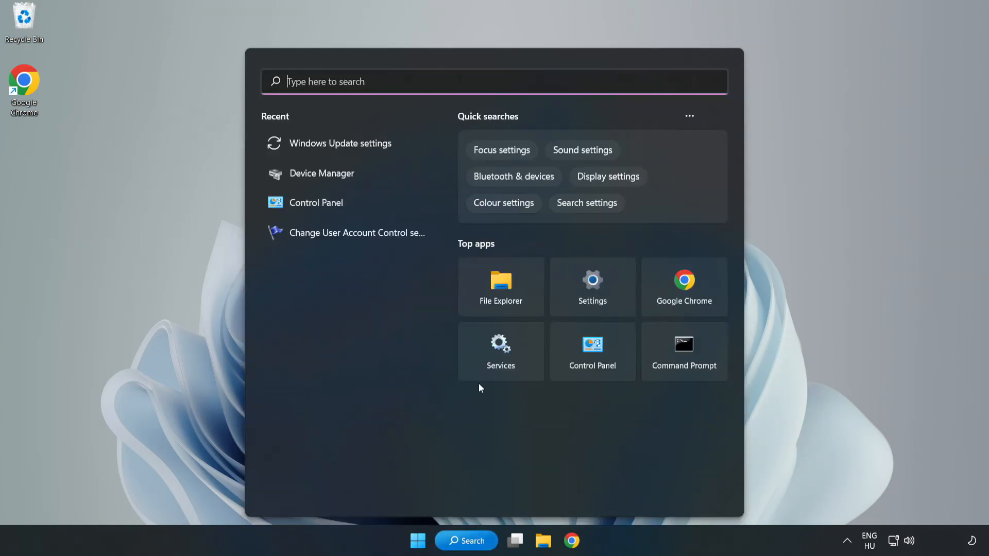
{"action": "type", "text": "c"}
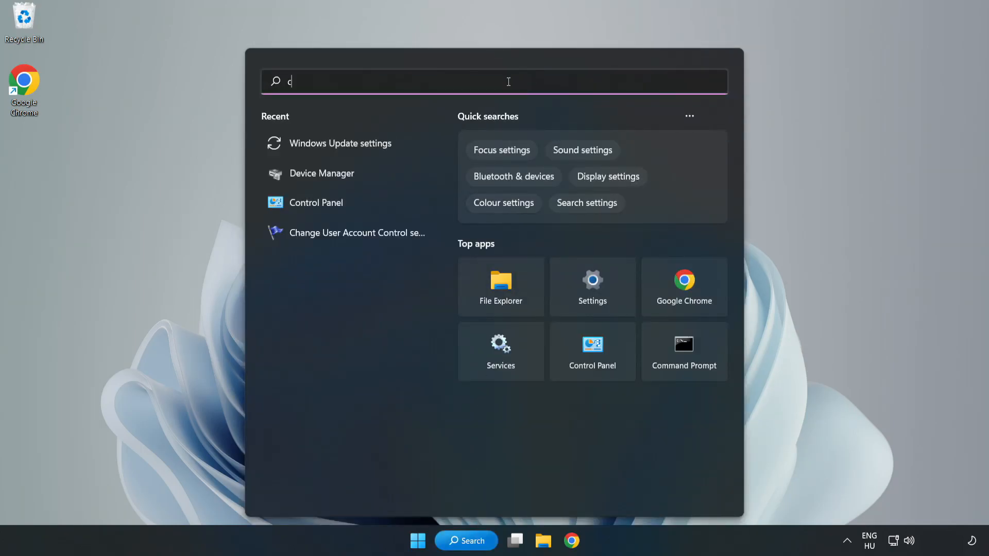
{"action": "type", "text": "md"}
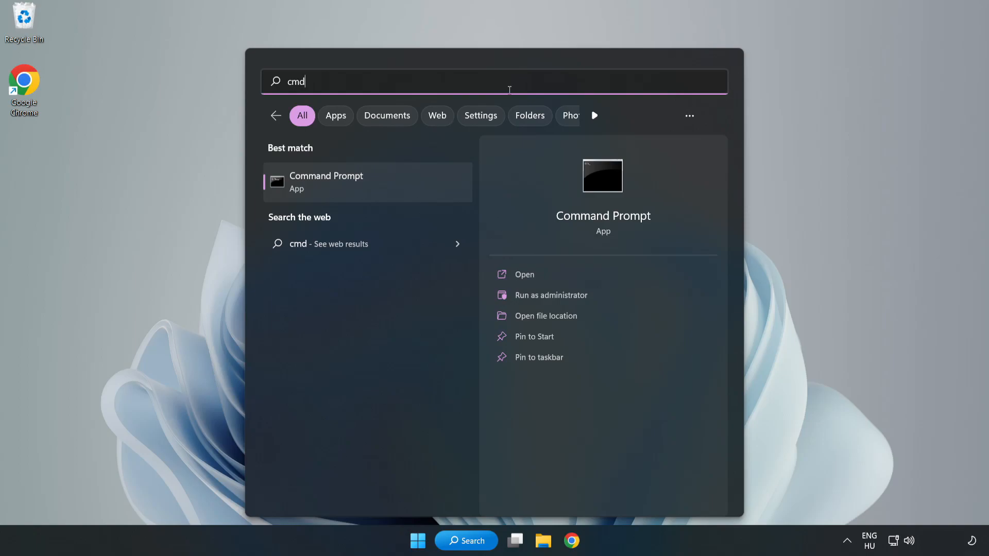
{"action": "mouse_move", "coordinate": [390, 187]}
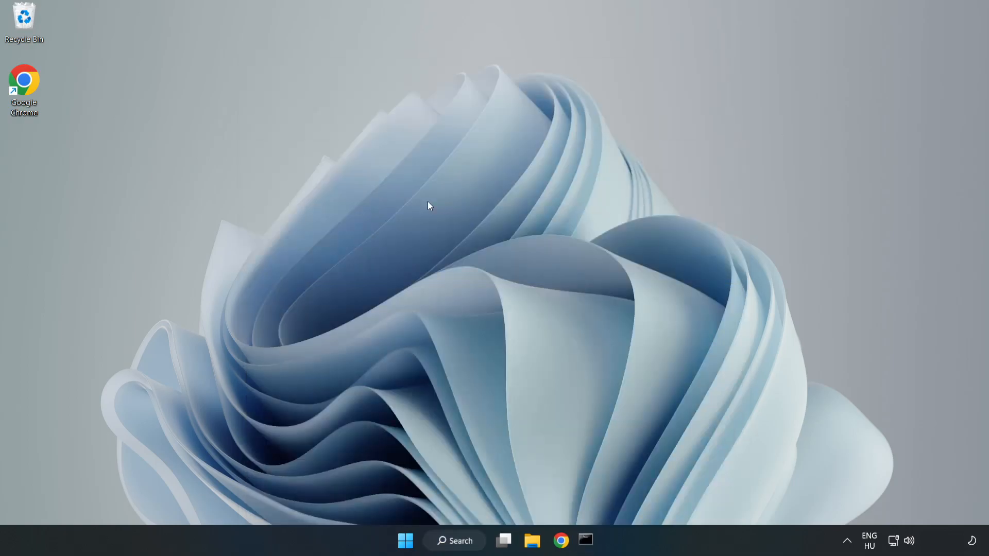
{"action": "left_click", "coordinate": [587, 541]}
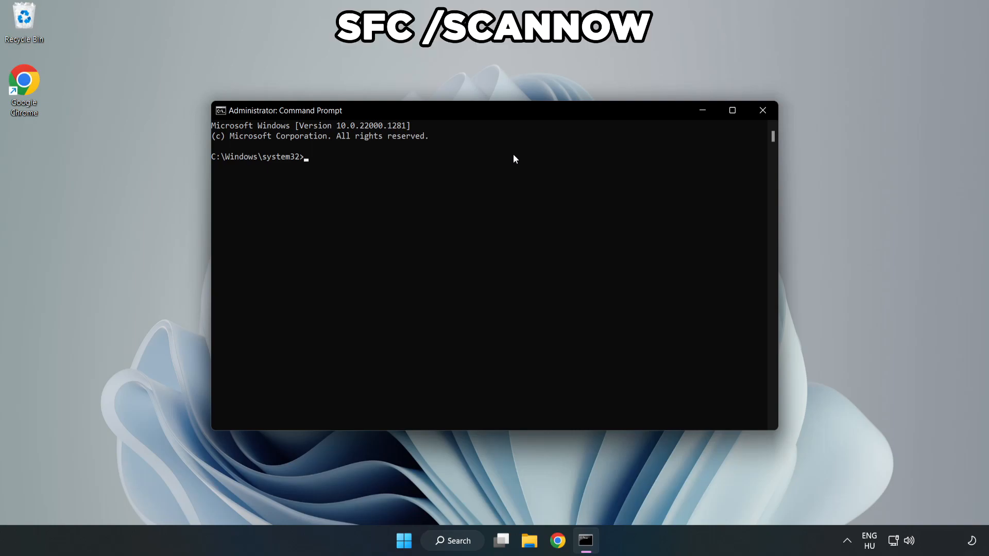
Run sfc /scannow to 100% with no integrity violations, then close the console
{"action": "type", "text": "sfc /"}
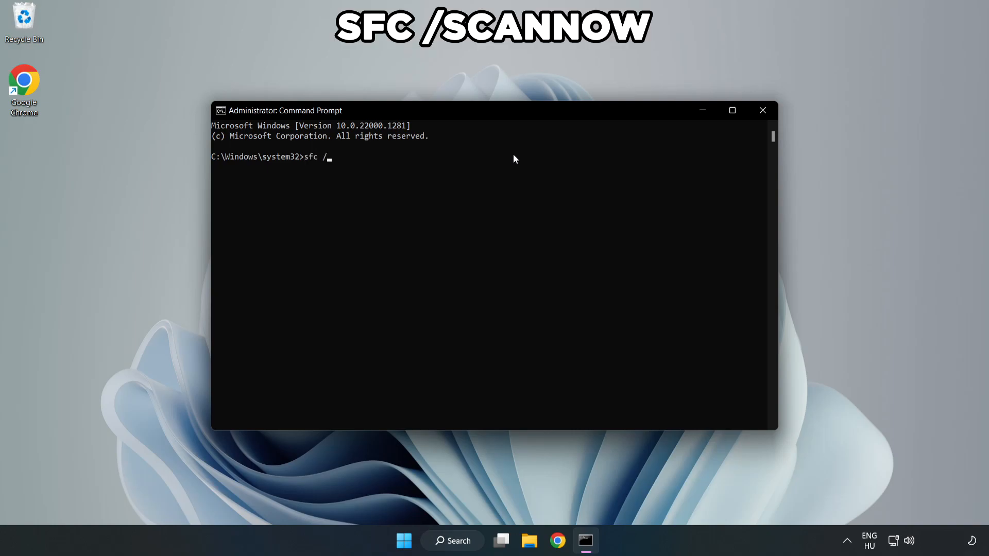
{"action": "type", "text": "scannow"}
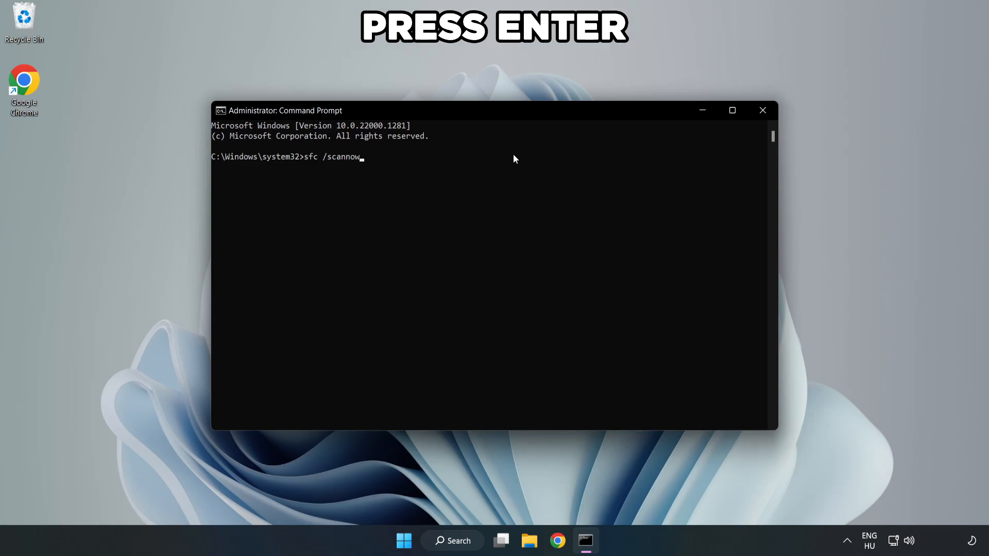
{"action": "key", "text": "Enter"}
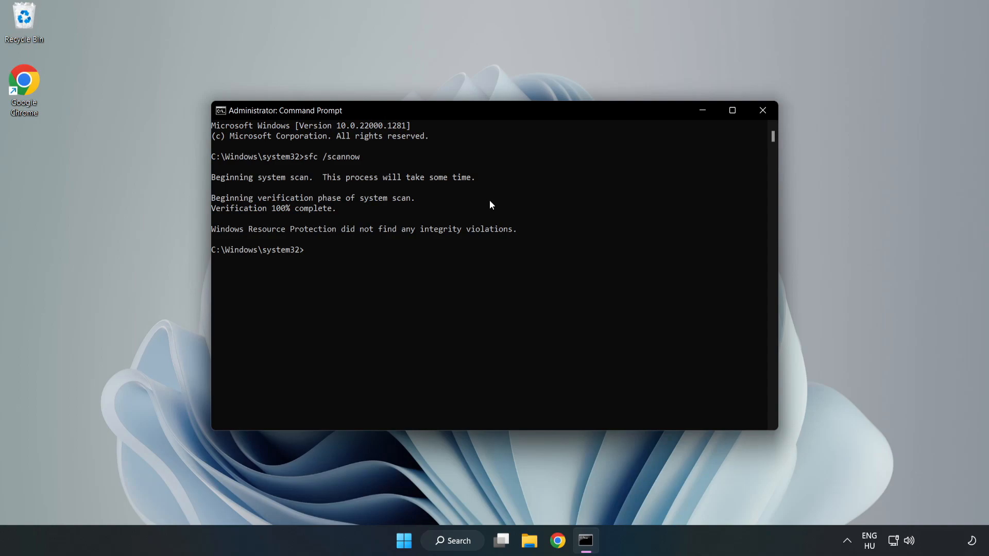
{"action": "mouse_move", "coordinate": [763, 110]}
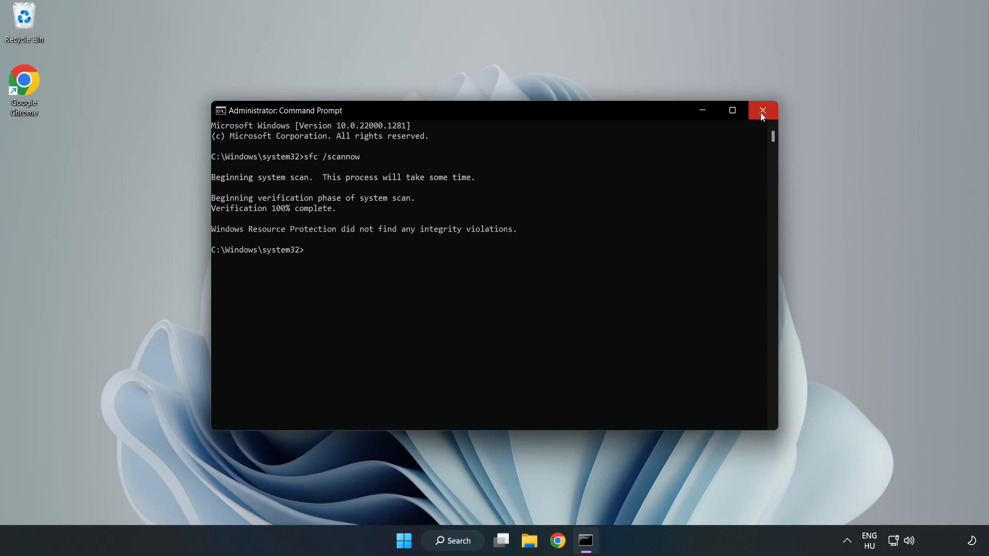
{"action": "left_click", "coordinate": [762, 110]}
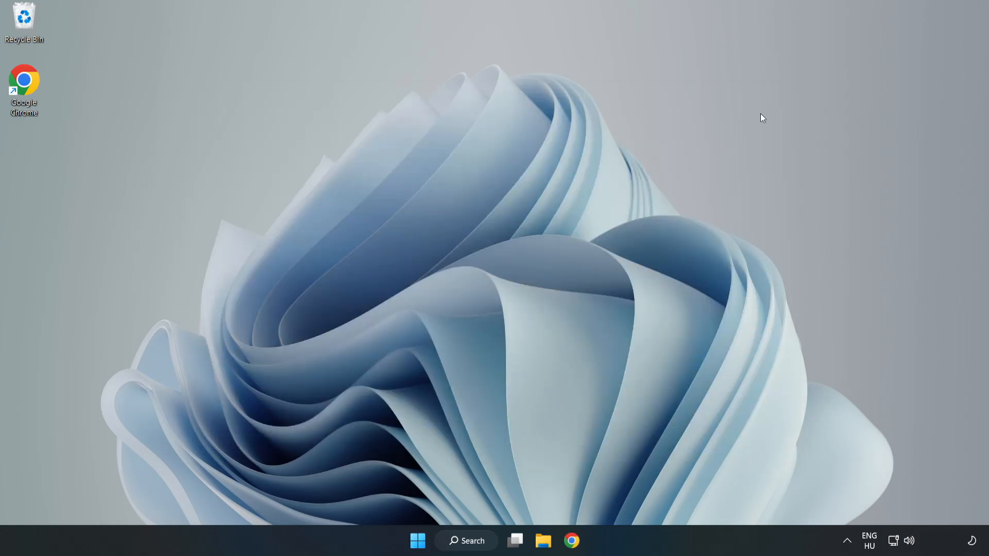
{"action": "mouse_move", "coordinate": [646, 204]}
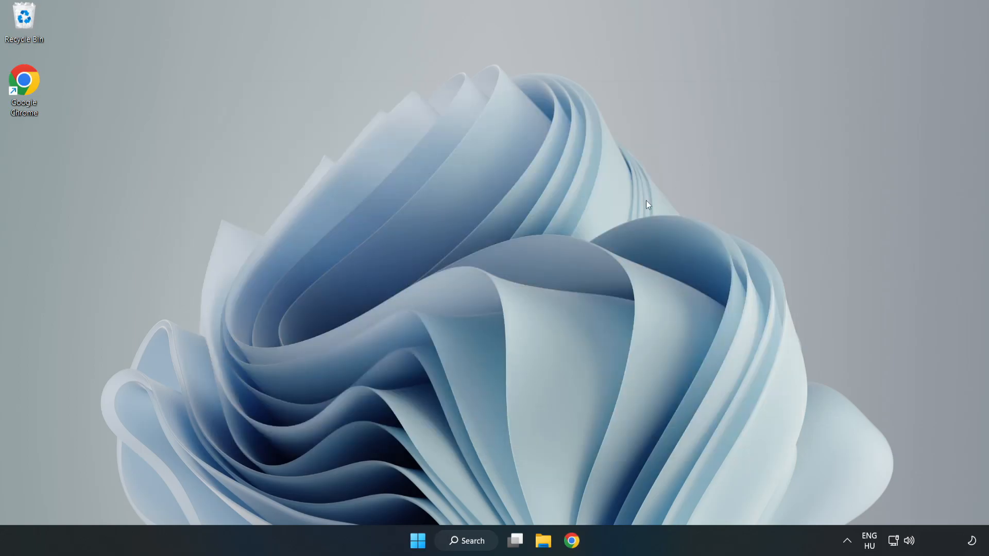
{"action": "mouse_move", "coordinate": [492, 387]}
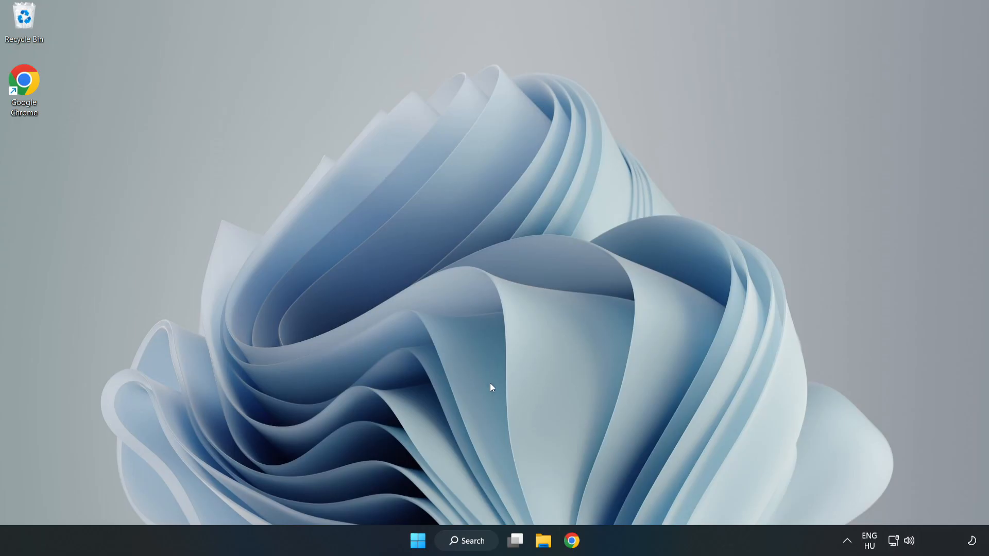
Search for 'sec' and open Windows Security from Best match
{"action": "left_click", "coordinate": [470, 540]}
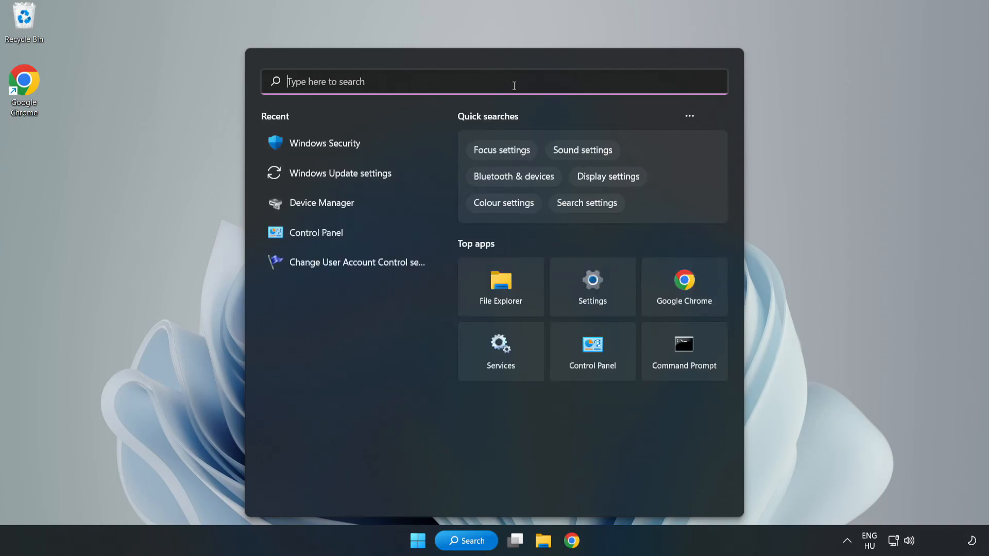
{"action": "type", "text": "security"}
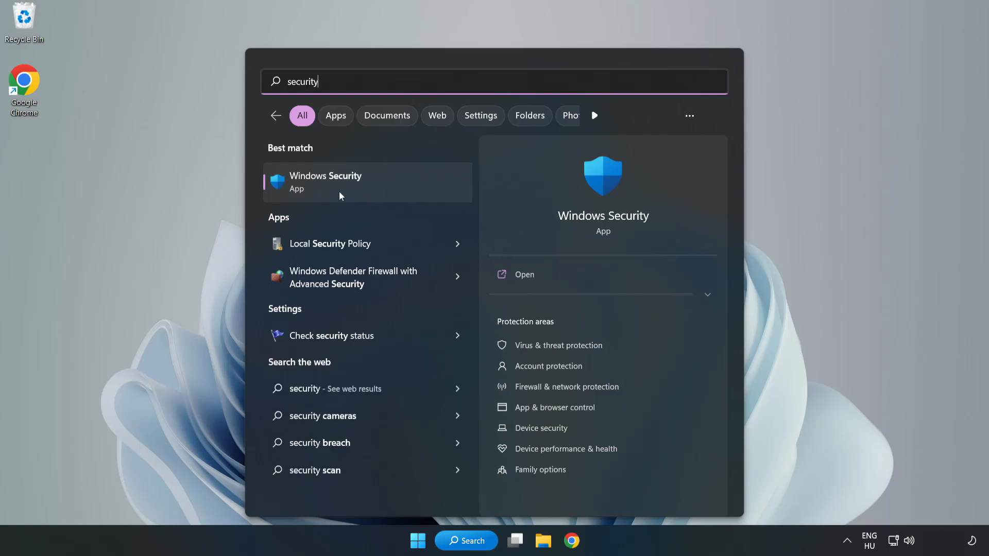
{"action": "left_click", "coordinate": [341, 183]}
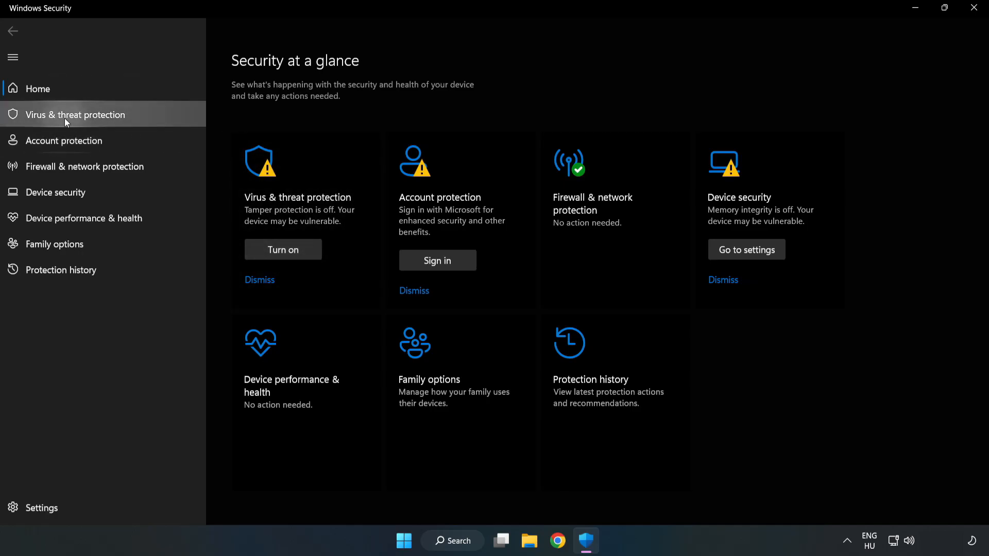
Navigate through Virus & threat protection settings to the empty Defender Exclusions page
{"action": "left_click", "coordinate": [75, 115]}
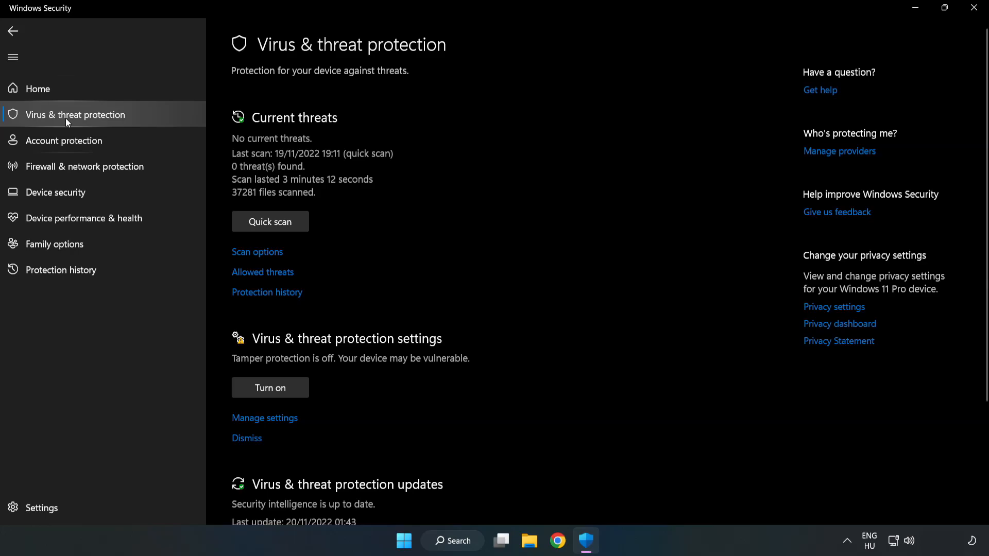
{"action": "scroll", "scroll_direction": "down", "scroll_amount": 3}
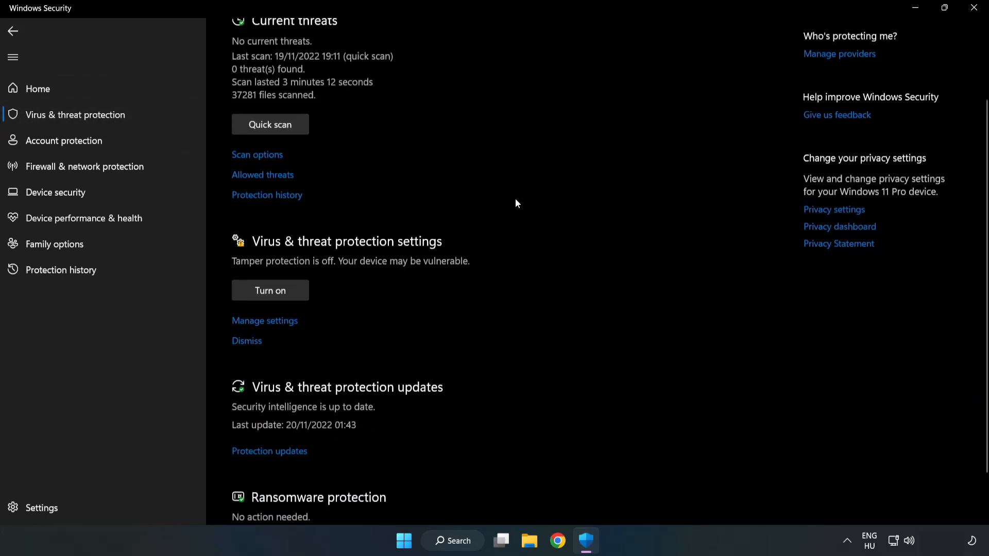
{"action": "scroll", "scroll_direction": "down", "scroll_amount": 3}
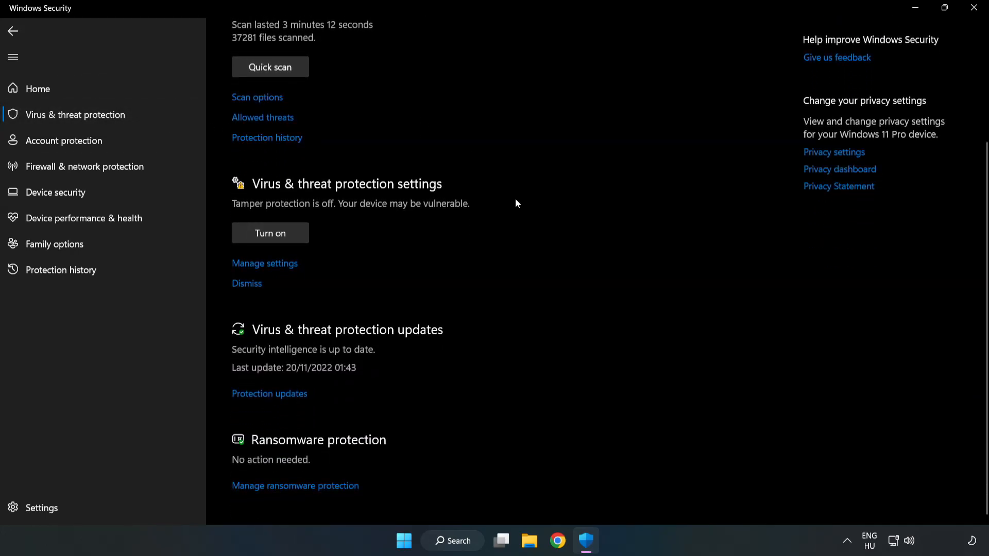
{"action": "mouse_move", "coordinate": [255, 263]}
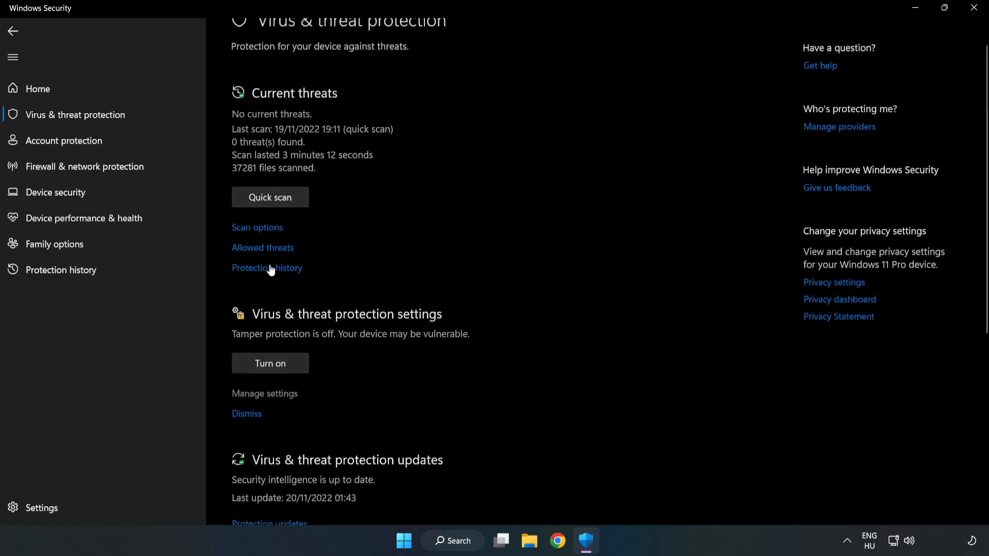
{"action": "left_click", "coordinate": [265, 393]}
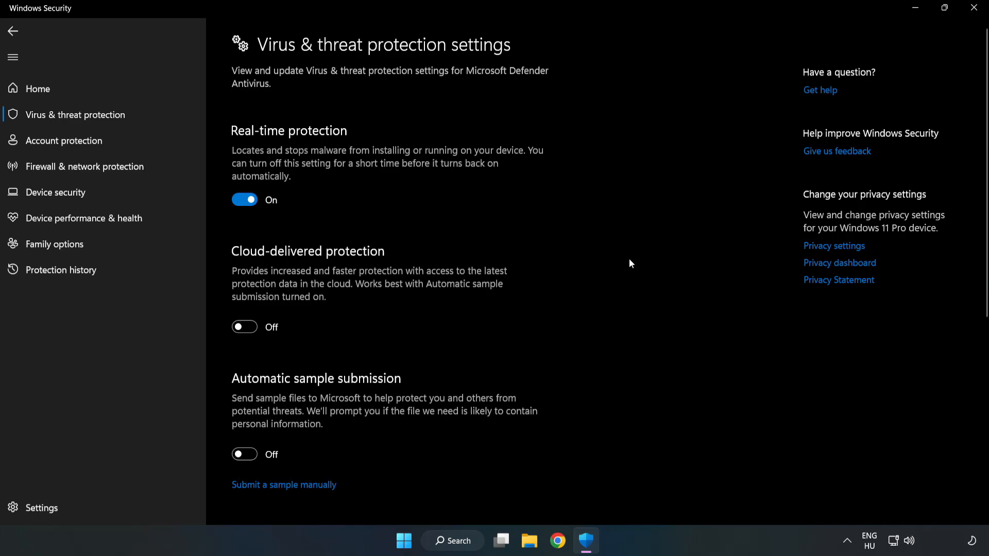
{"action": "scroll", "scroll_direction": "down", "scroll_amount": 3}
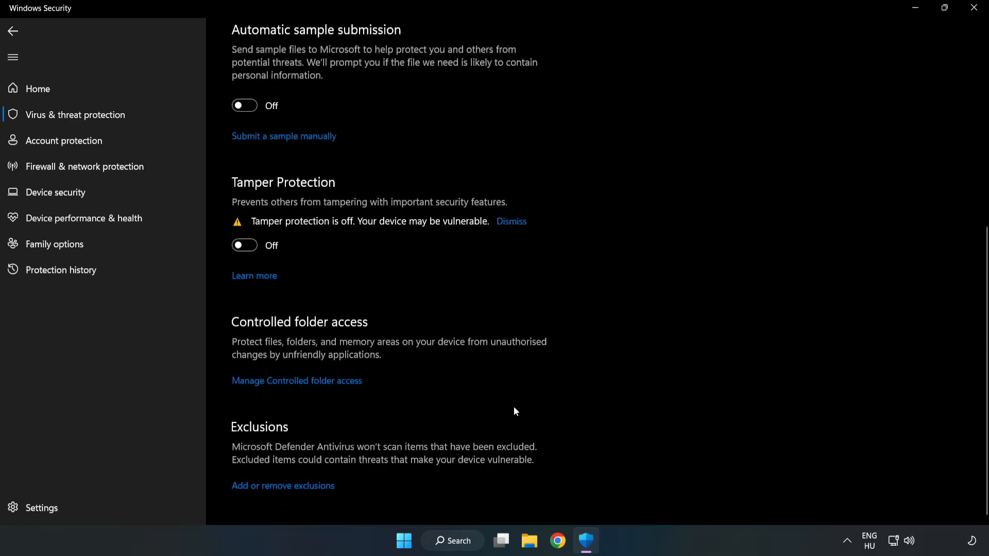
{"action": "mouse_move", "coordinate": [276, 491]}
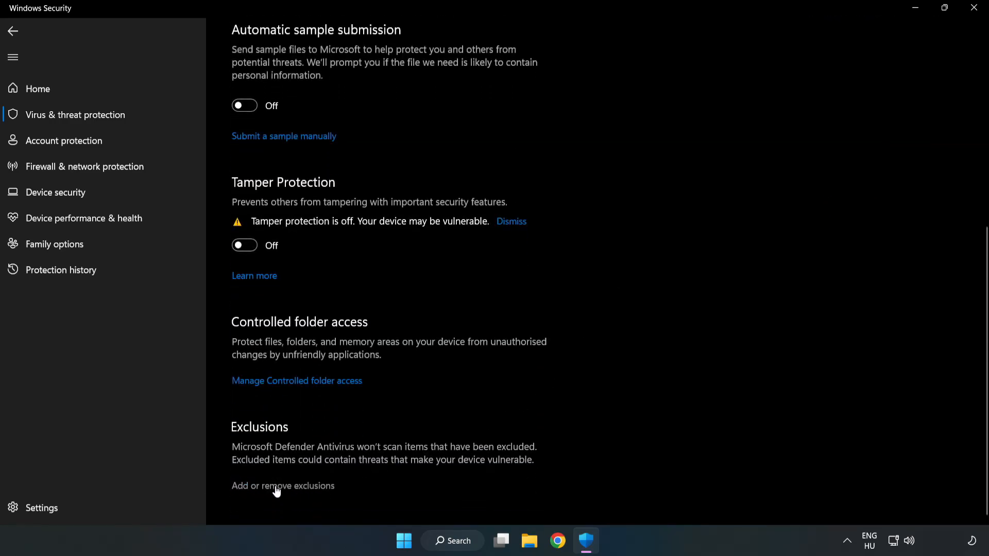
{"action": "left_click", "coordinate": [282, 486]}
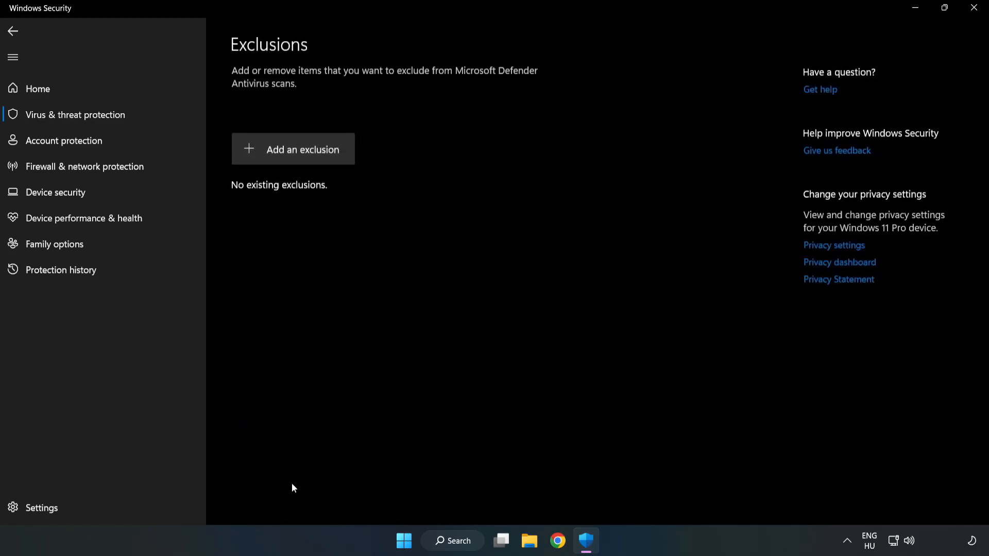
{"action": "mouse_move", "coordinate": [269, 157]}
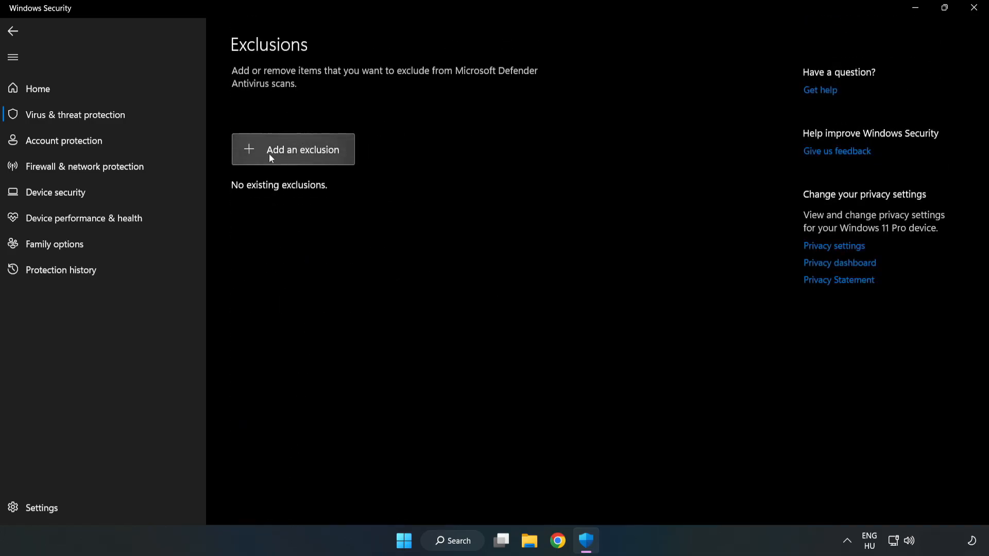
Add a file exclusion for the NOT WORKING APP shortcut (chrome.exe), then close Windows Security
{"action": "left_click", "coordinate": [302, 149]}
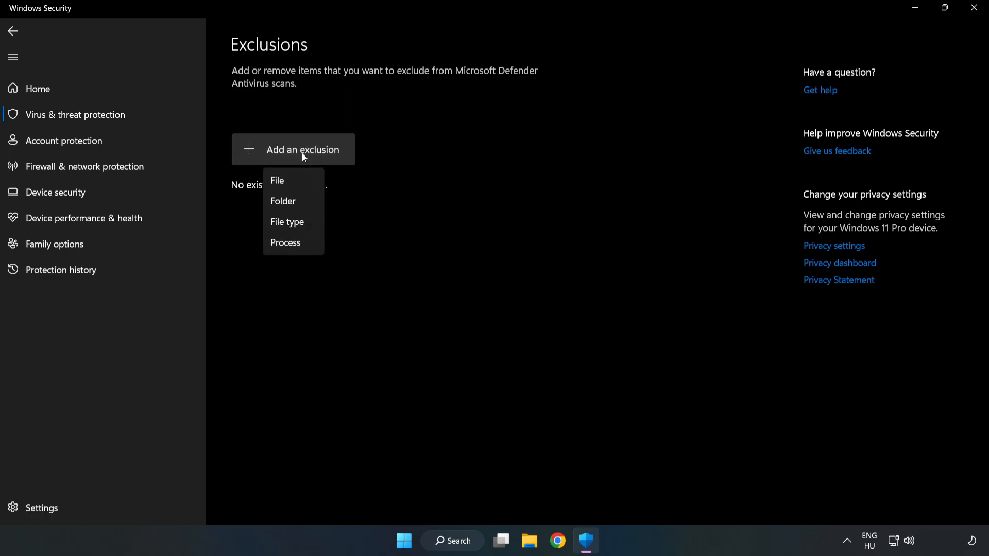
{"action": "mouse_move", "coordinate": [273, 182]}
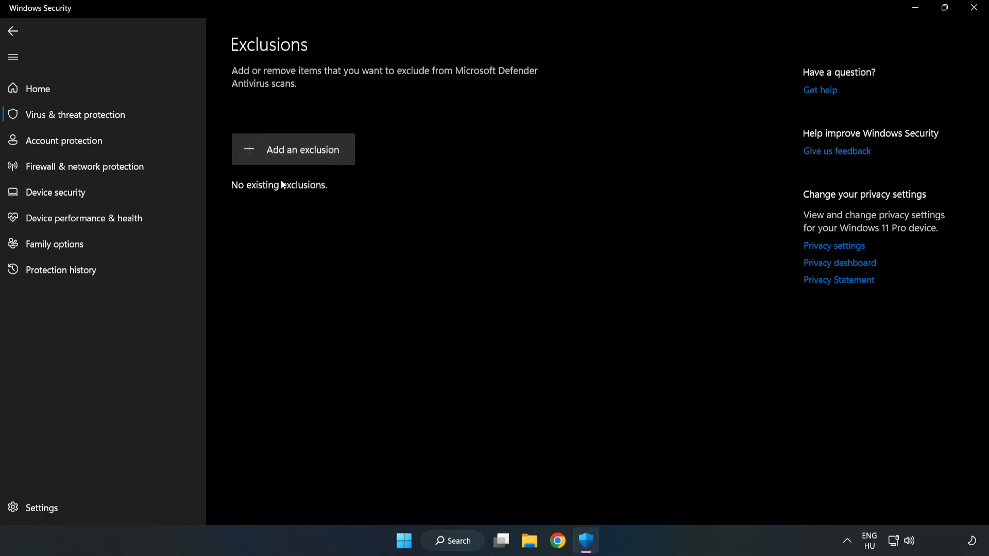
{"action": "left_click", "coordinate": [292, 149]}
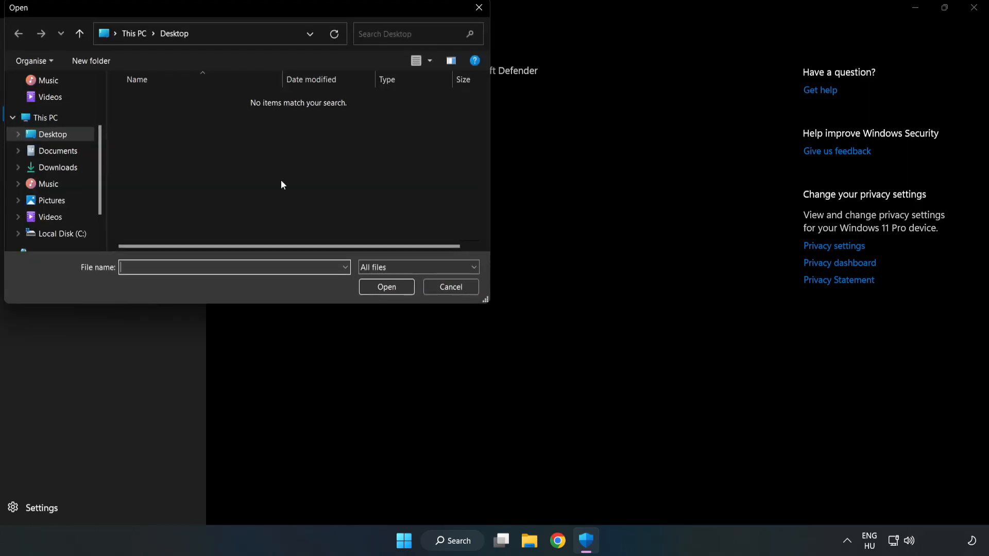
{"action": "mouse_move", "coordinate": [271, 47]}
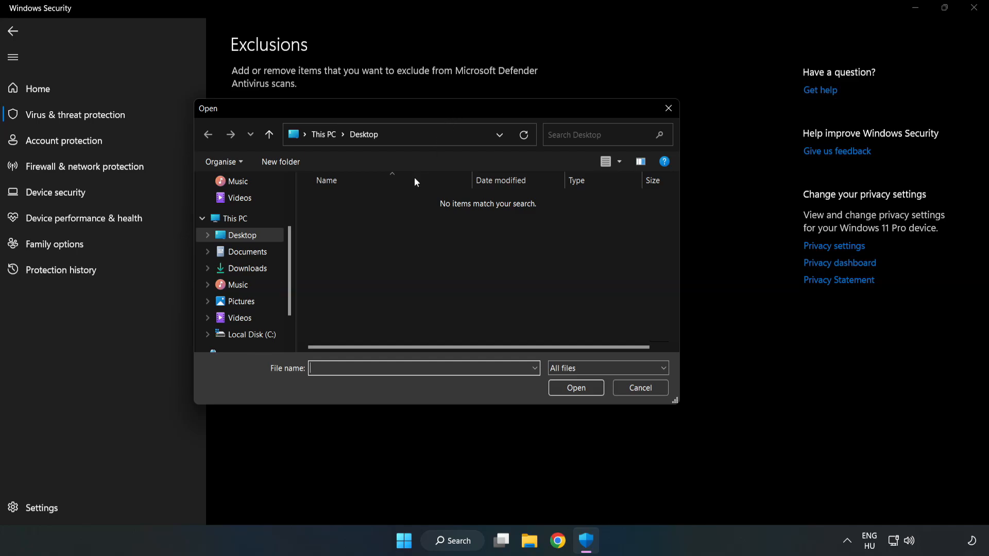
{"action": "left_click", "coordinate": [253, 334]}
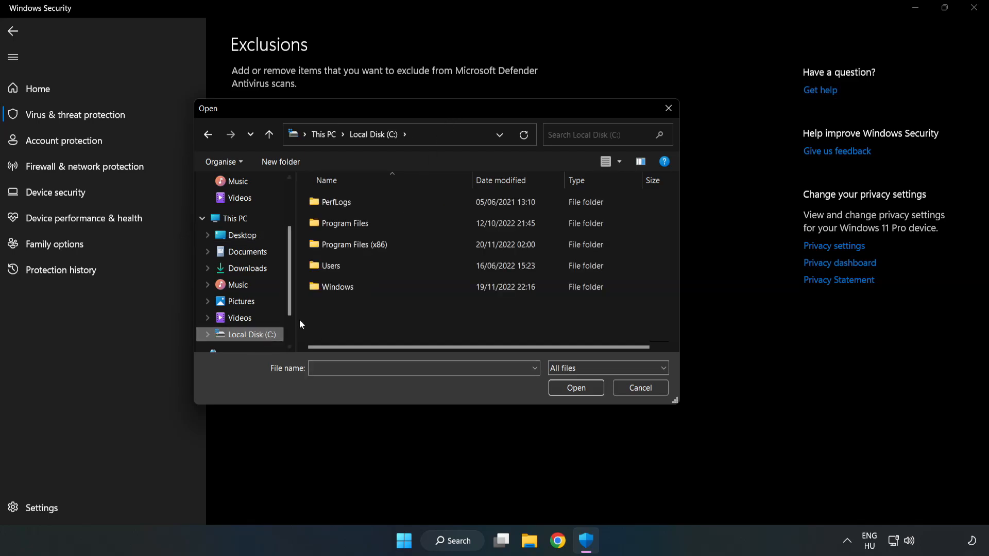
{"action": "double_click", "coordinate": [354, 244]}
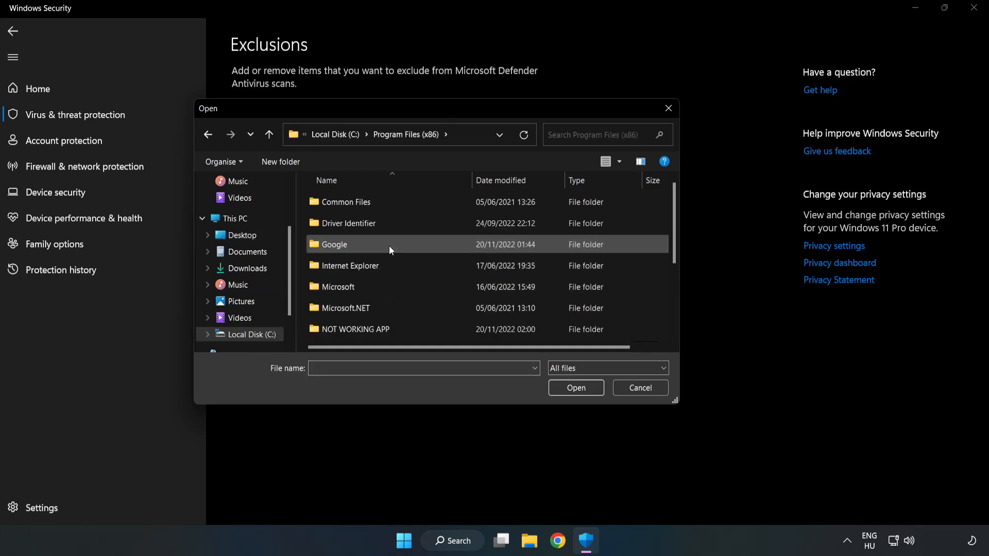
{"action": "double_click", "coordinate": [356, 329]}
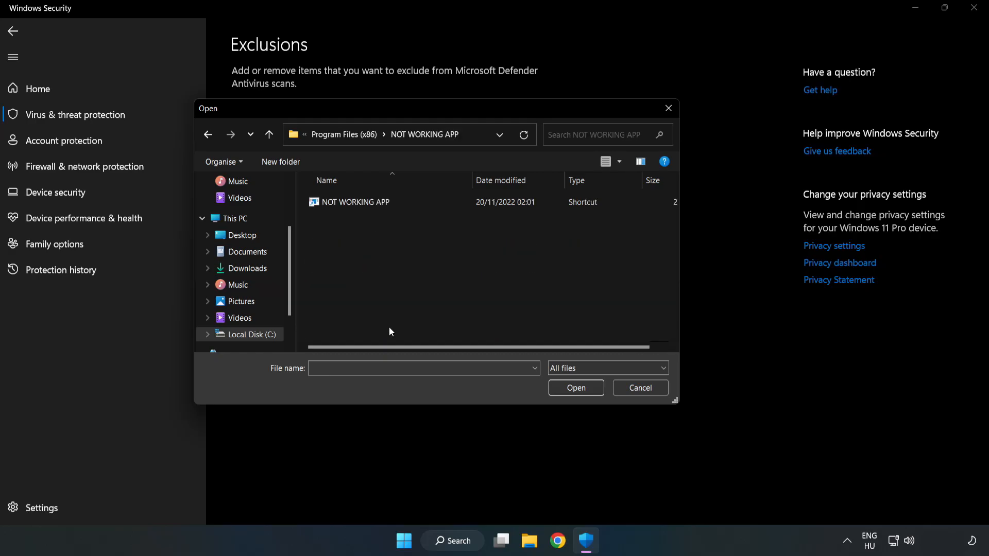
{"action": "left_click", "coordinate": [355, 202]}
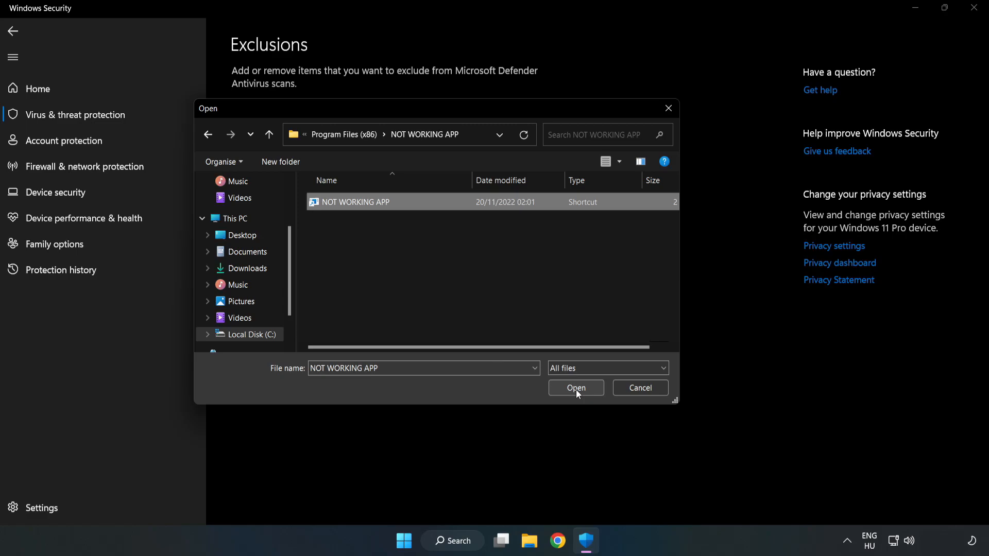
{"action": "left_click", "coordinate": [575, 387]}
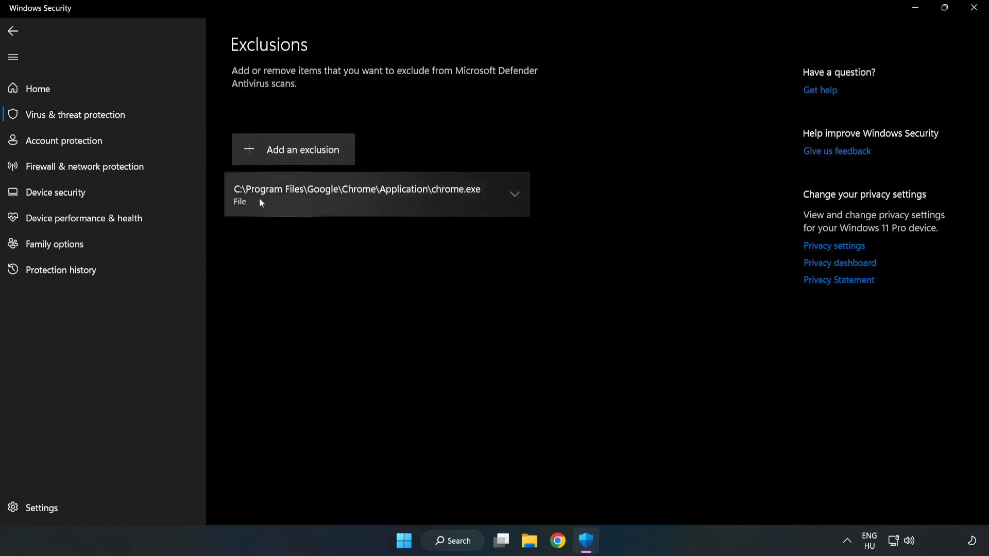
{"action": "mouse_move", "coordinate": [556, 282]}
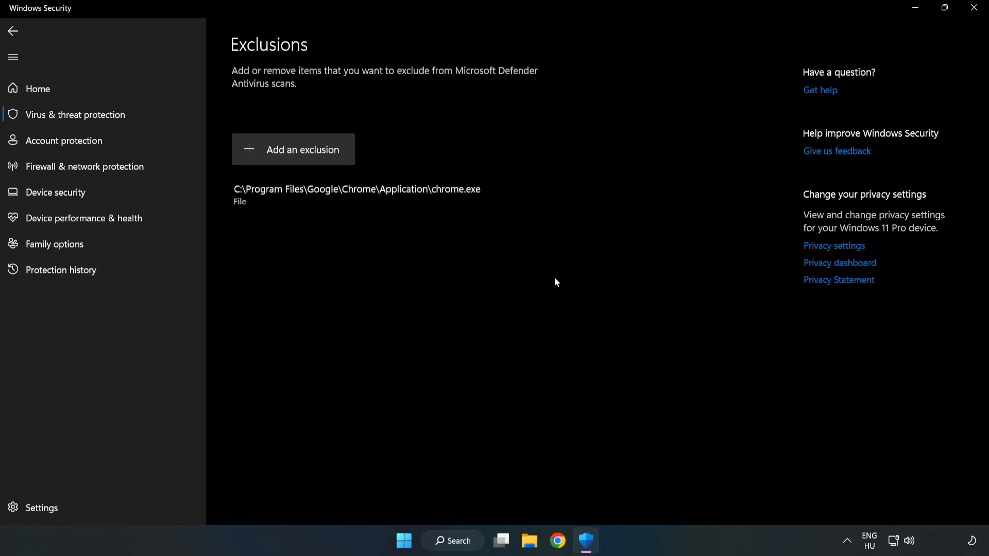
{"action": "mouse_move", "coordinate": [973, 8]}
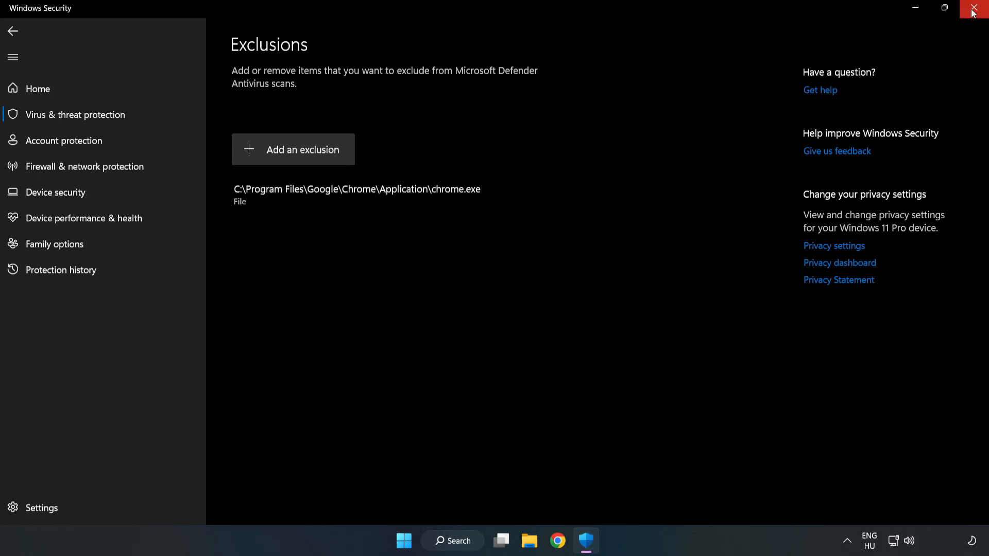
{"action": "mouse_move", "coordinate": [974, 8]}
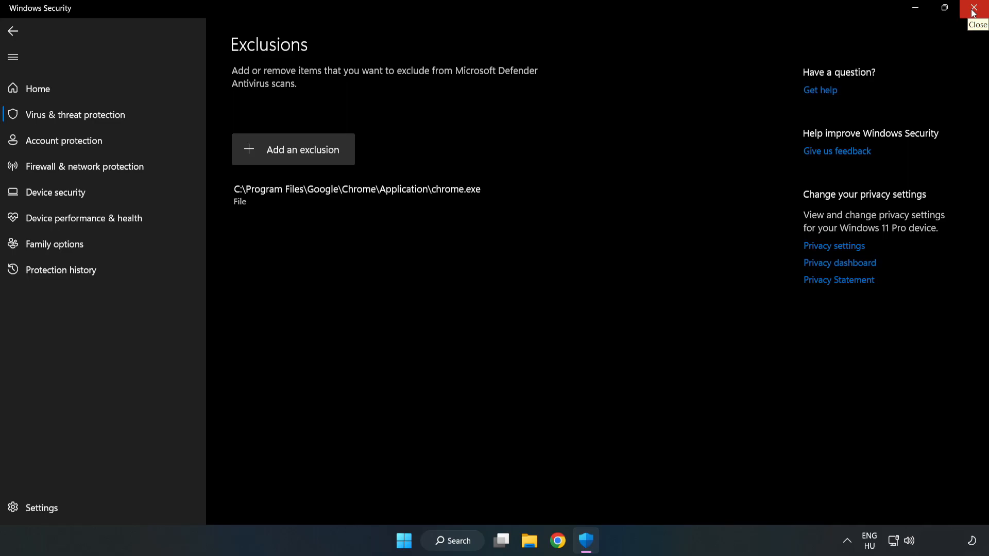
{"action": "left_click", "coordinate": [973, 8]}
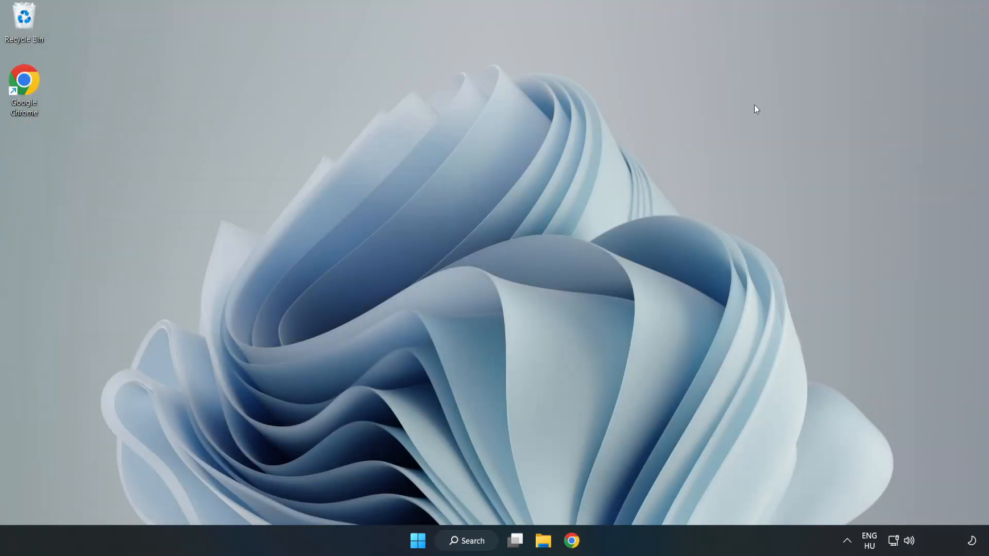
{"action": "mouse_move", "coordinate": [501, 278]}
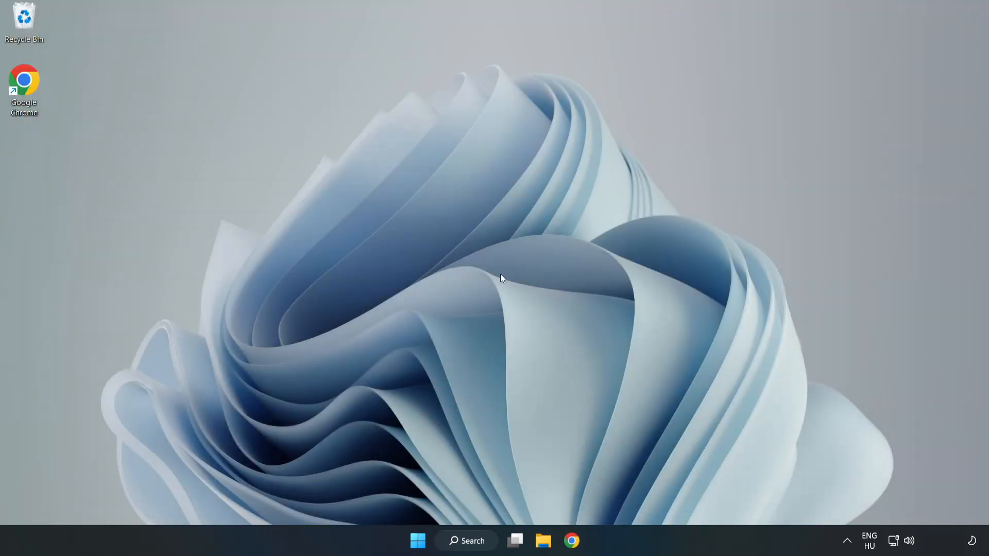